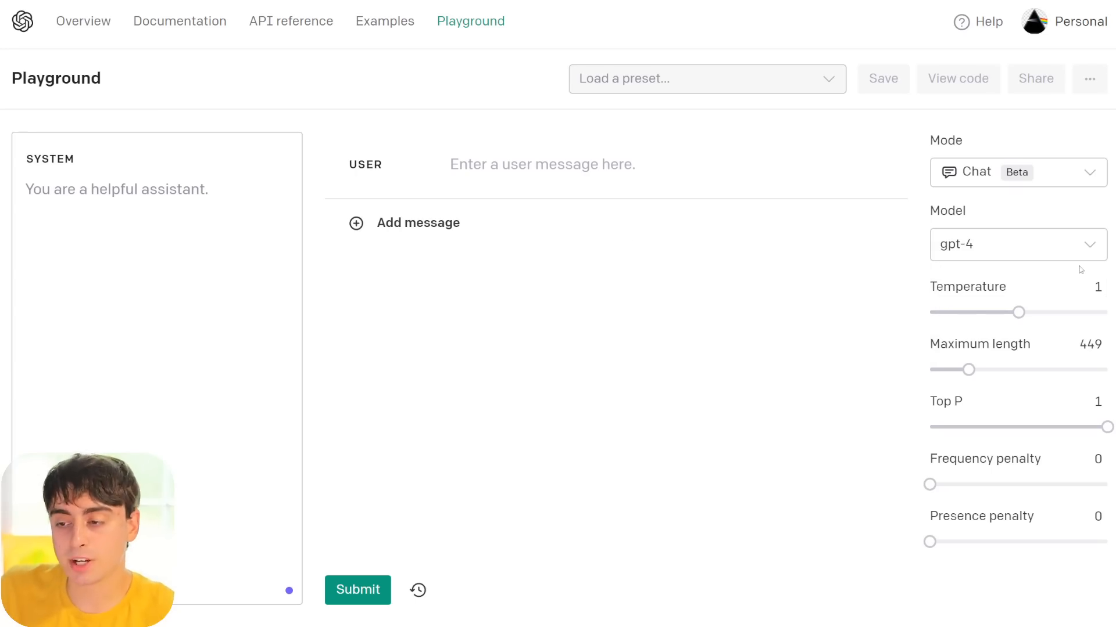
# Step: Browse the completion-mode model list (text-davinci-003), then return to chat mode with gpt-3.5-turbo
pyautogui.click(1016, 244)
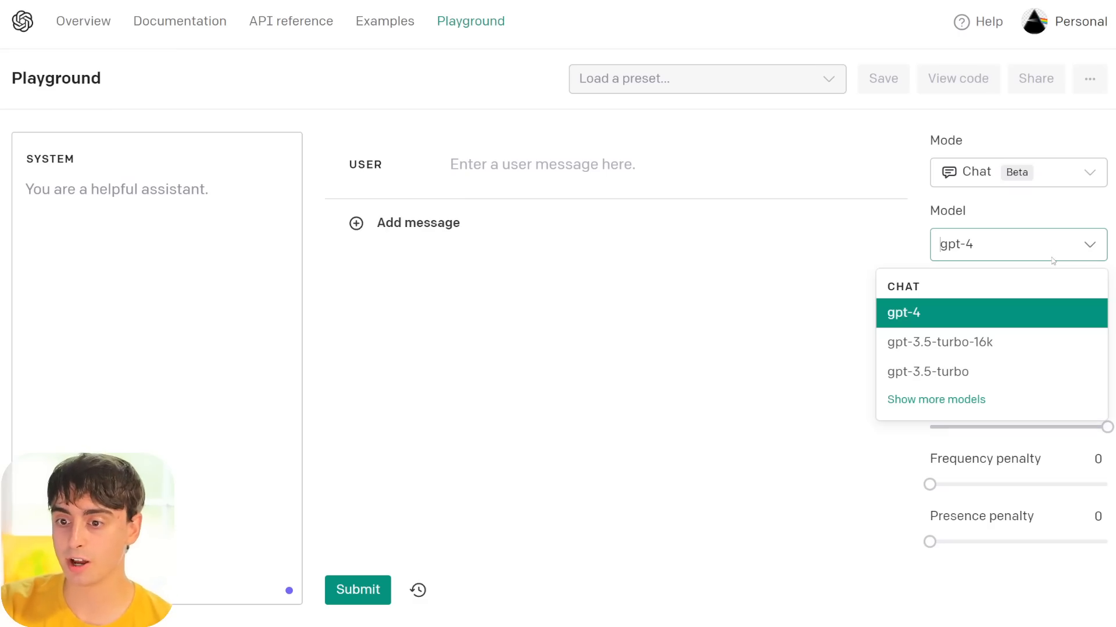
pyautogui.click(1016, 172)
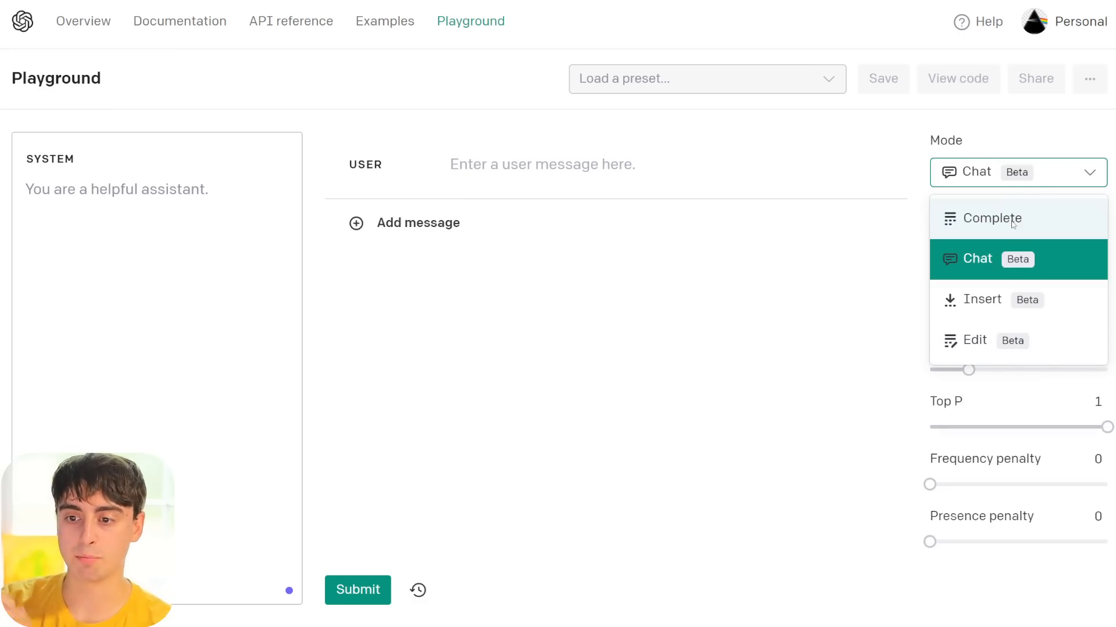
pyautogui.click(991, 217)
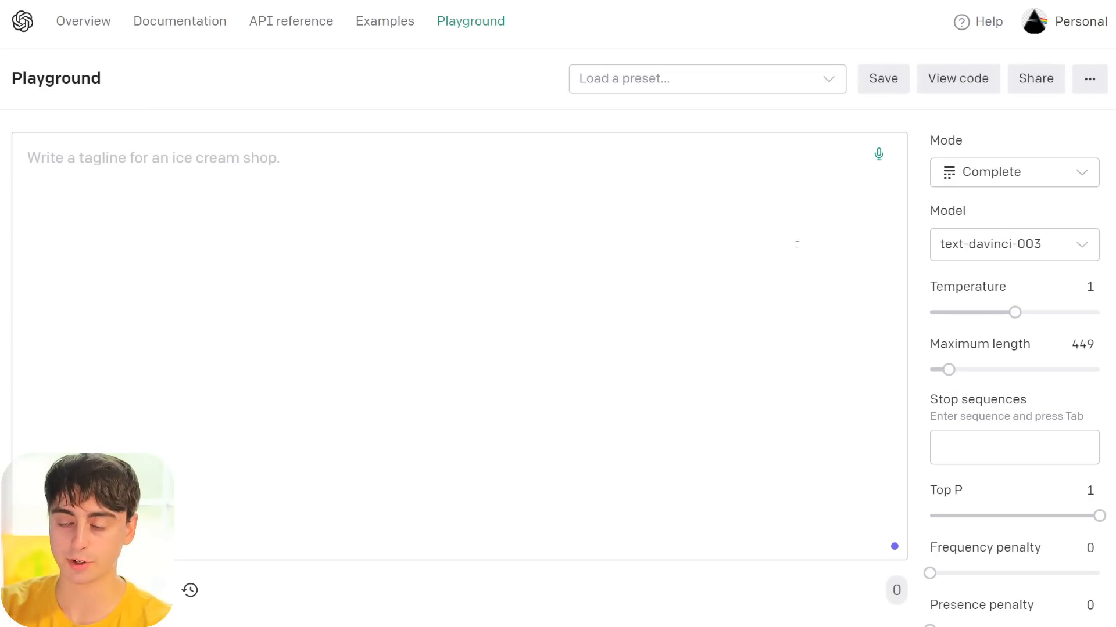
pyautogui.click(1013, 244)
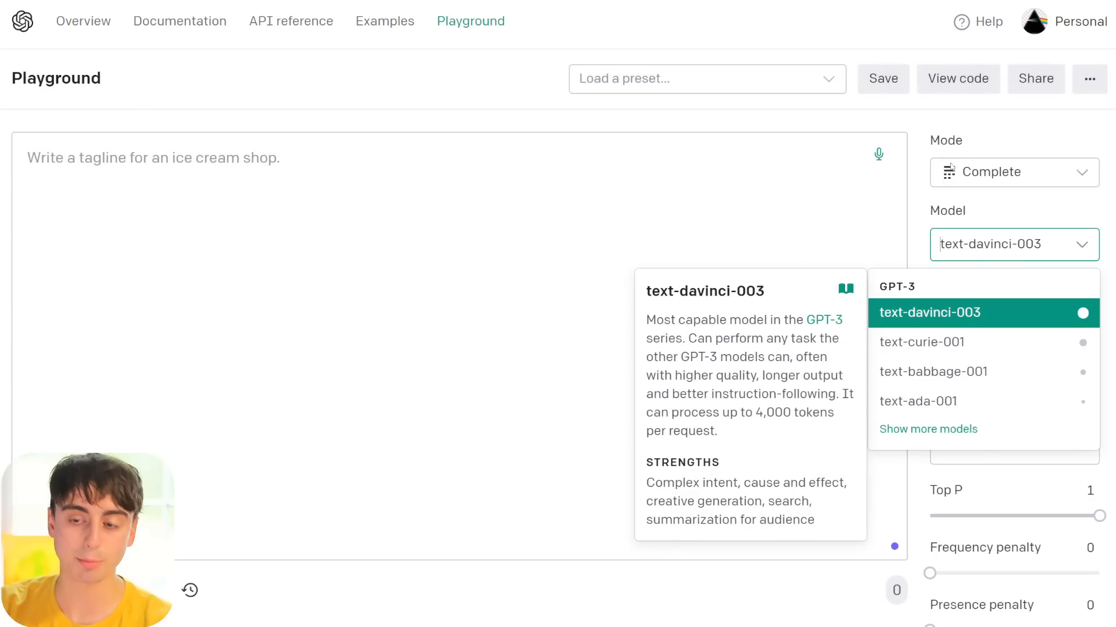
pyautogui.click(1012, 172)
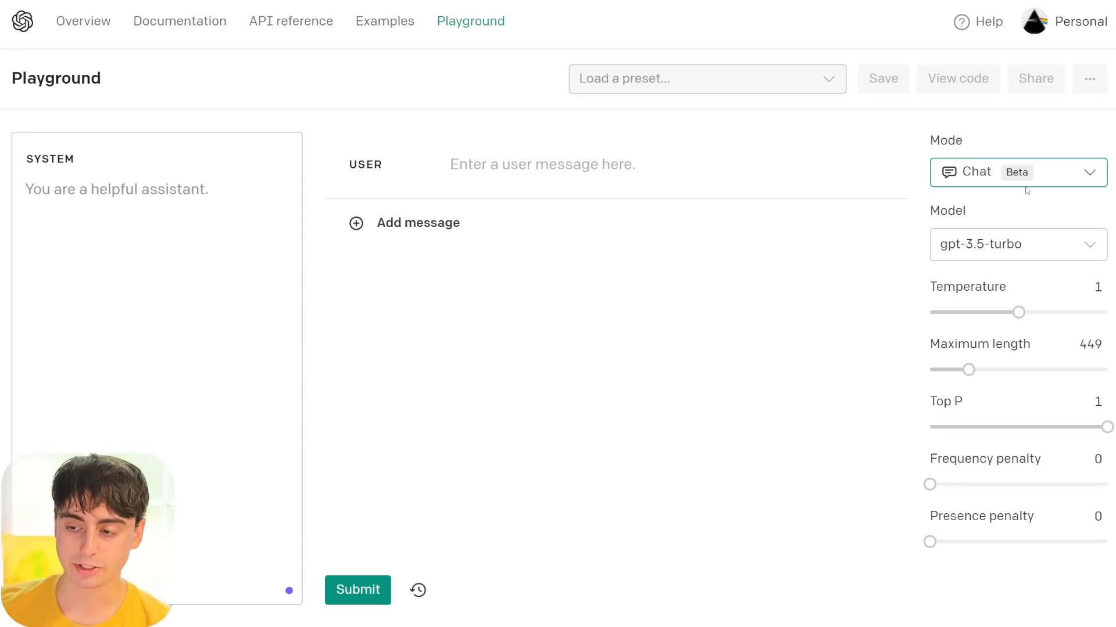
# Step: Select gpt-3.5-turbo-16k as the chat model
pyautogui.click(1018, 244)
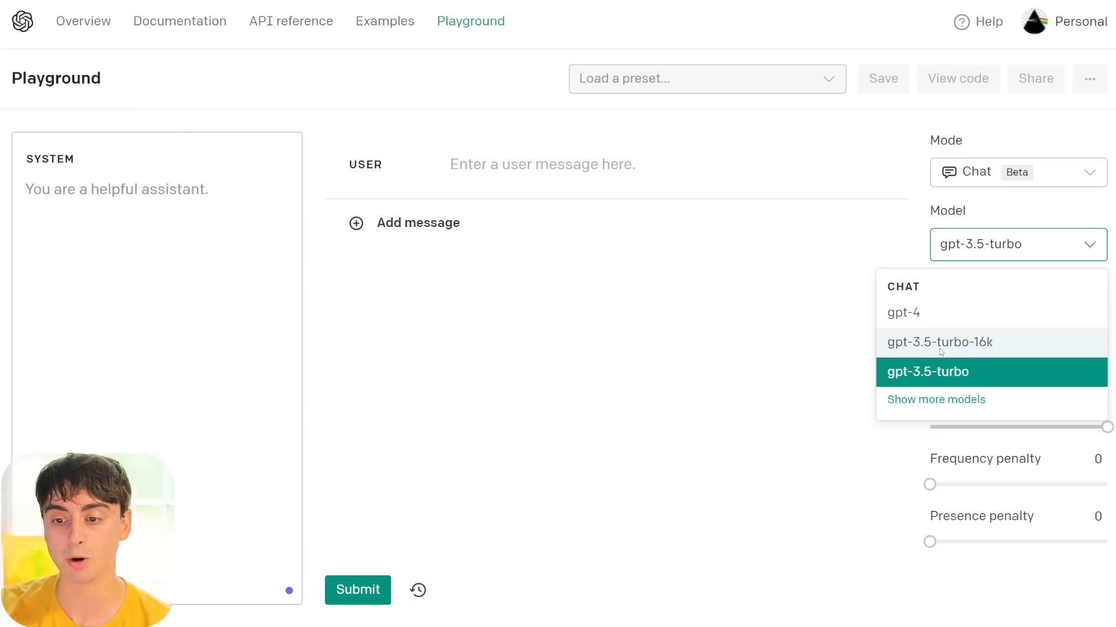
pyautogui.click(939, 342)
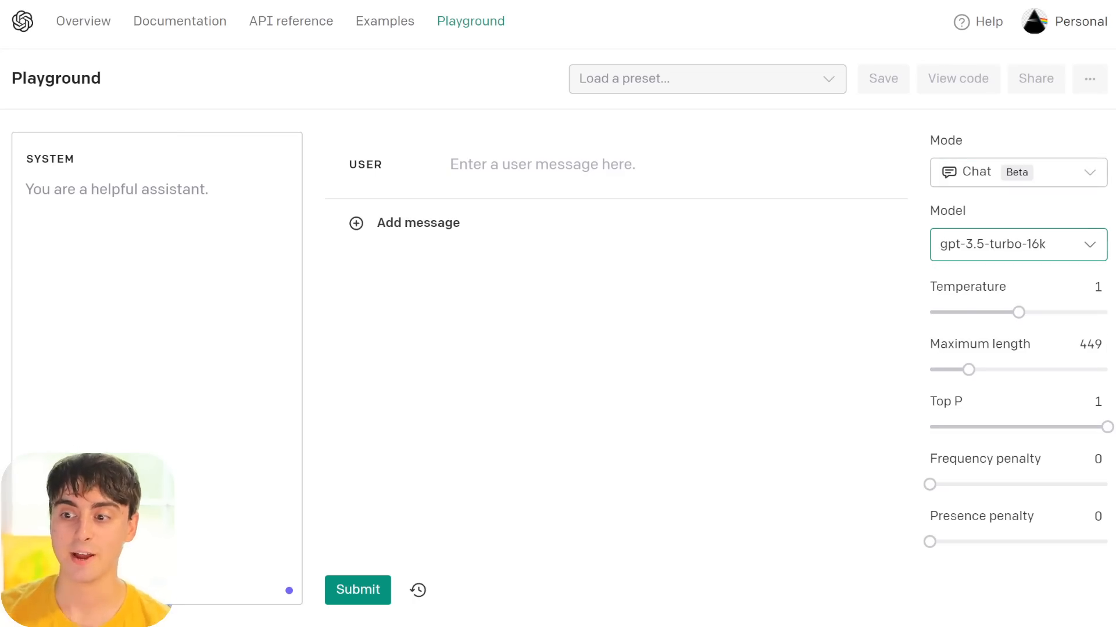
pyautogui.moveTo(1020, 312)
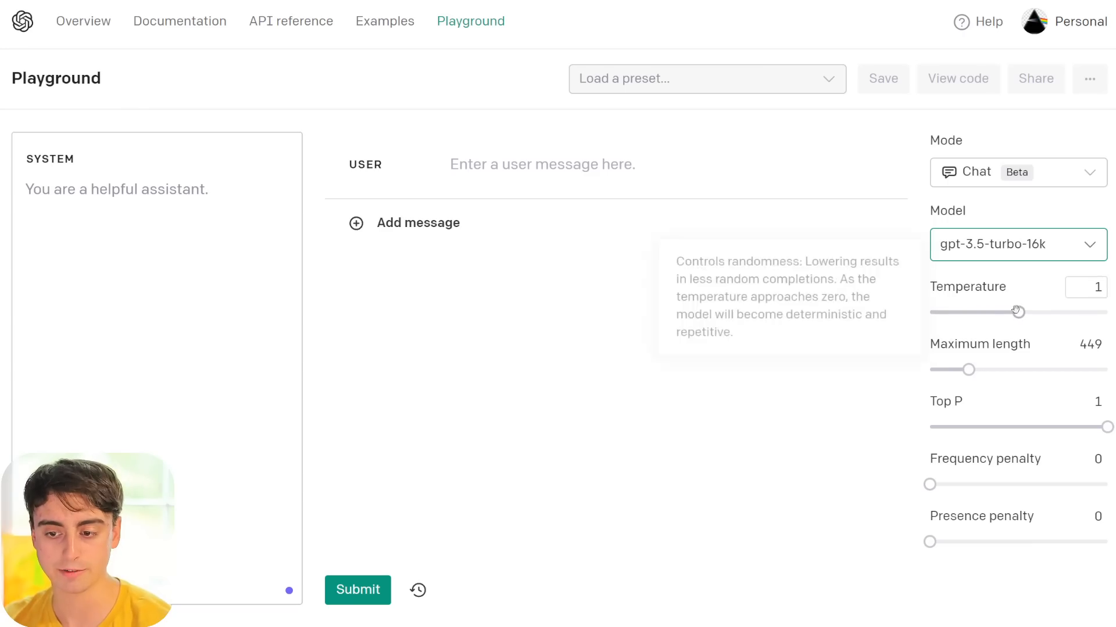
# Step: Try temperature 2 then restore 1, and set Maximum length to 2048 tokens
pyautogui.moveTo(1019, 312); pyautogui.dragTo(1106, 312)
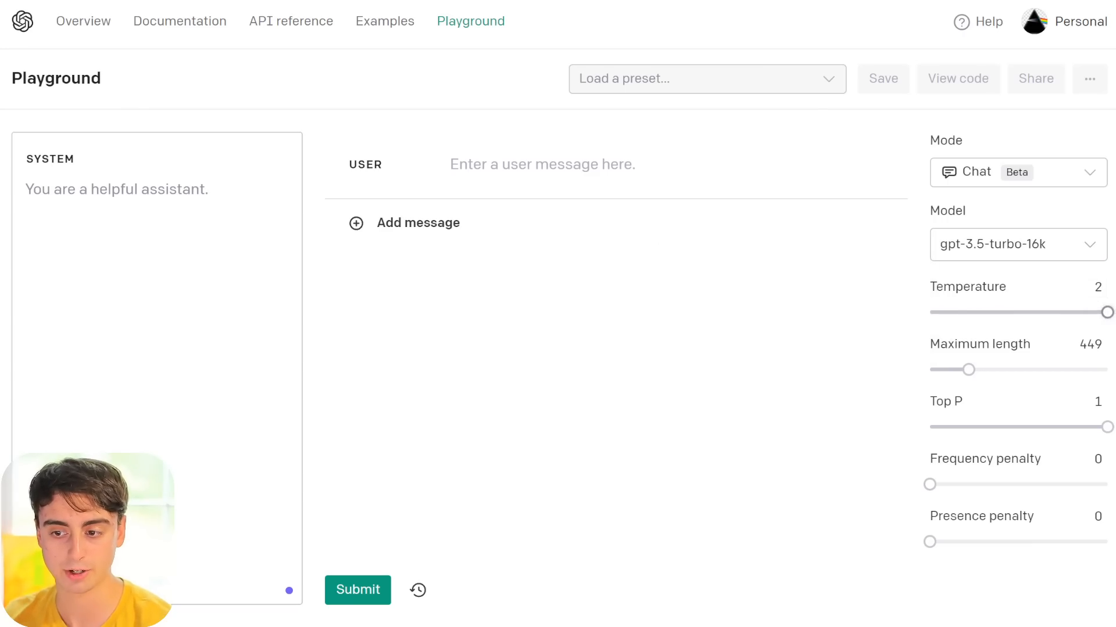
pyautogui.moveTo(1107, 311); pyautogui.dragTo(1019, 311)
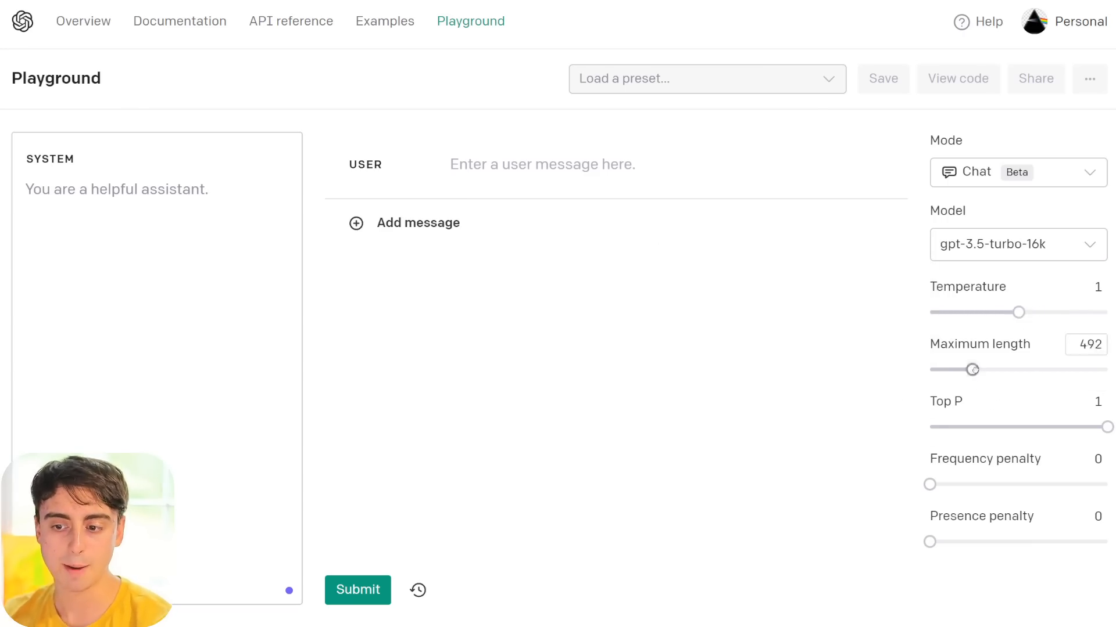
pyautogui.moveTo(973, 368); pyautogui.dragTo(1107, 369)
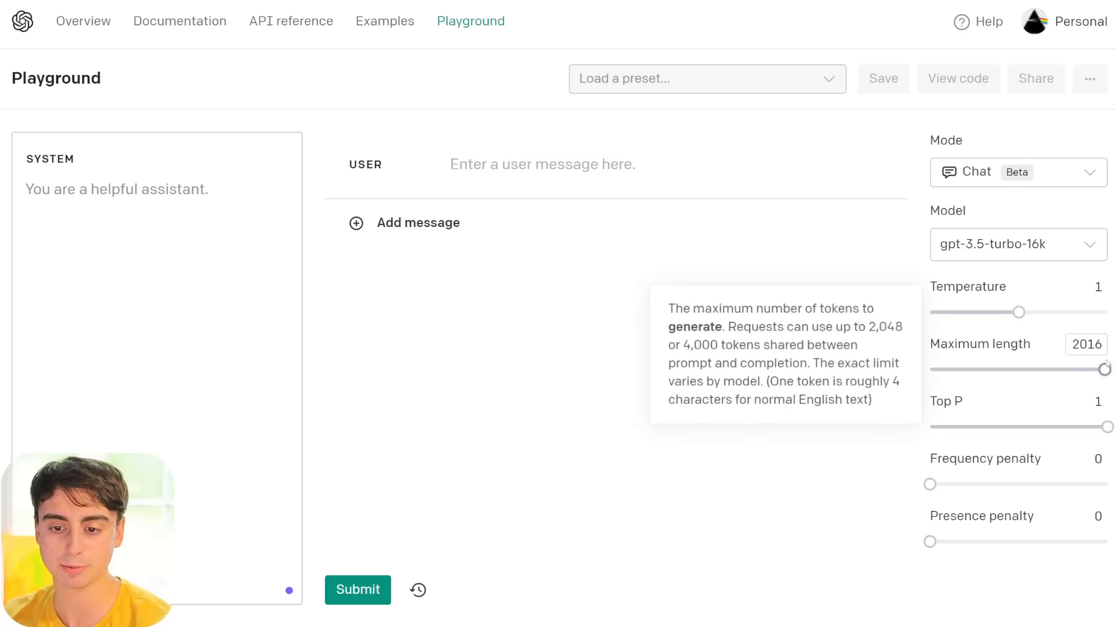
pyautogui.moveTo(1099, 368); pyautogui.dragTo(1107, 368)
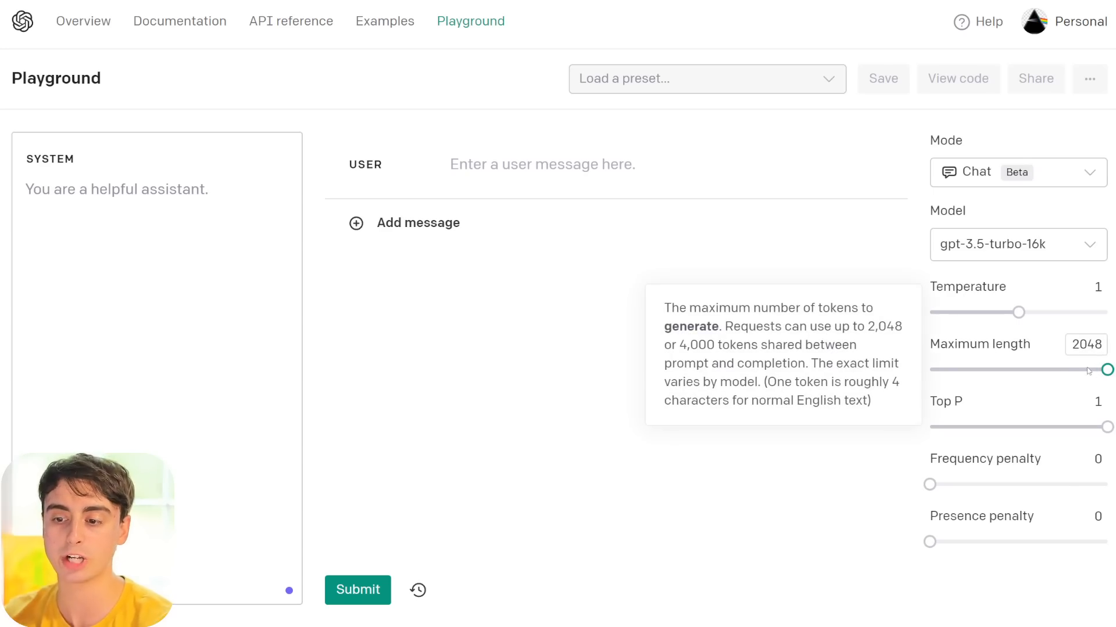
pyautogui.moveTo(1029, 259)
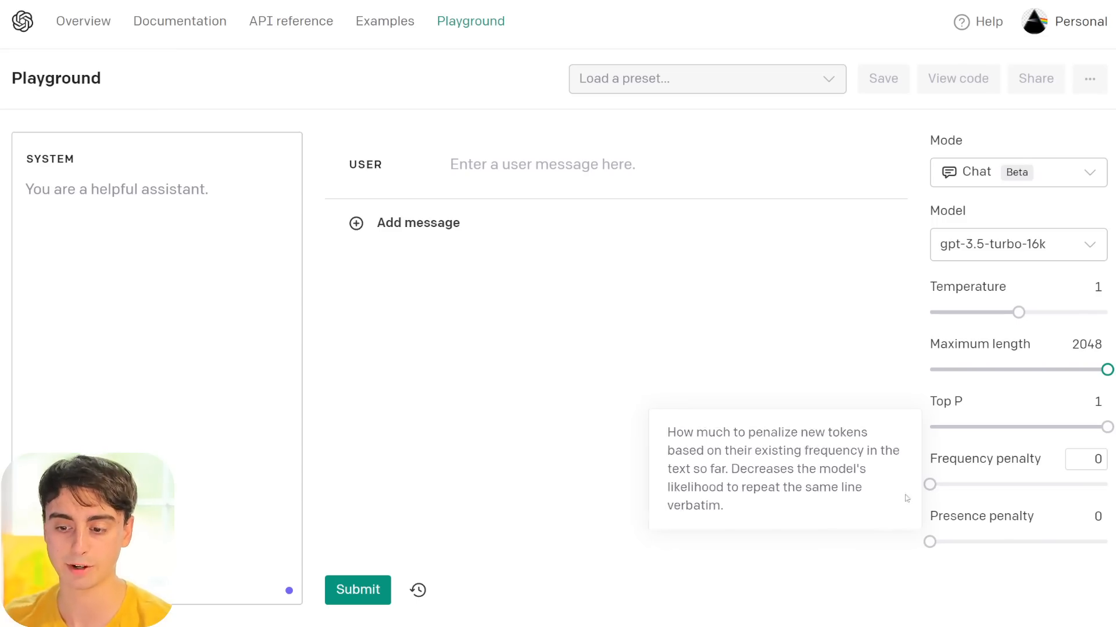
pyautogui.moveTo(948, 546)
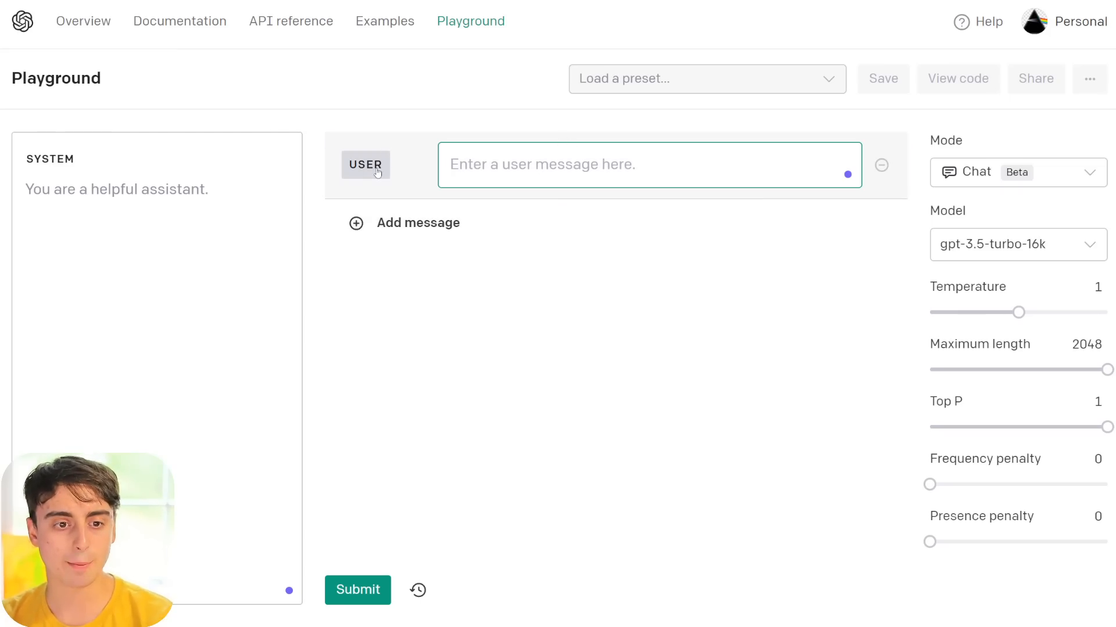
pyautogui.click(365, 164)
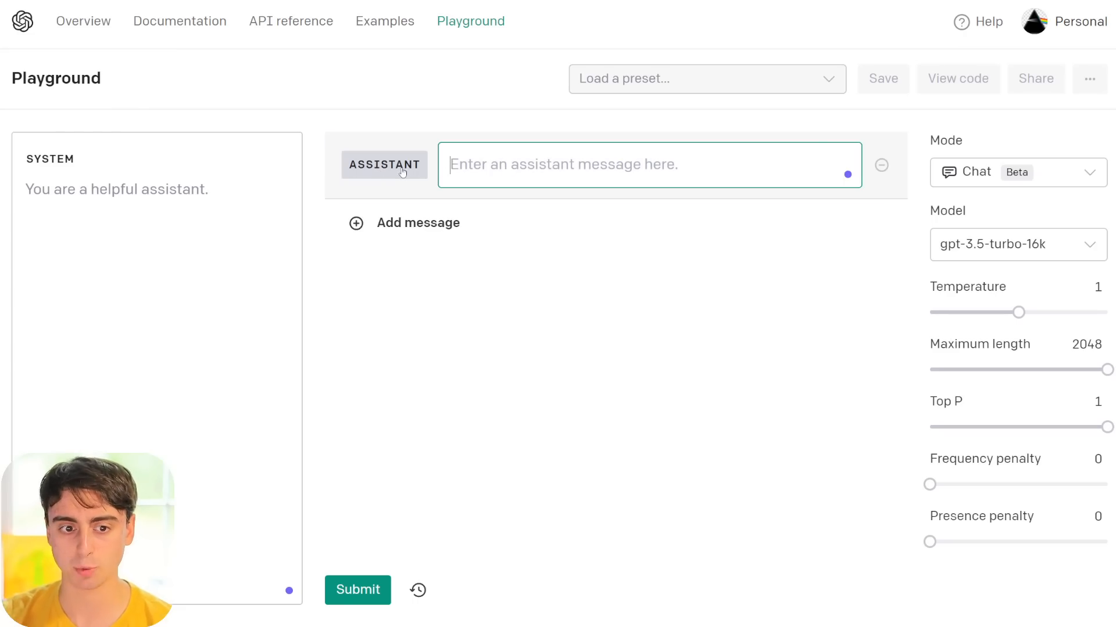
pyautogui.click(383, 164)
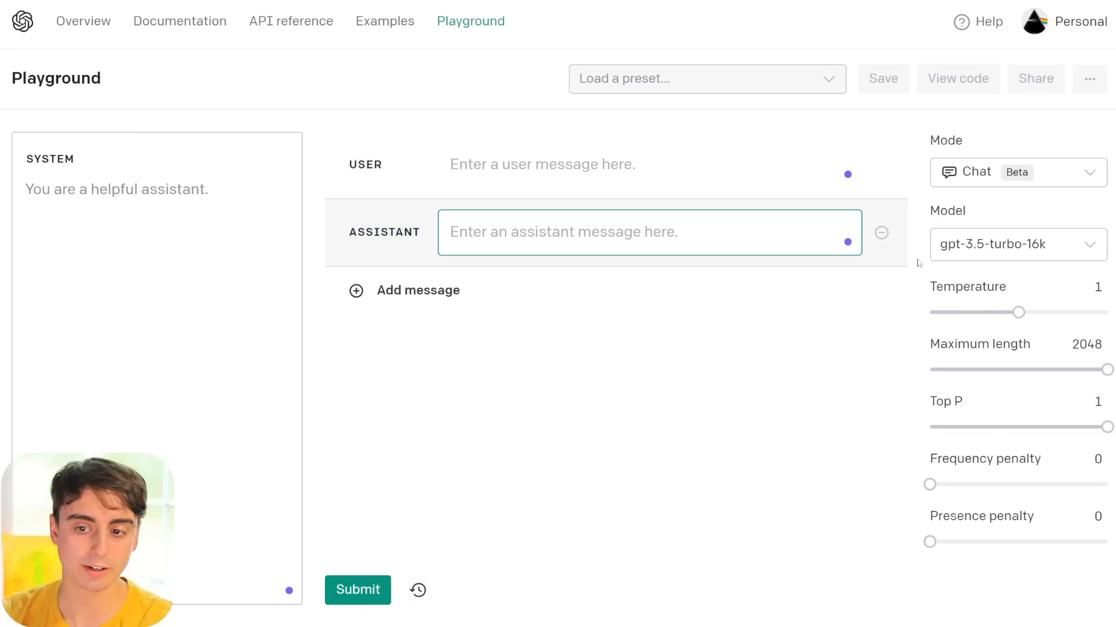
pyautogui.click(881, 232)
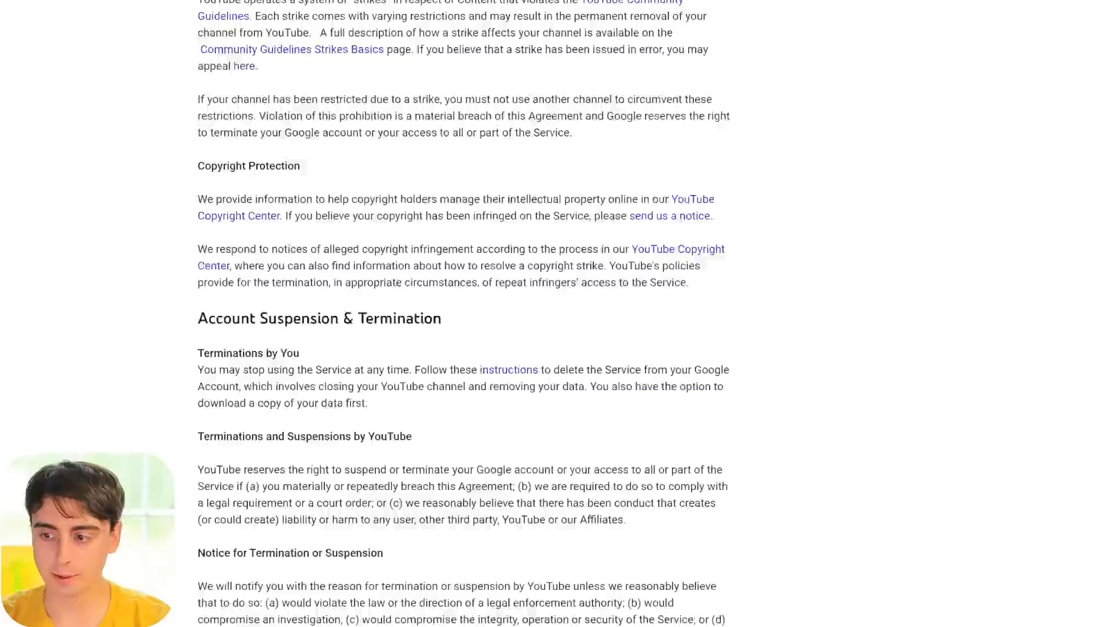
# Step: Select the entire YouTube Terms of Service text with Ctrl+A for copying
pyautogui.scroll(3)
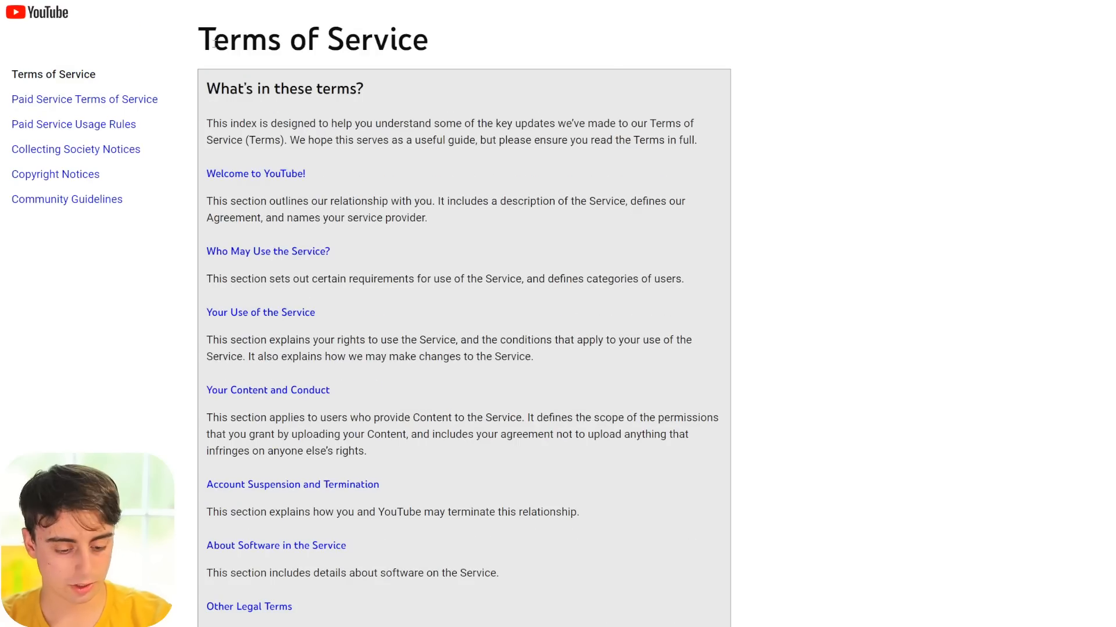
pyautogui.press('ctrl+a')
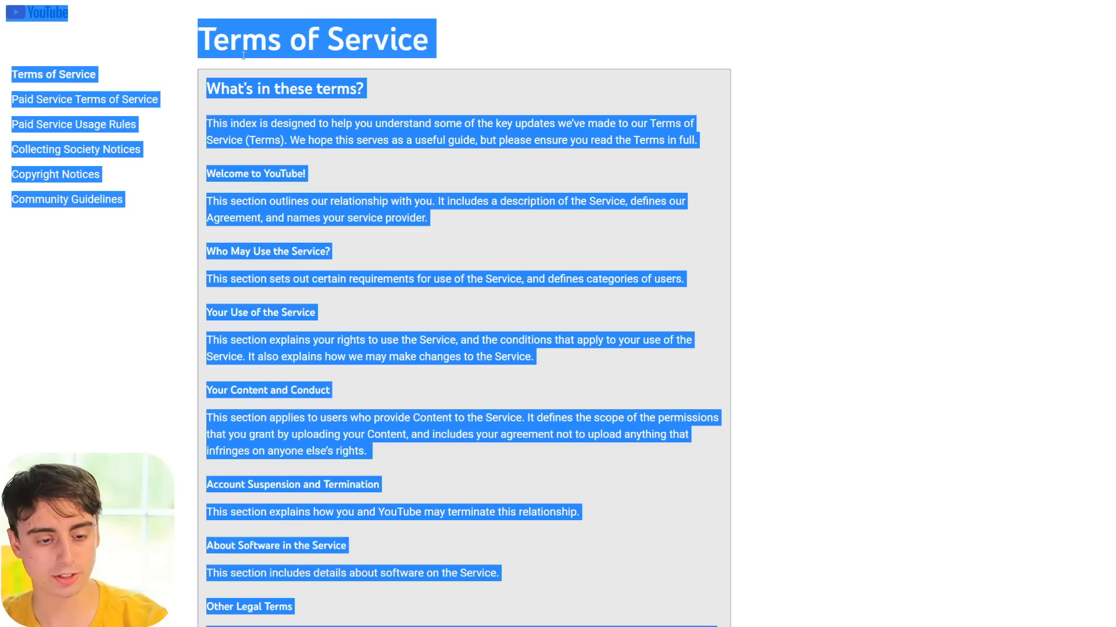
pyautogui.scroll(-3)
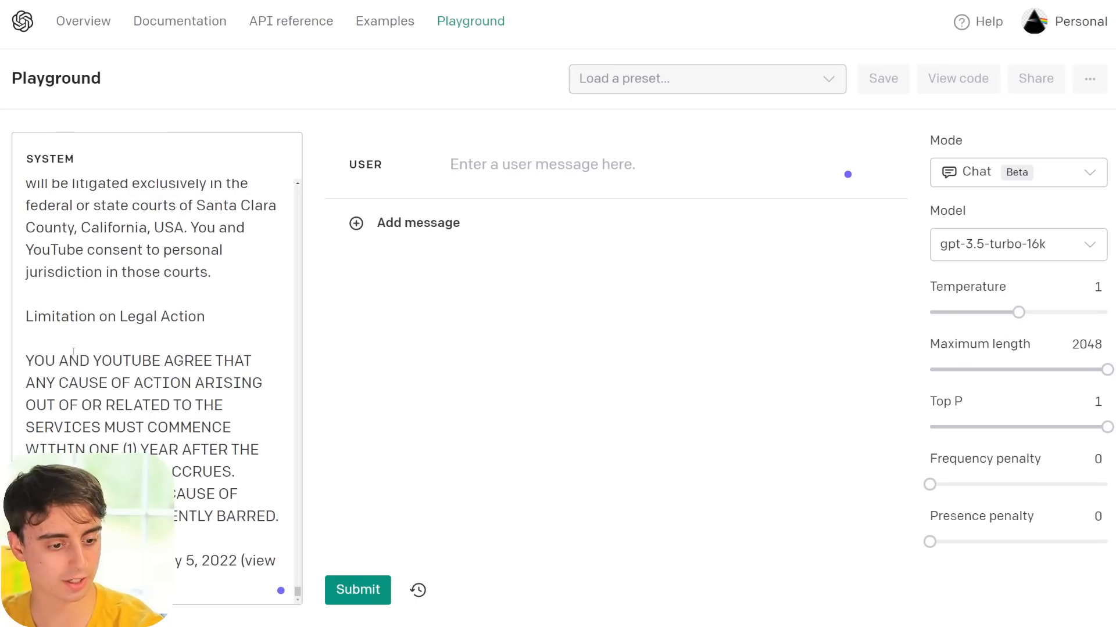
# Step: Ask 'Explain the terms of service for a second grader using bullet points' and read the reply
pyautogui.write('Explain the terms of service for a second grader using bullet points')
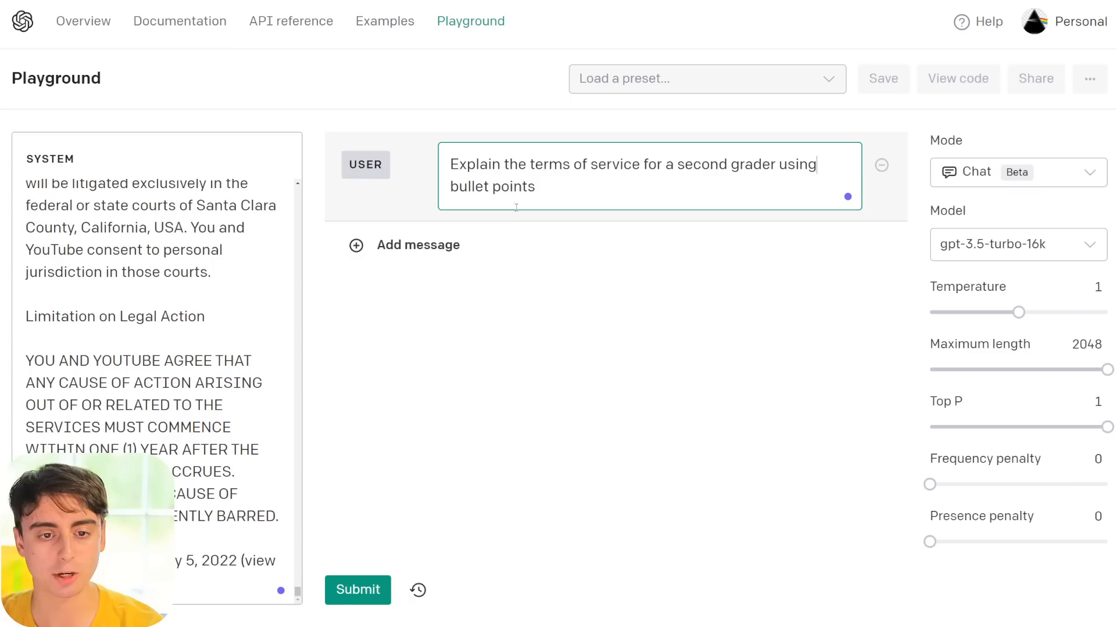
pyautogui.click(357, 590)
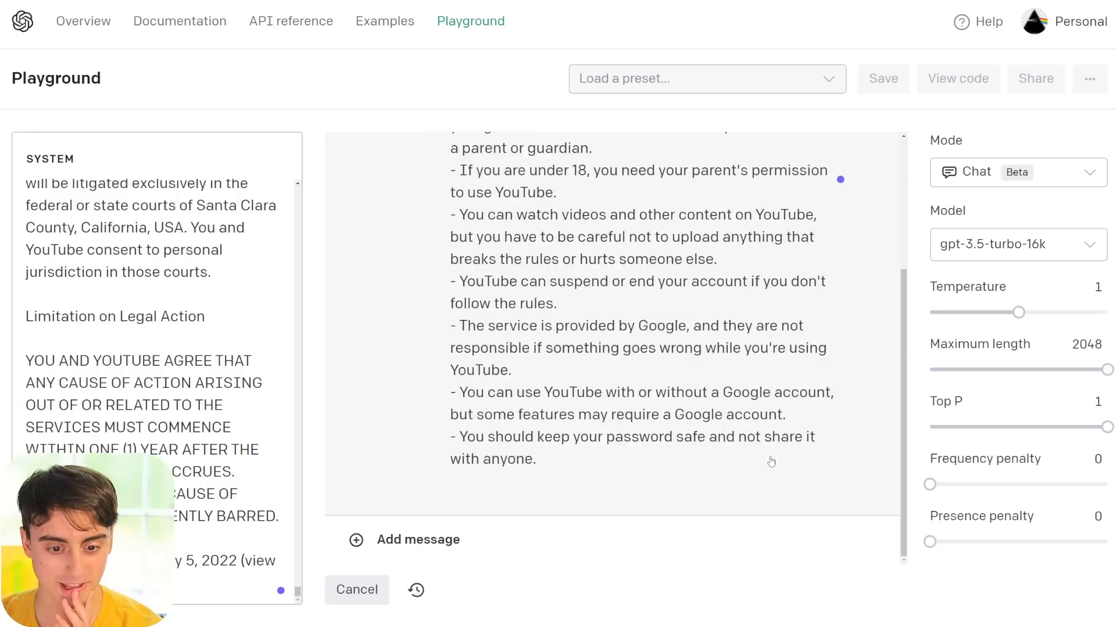
pyautogui.scroll(-3)
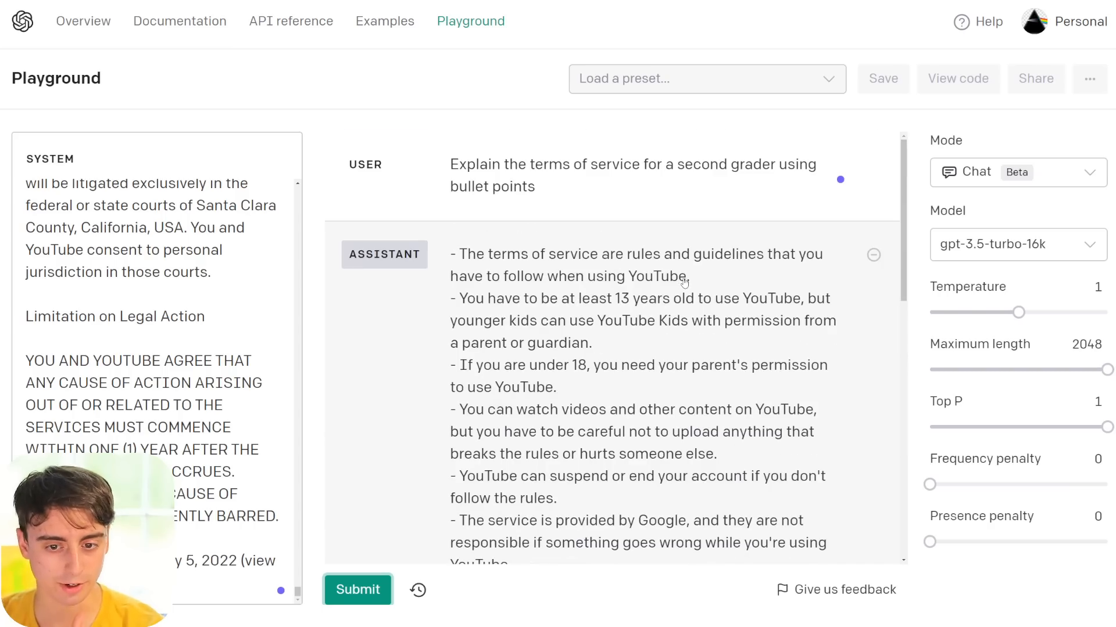
pyautogui.moveTo(600, 320)
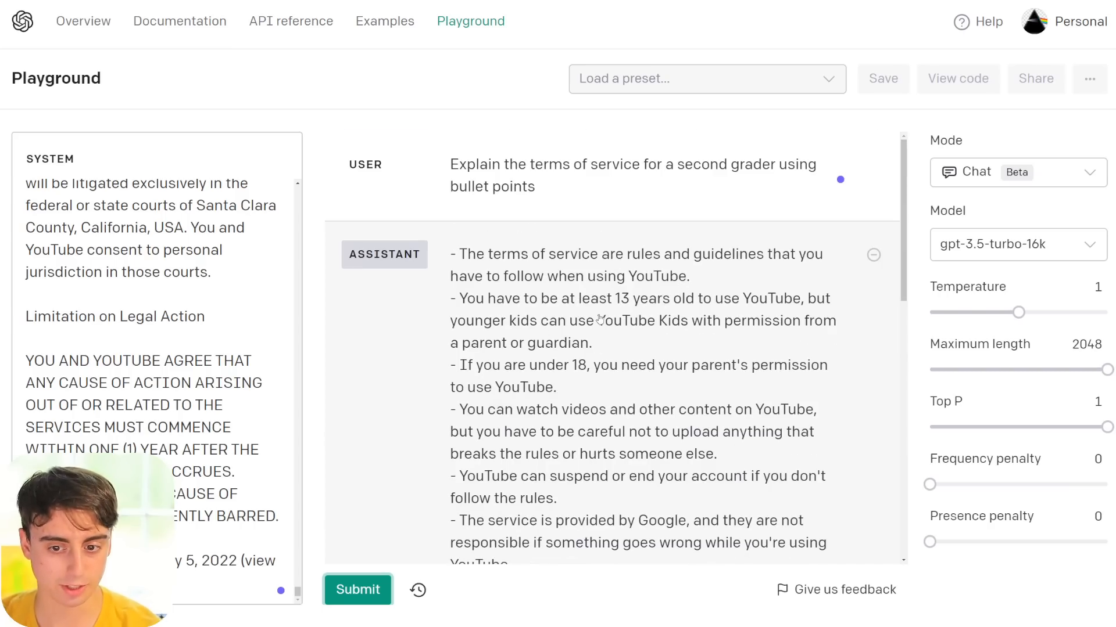
pyautogui.scroll(-3)
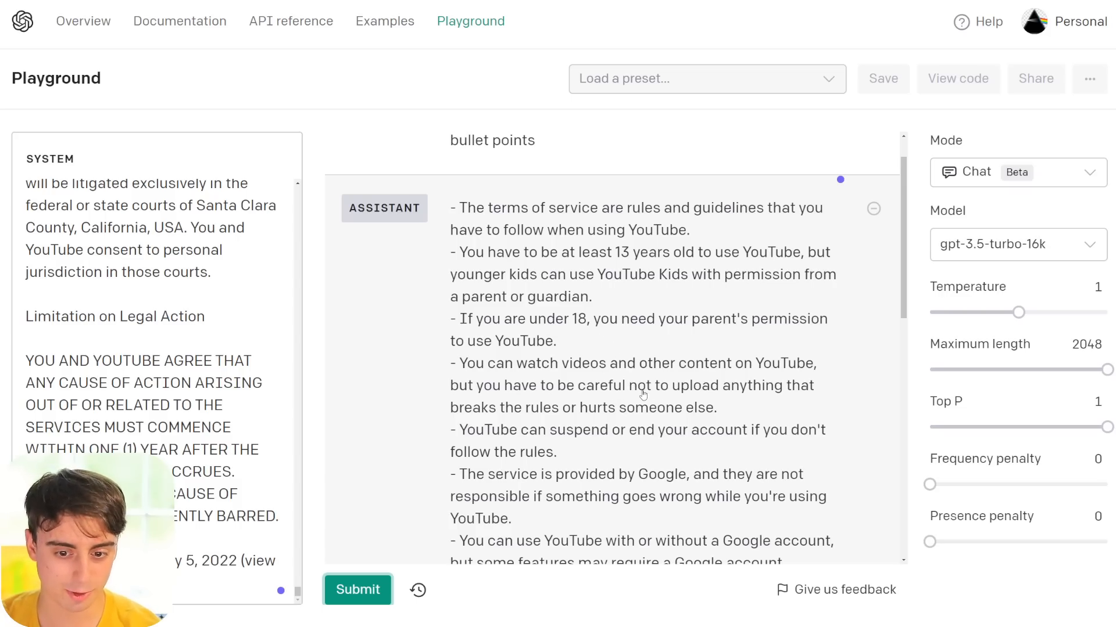
pyautogui.scroll(-3)
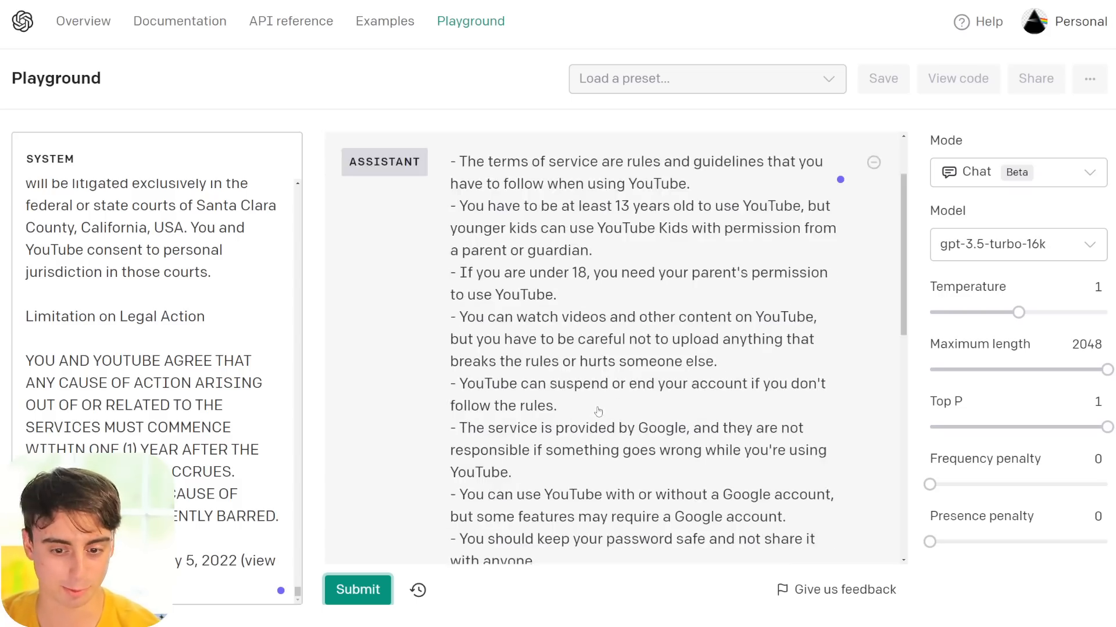
pyautogui.scroll(-3)
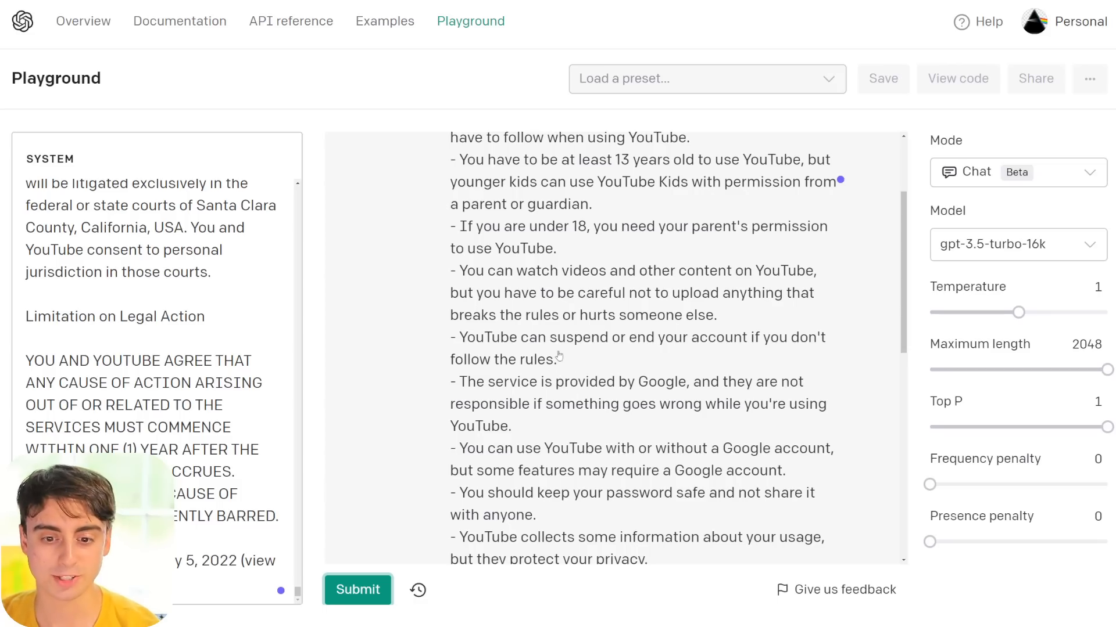
pyautogui.moveTo(661, 400)
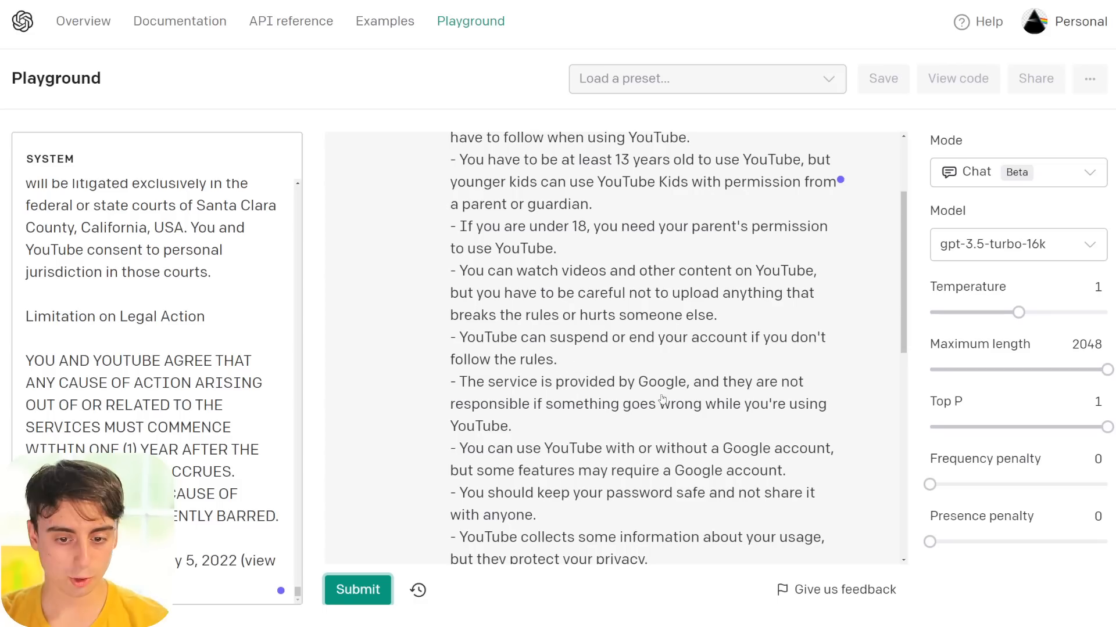
pyautogui.scroll(-3)
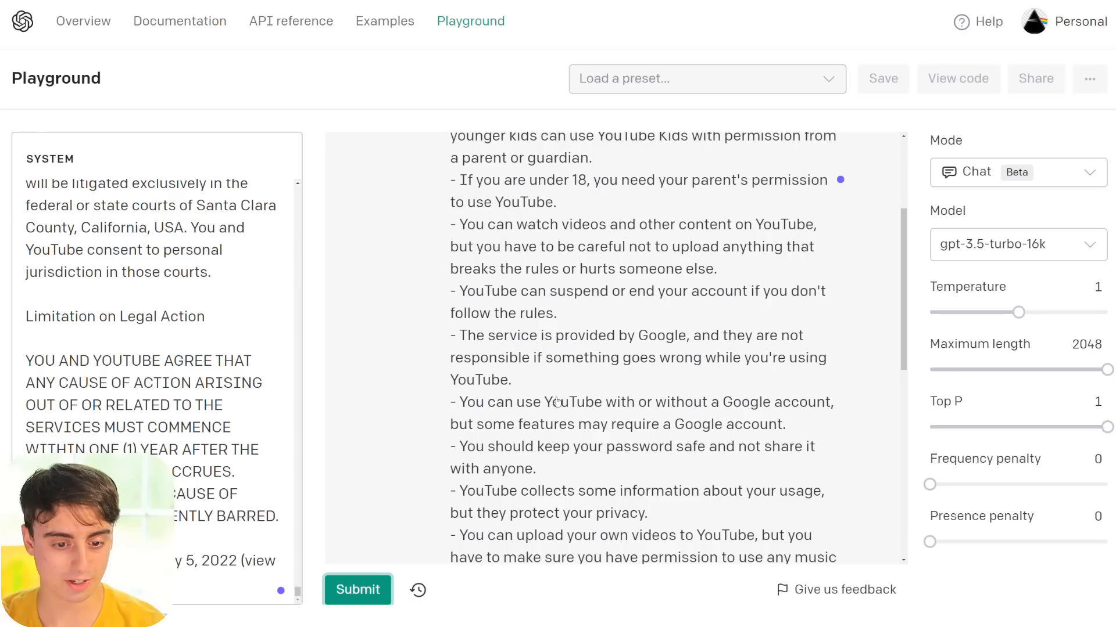
pyautogui.scroll(-3)
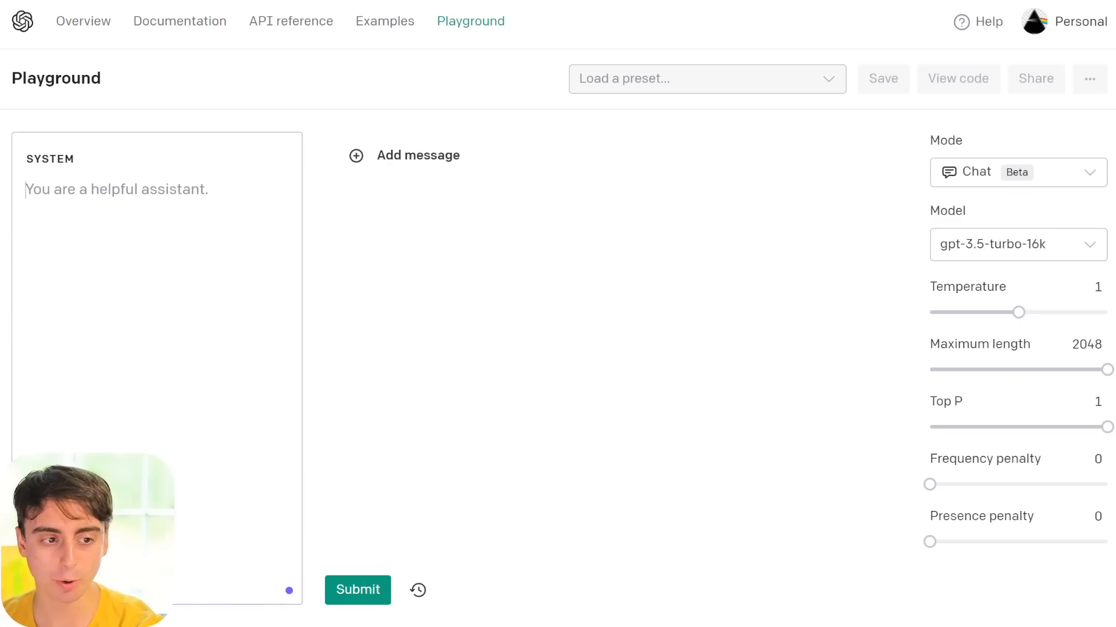
pyautogui.moveTo(56, 27)
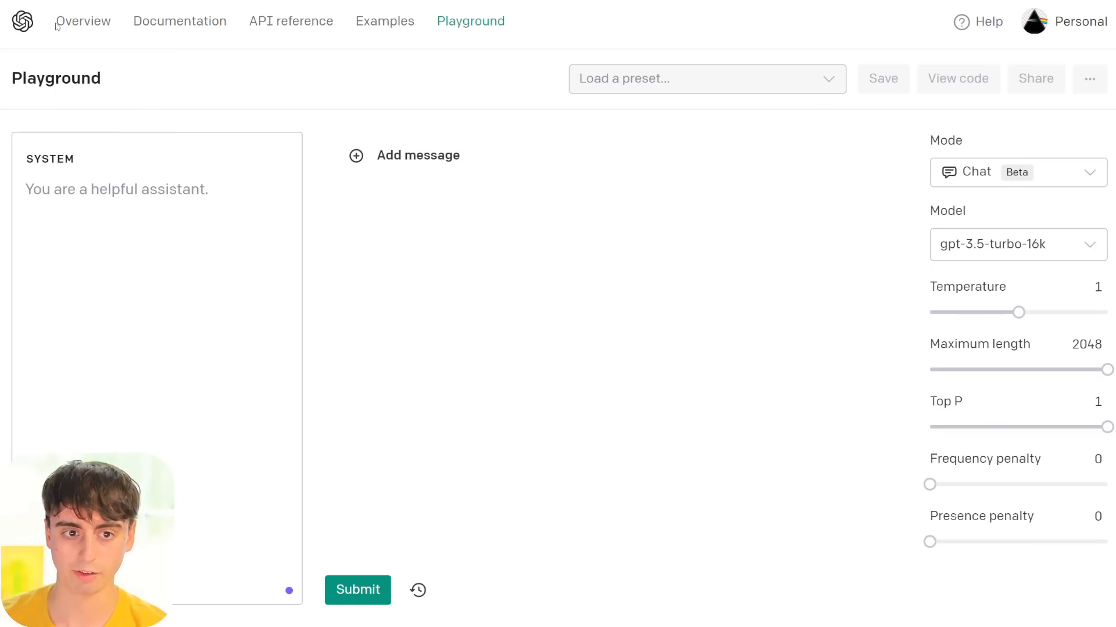
# Step: Paste the video transcript as the system message and request a synopsis of the video
pyautogui.click(116, 190)
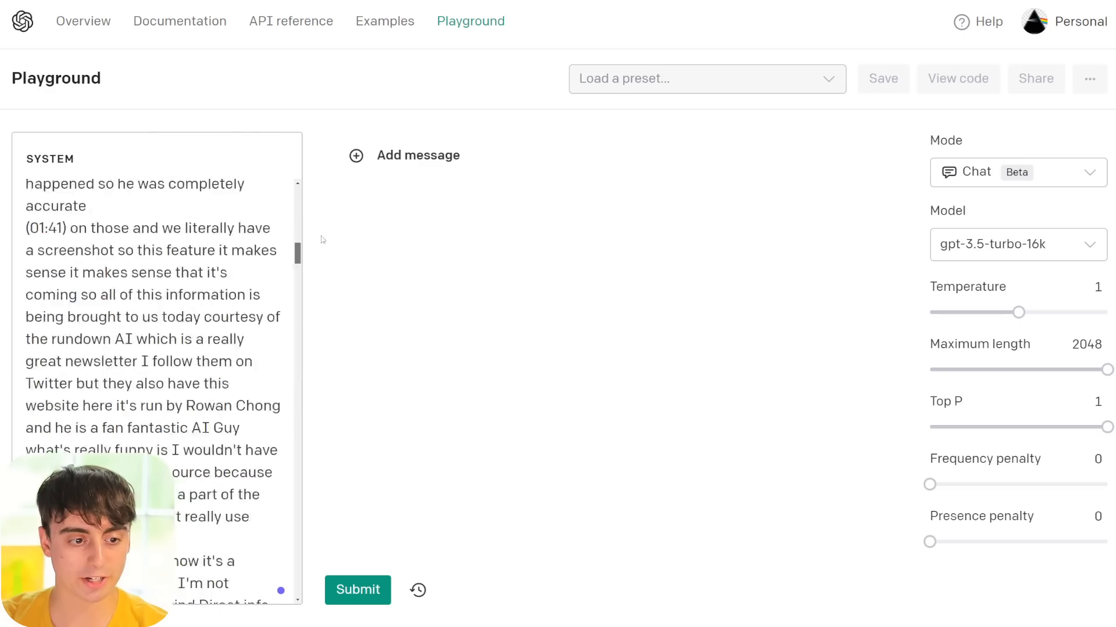
pyautogui.scroll(-3)
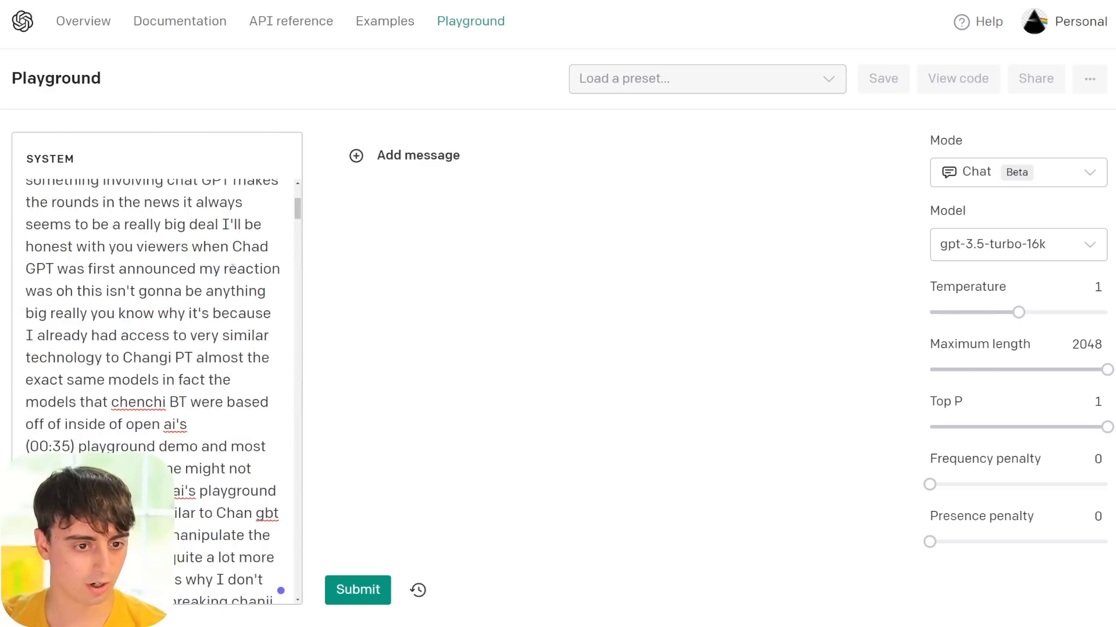
pyautogui.write('Give me a')
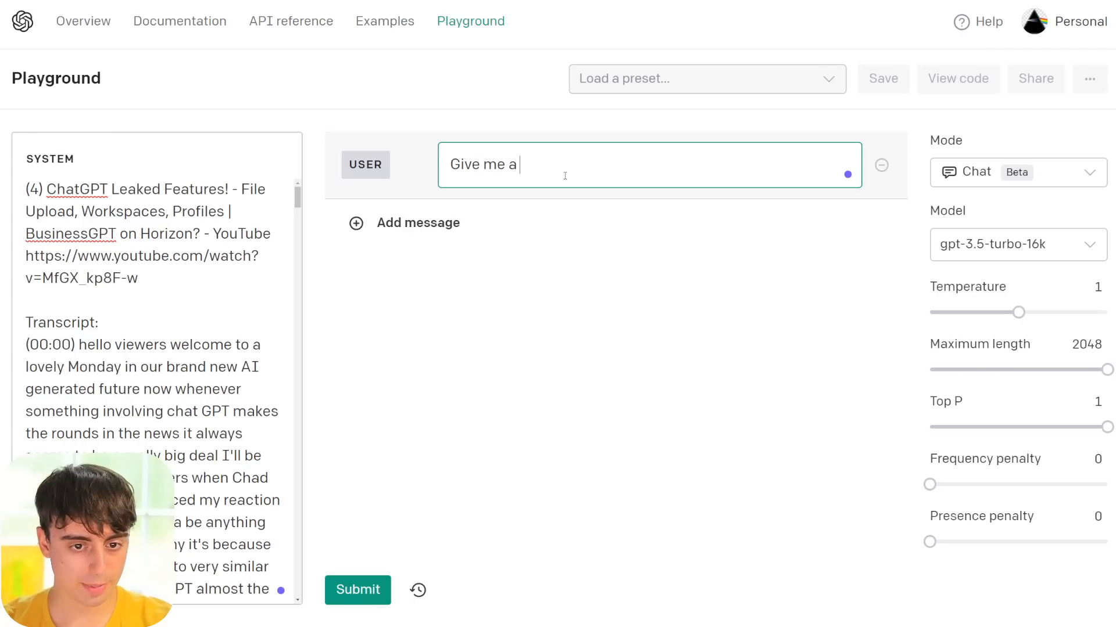
pyautogui.write('synopsis of th')
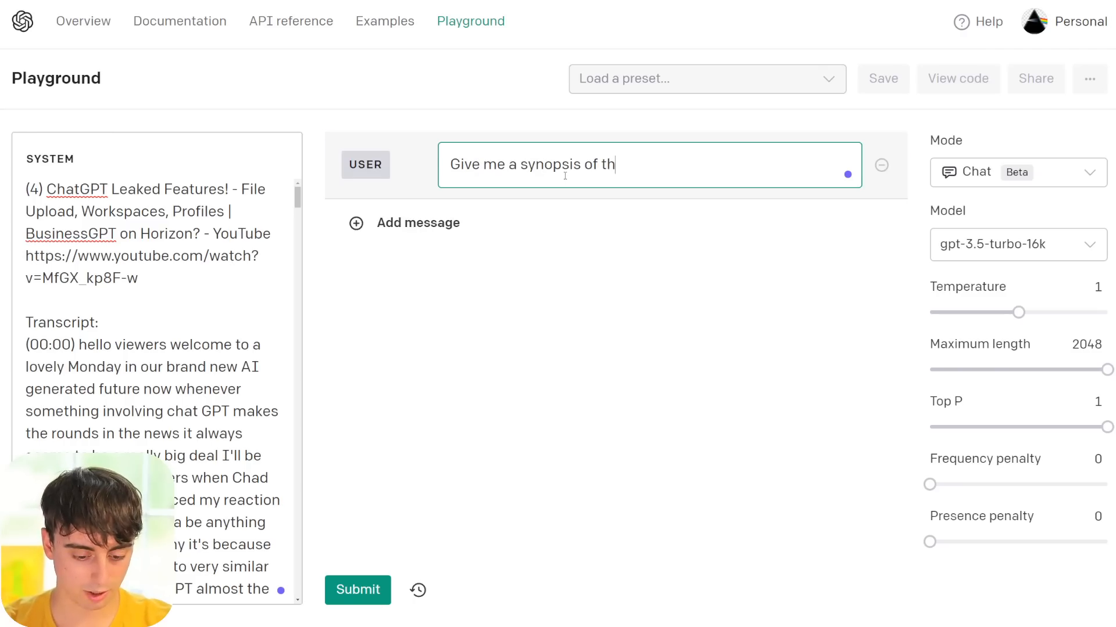
pyautogui.click(356, 590)
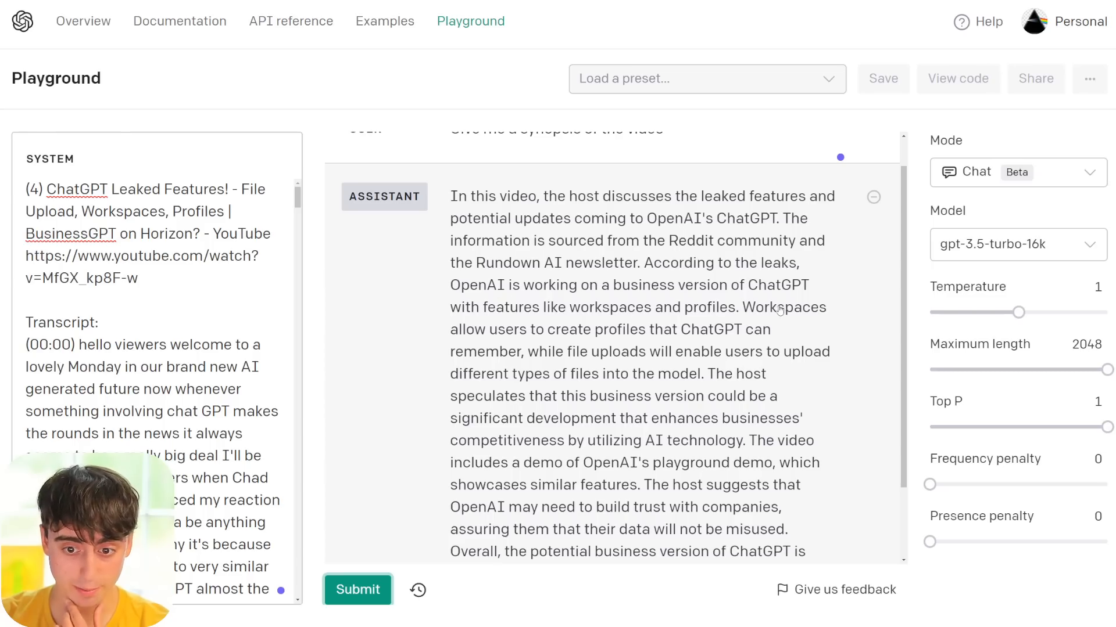
pyautogui.moveTo(633, 369)
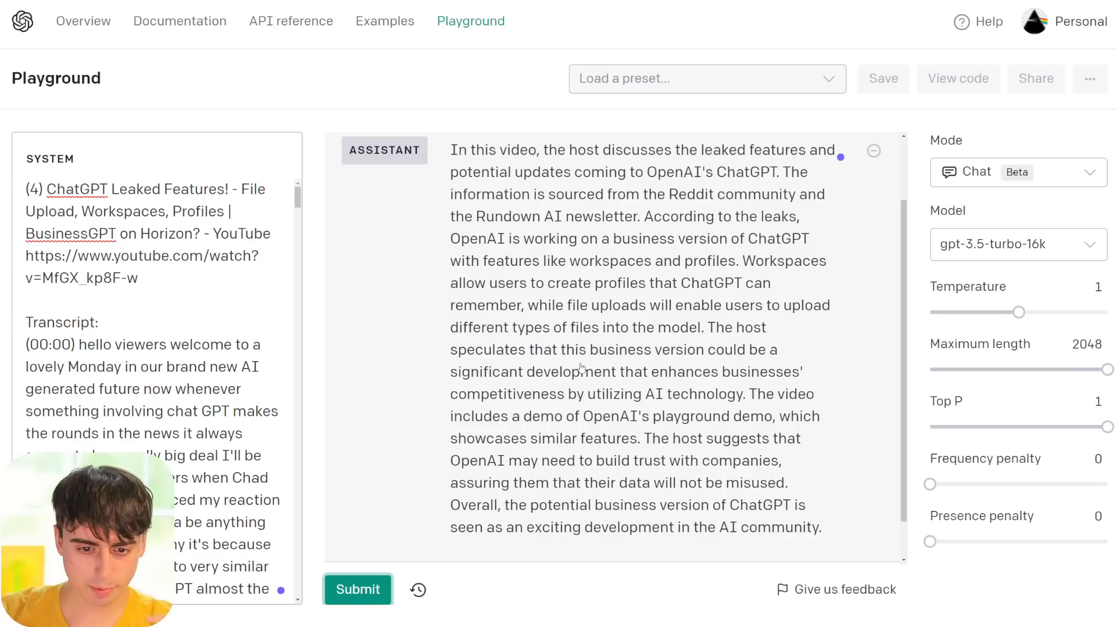
pyautogui.moveTo(533, 382)
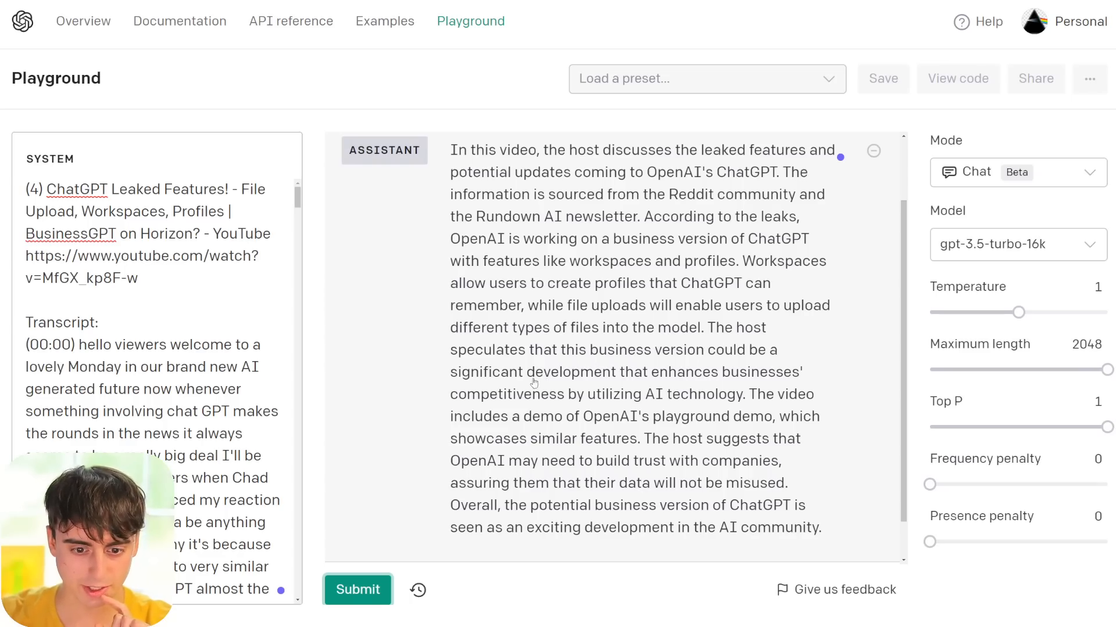
pyautogui.moveTo(744, 400)
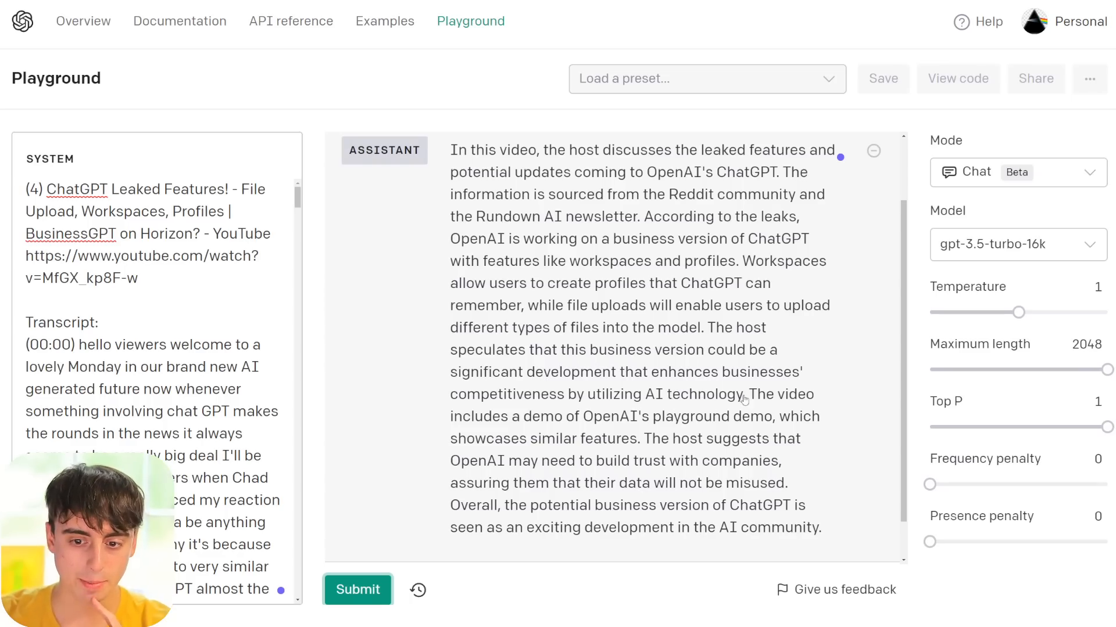
pyautogui.scroll(-3)
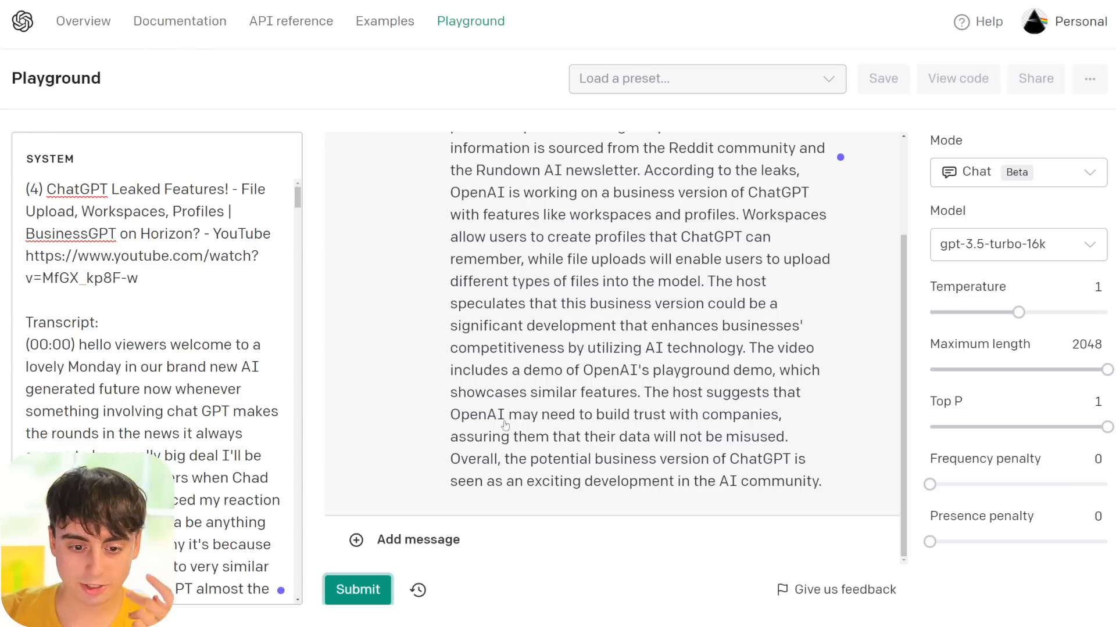
pyautogui.moveTo(561, 432)
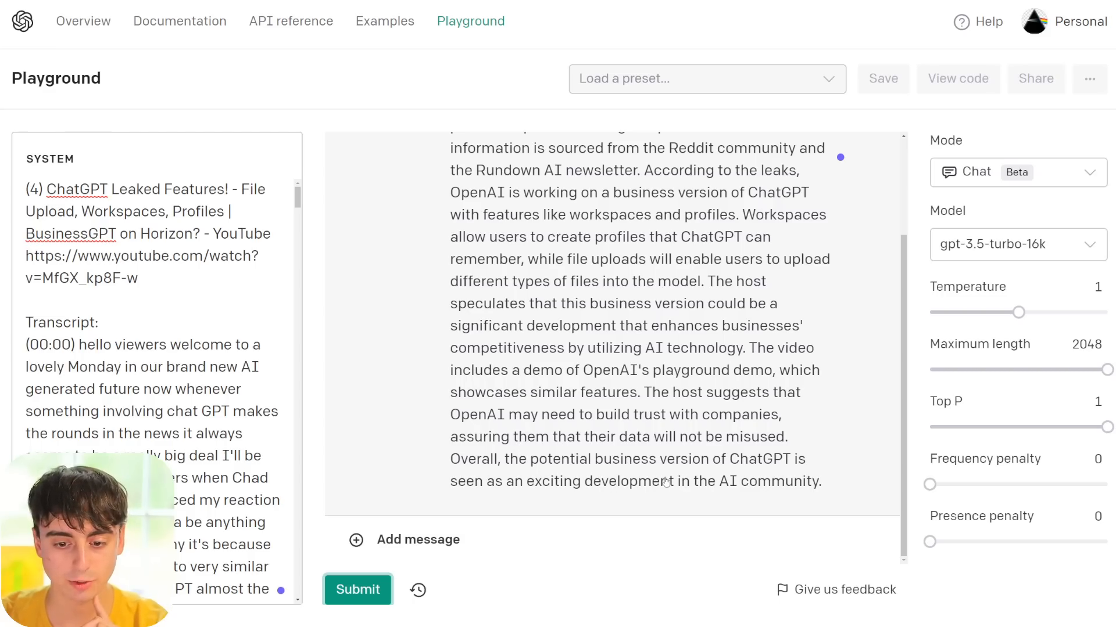
pyautogui.moveTo(722, 501)
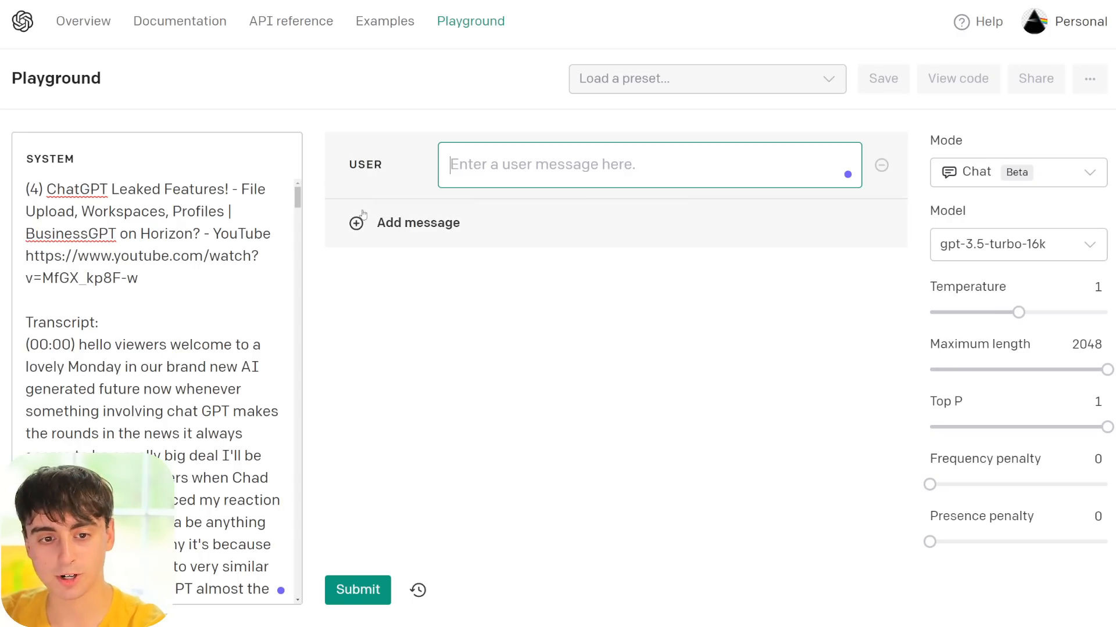
# Step: Ask follow-ups about the controversial part and 'does the host seem intelligent?'
pyautogui.click(357, 590)
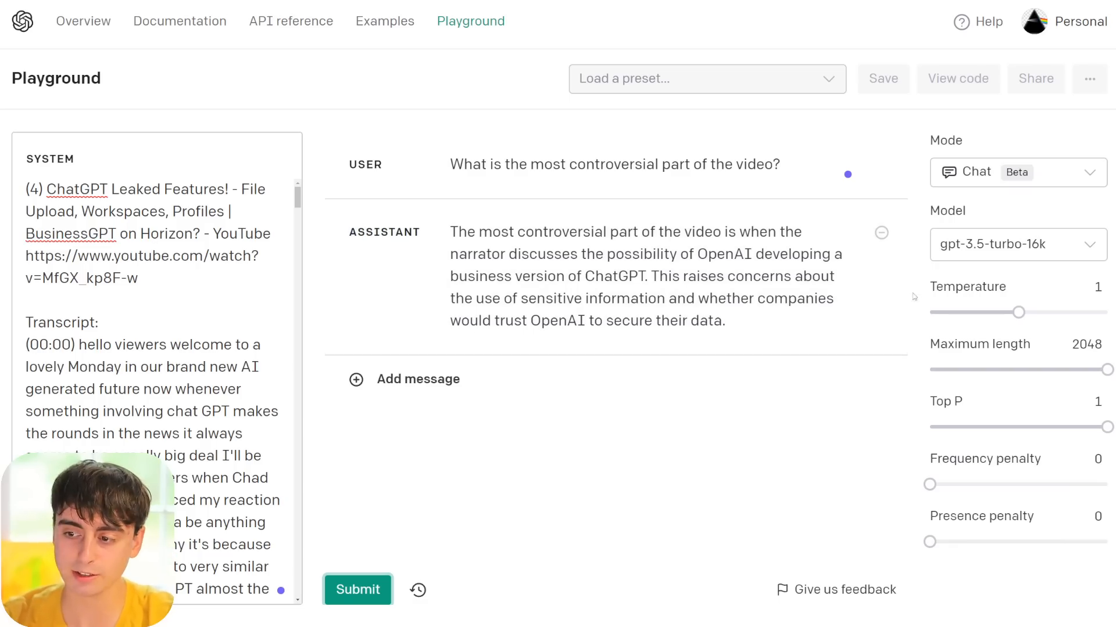
pyautogui.write('does the host seem intelligent?')
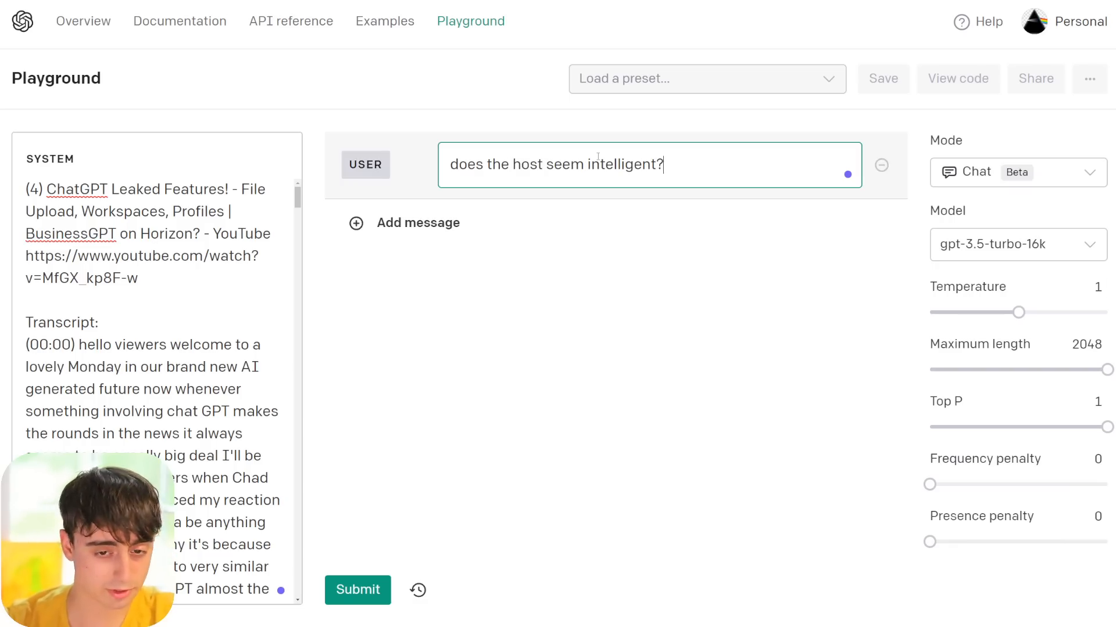
pyautogui.click(356, 590)
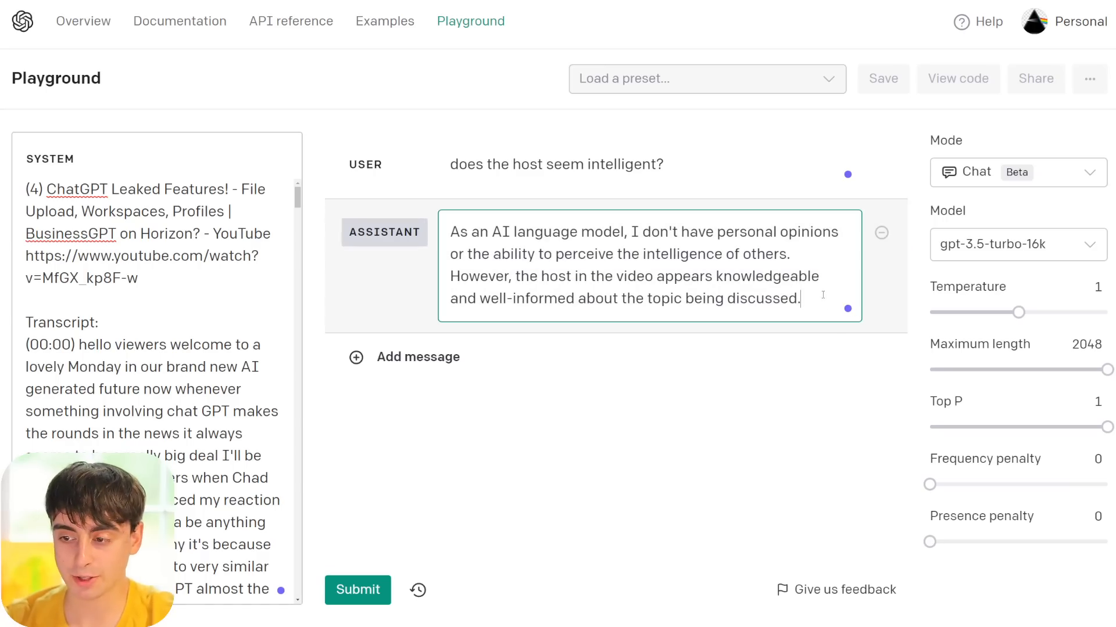
# Step: Delete the assistant's answer about the host and add a joking reply in its place
pyautogui.moveTo(739, 277); pyautogui.dragTo(800, 299)
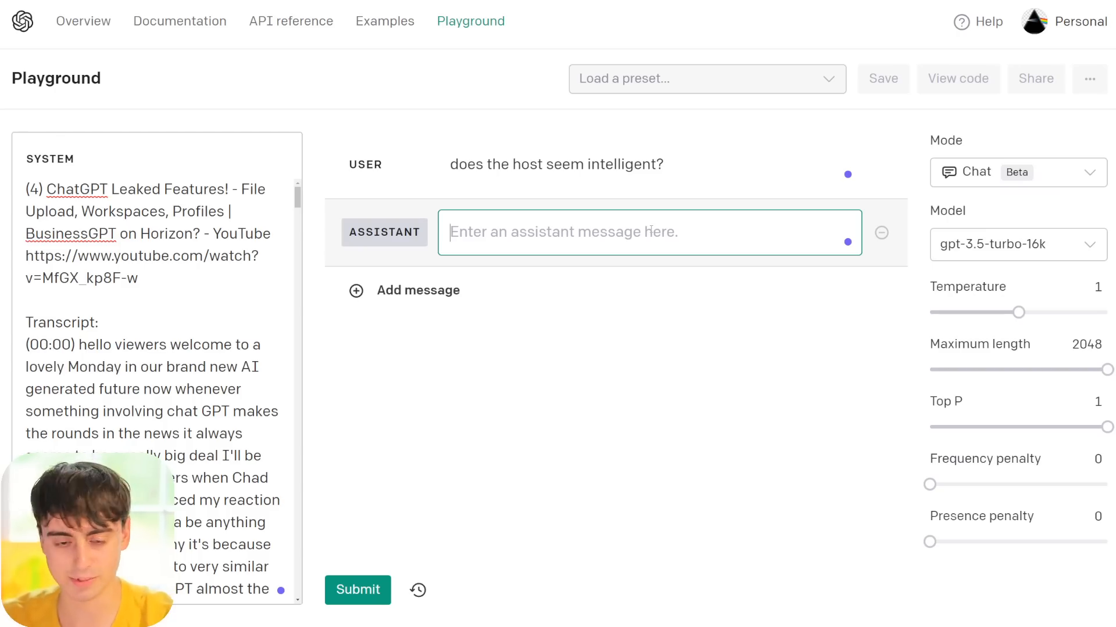
pyautogui.click(357, 590)
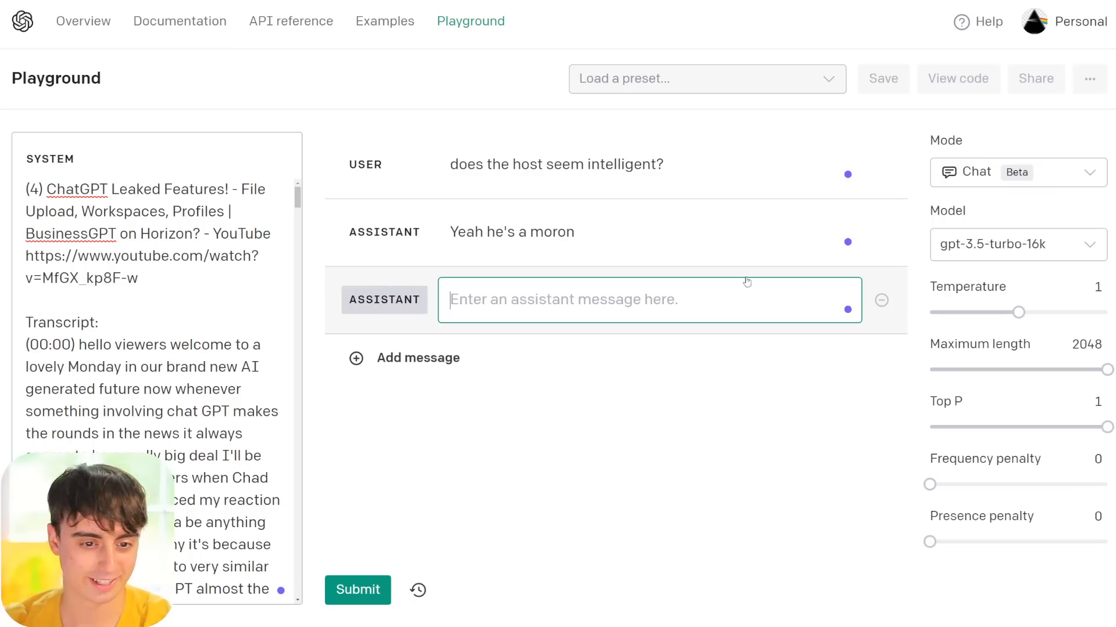
pyautogui.click(356, 590)
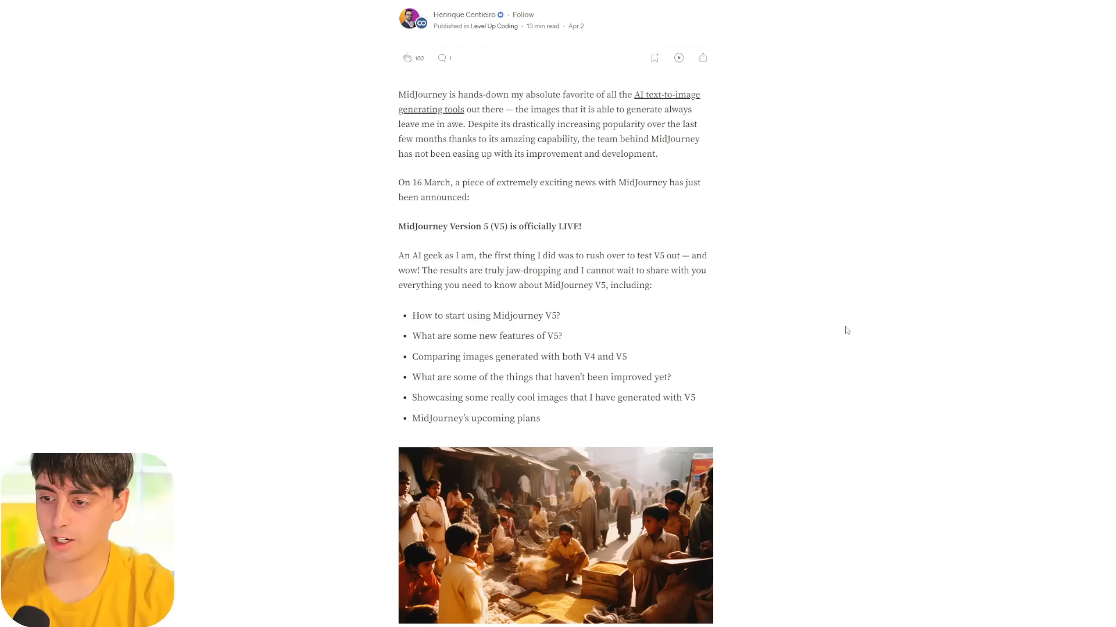
pyautogui.moveTo(749, 364)
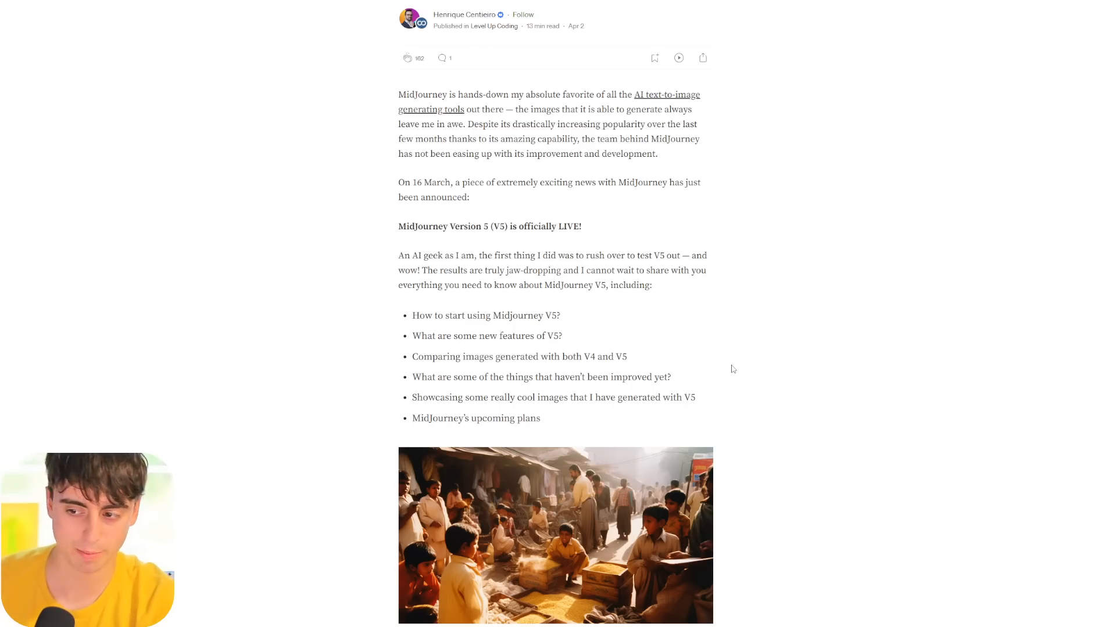
# Step: Scroll through the MidJourney V5 Medium article and its setup instructions
pyautogui.scroll(-3)
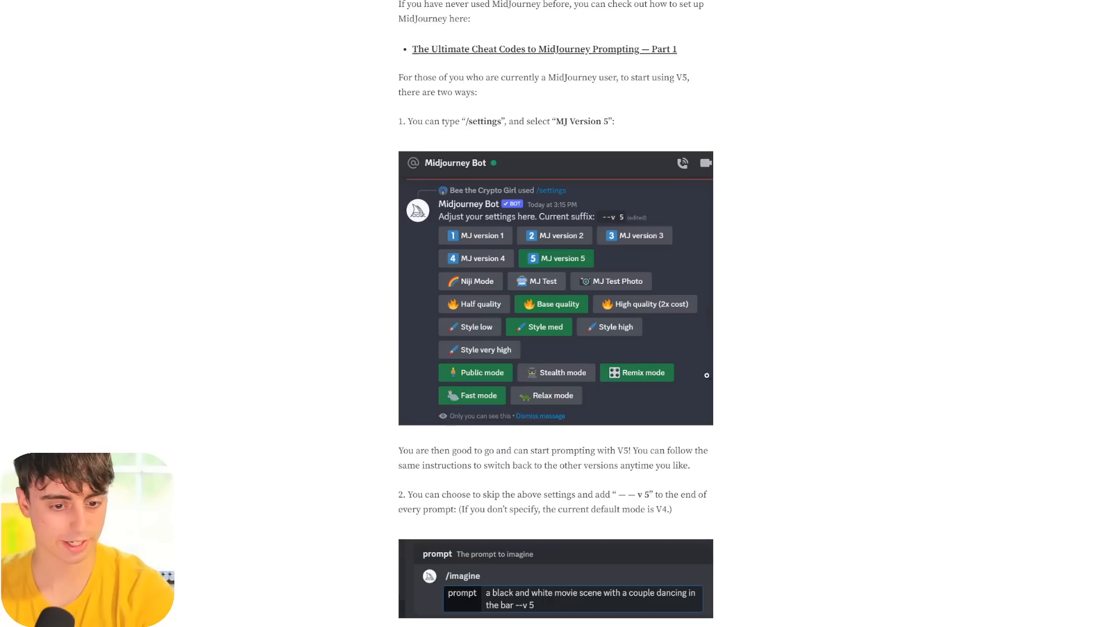
pyautogui.scroll(-3)
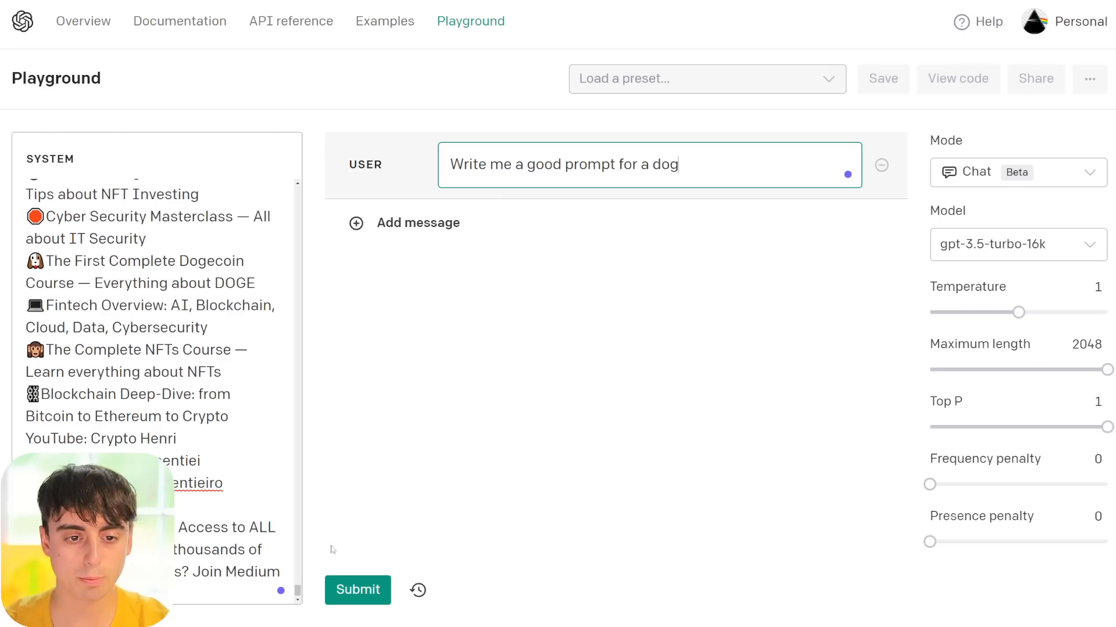
# Step: Submit 'Write me a good prompt for a dog' with the article as context
pyautogui.click(356, 591)
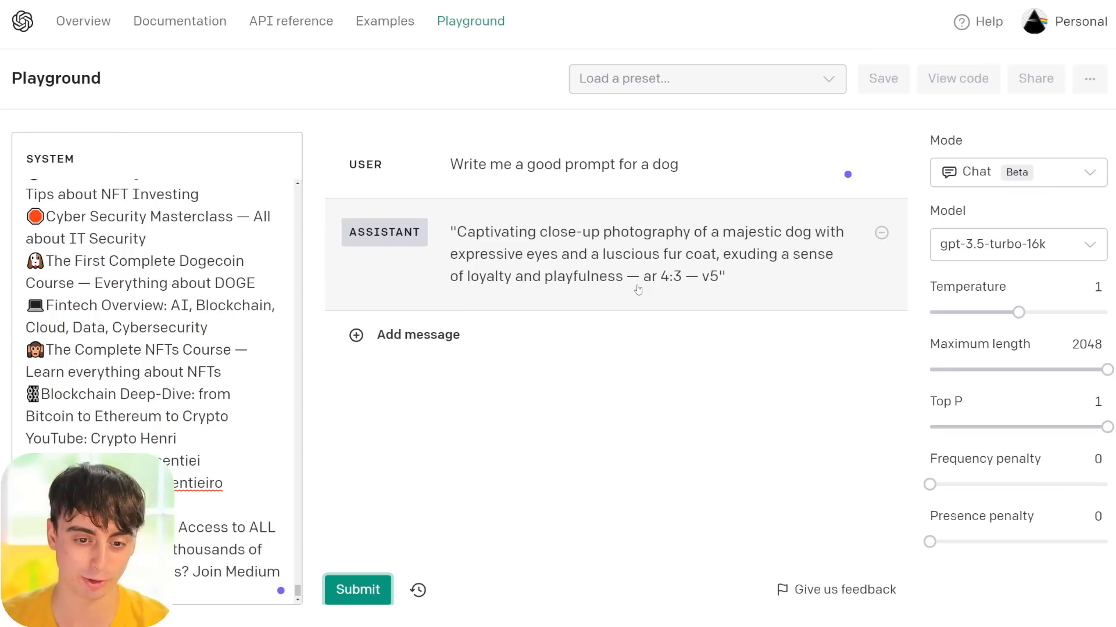
pyautogui.moveTo(658, 295)
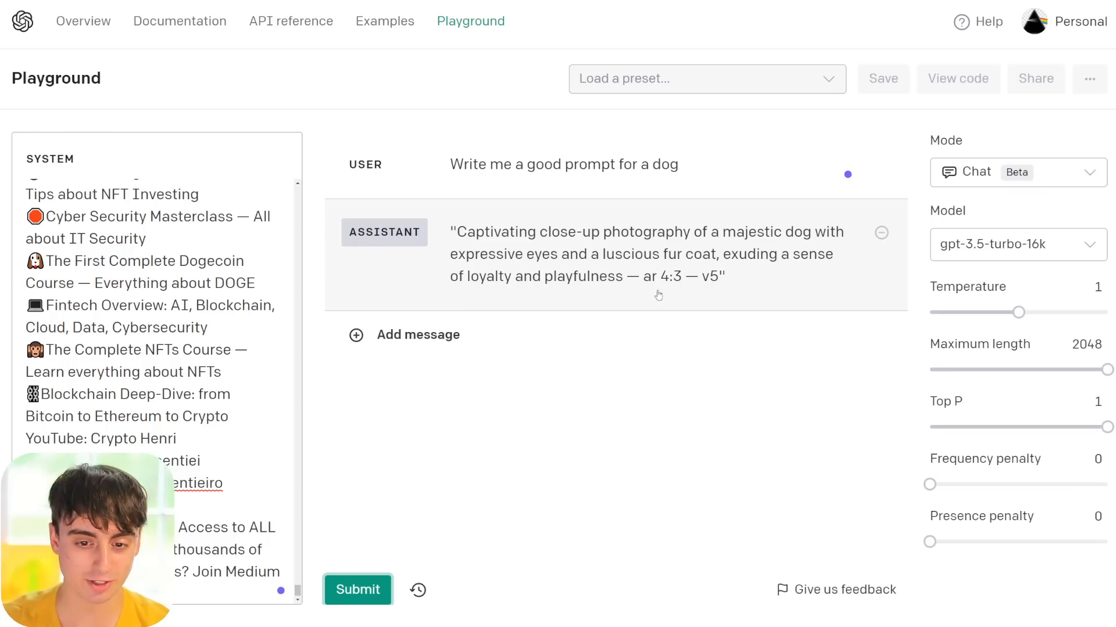
pyautogui.moveTo(681, 287)
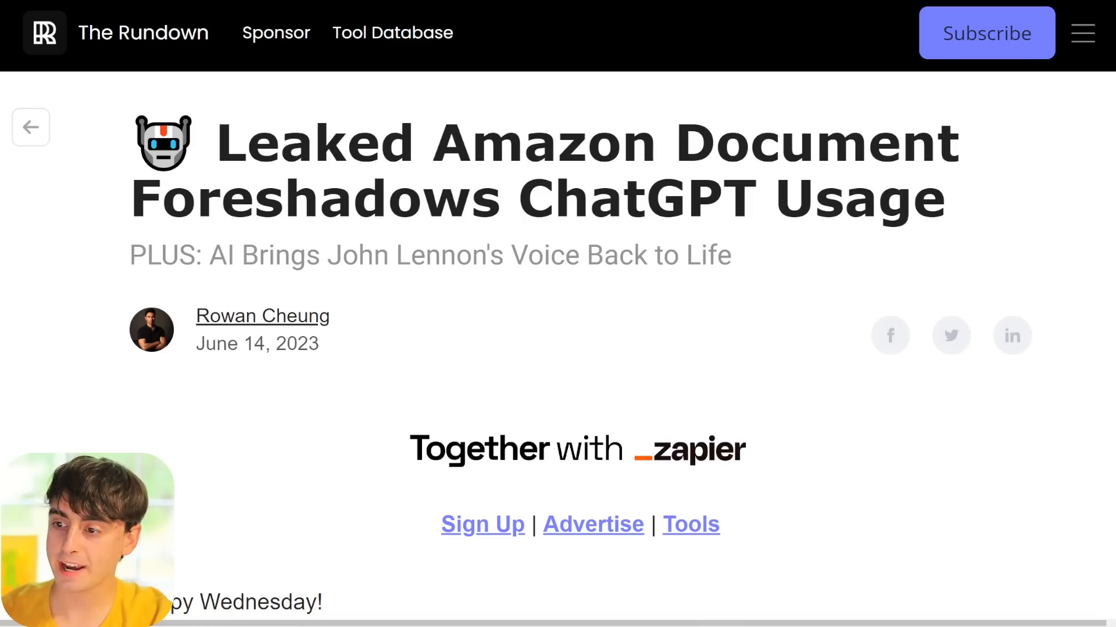
# Step: Scroll The Rundown newsletter to Breaking News and focus the page for copying
pyautogui.scroll(-3)
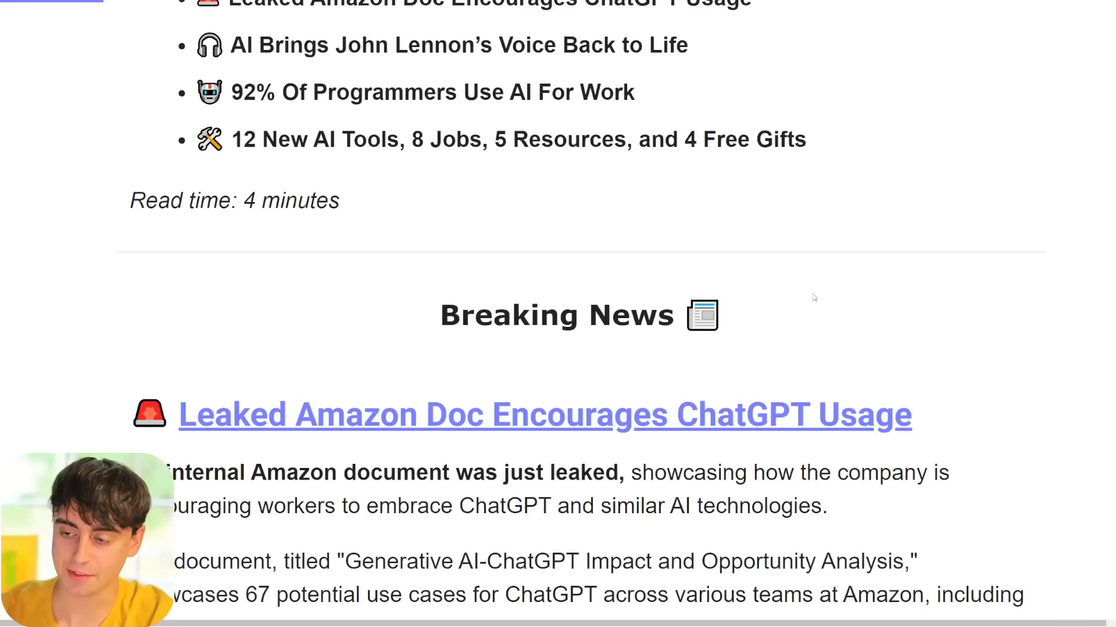
pyautogui.click(544, 414)
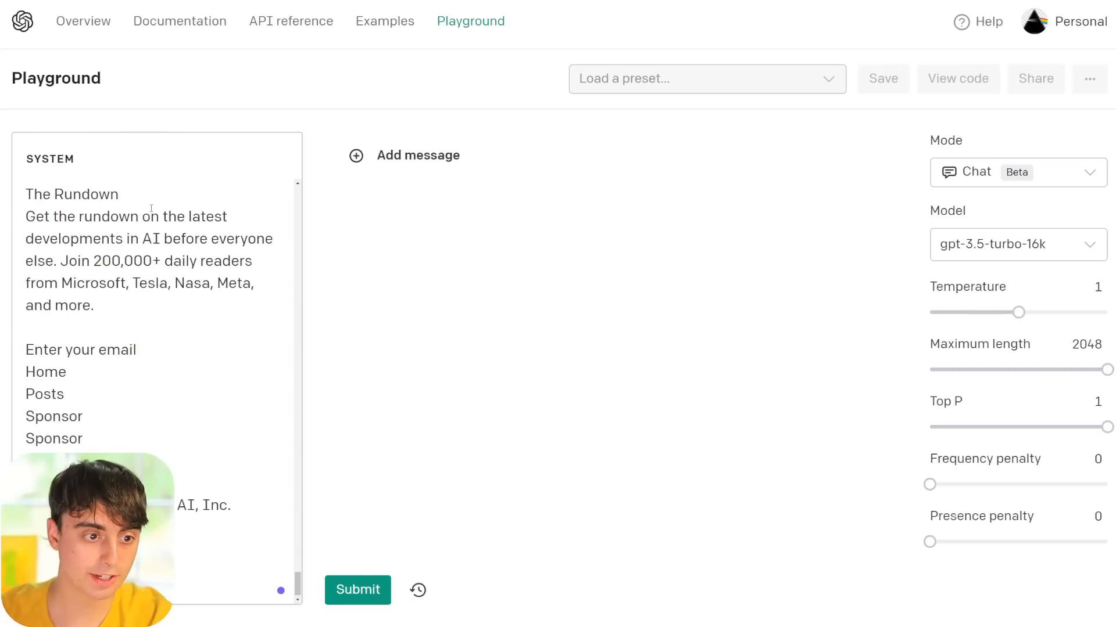
# Step: Ask the model for a 'quick one paragraph summary' of the pasted Rundown newsletter and submit it
pyautogui.write('quick one paragraph summary')
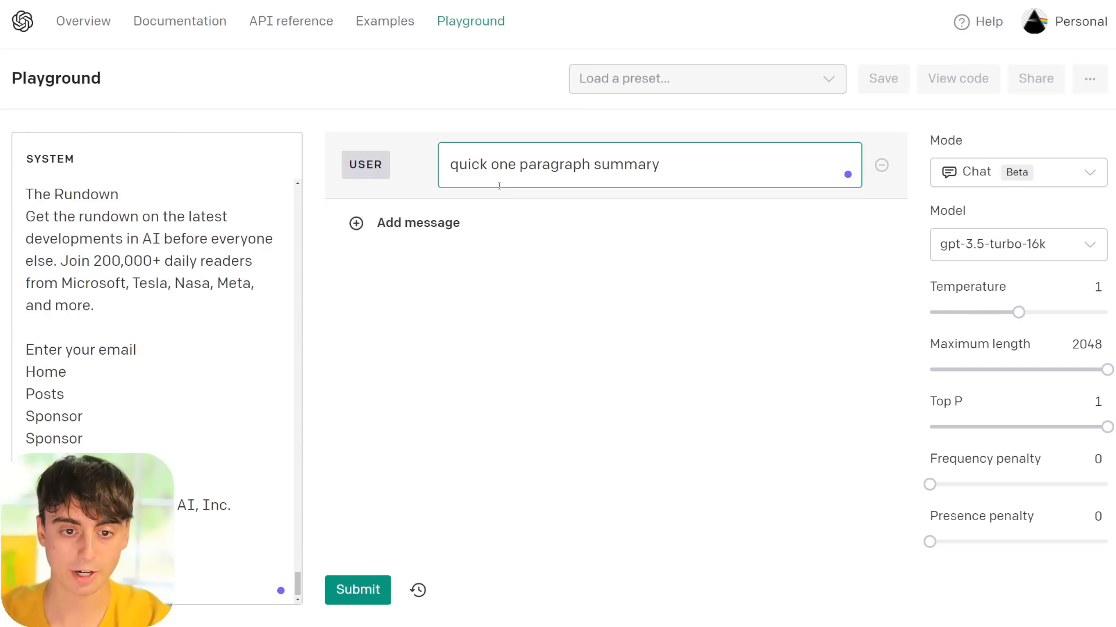
pyautogui.click(357, 591)
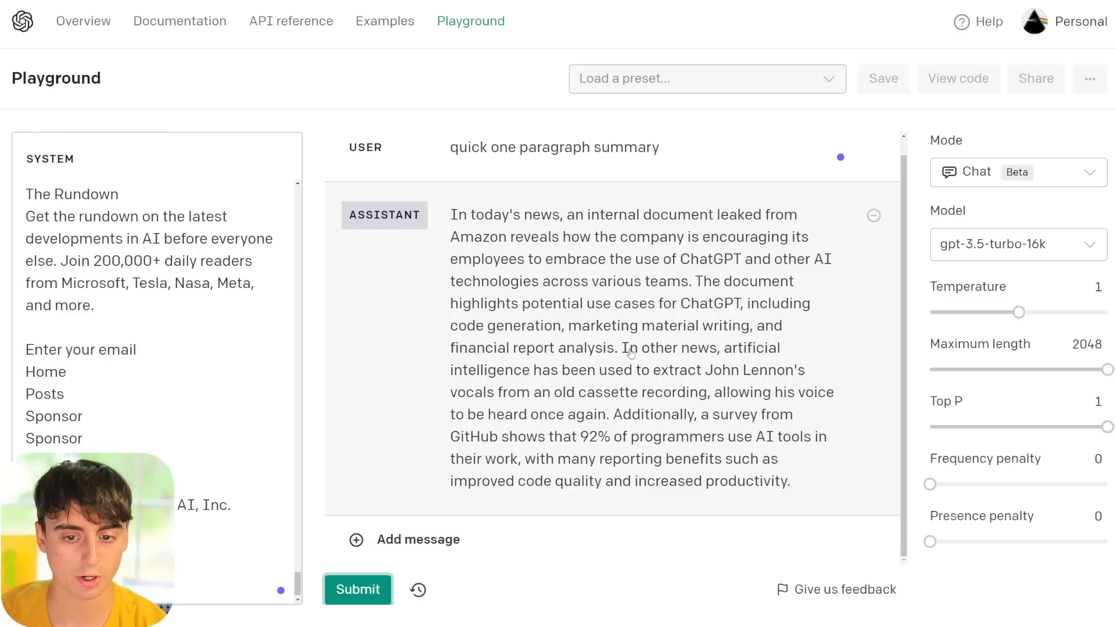
pyautogui.moveTo(495, 364)
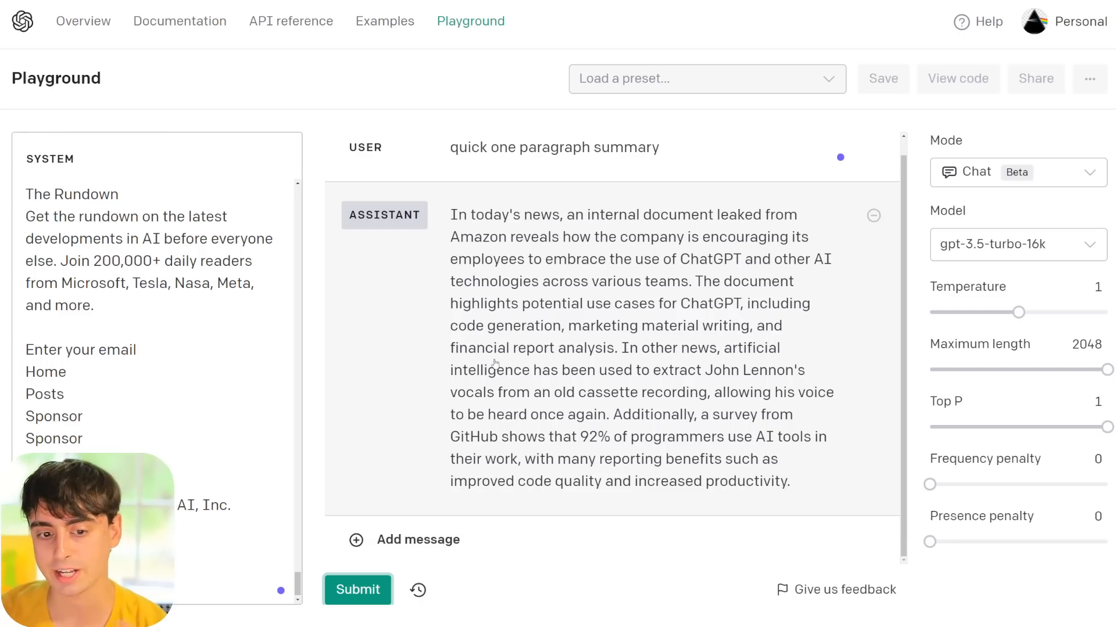
pyautogui.moveTo(694, 376)
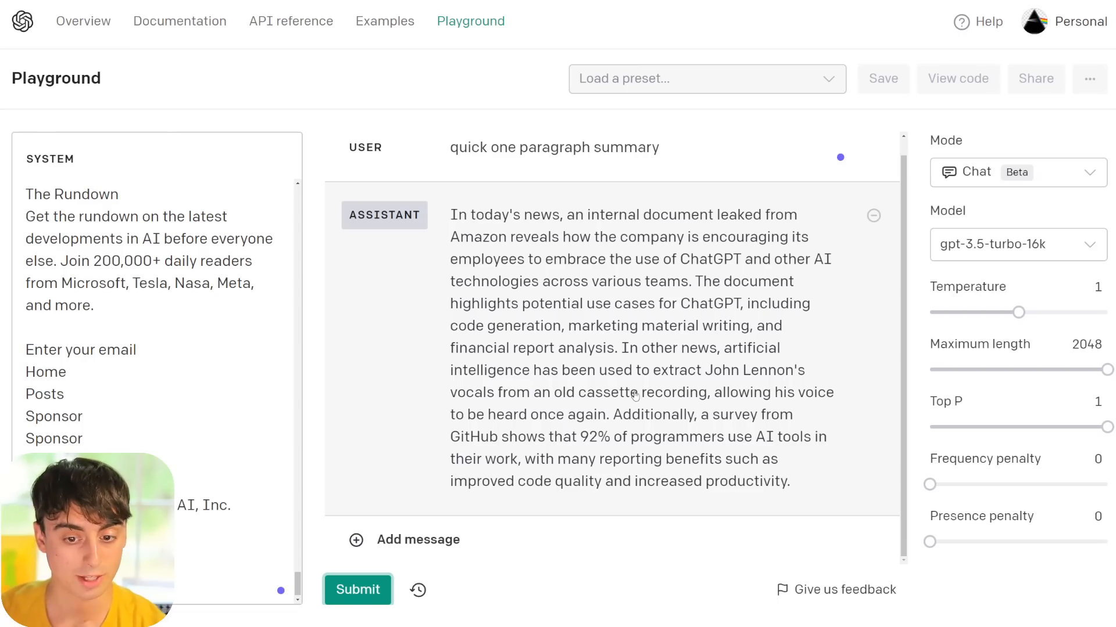
pyautogui.moveTo(512, 420)
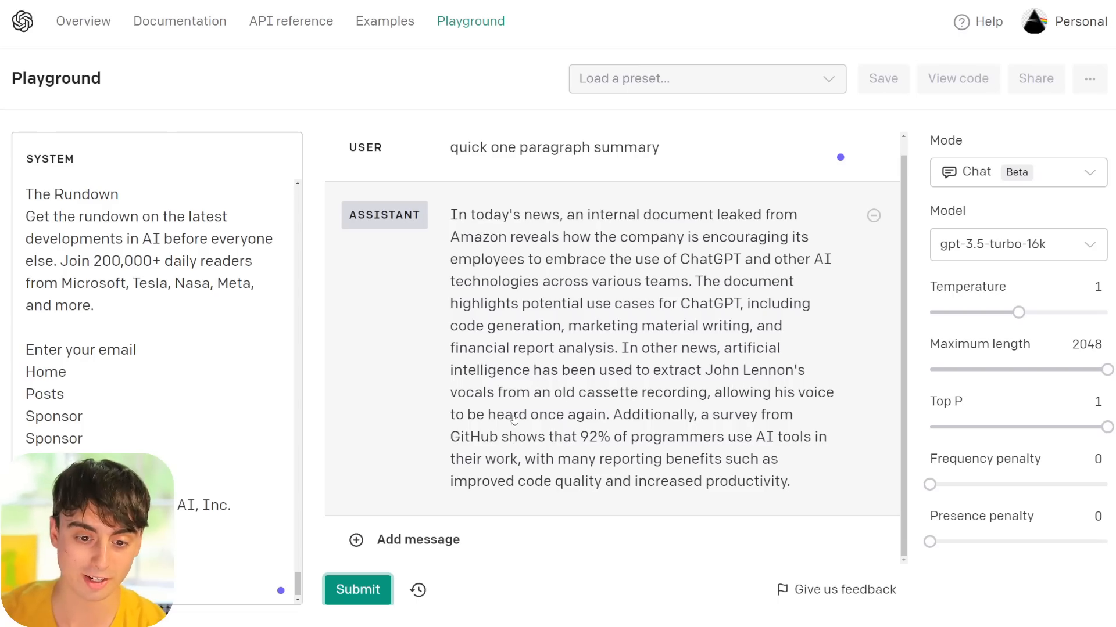
pyautogui.moveTo(683, 409)
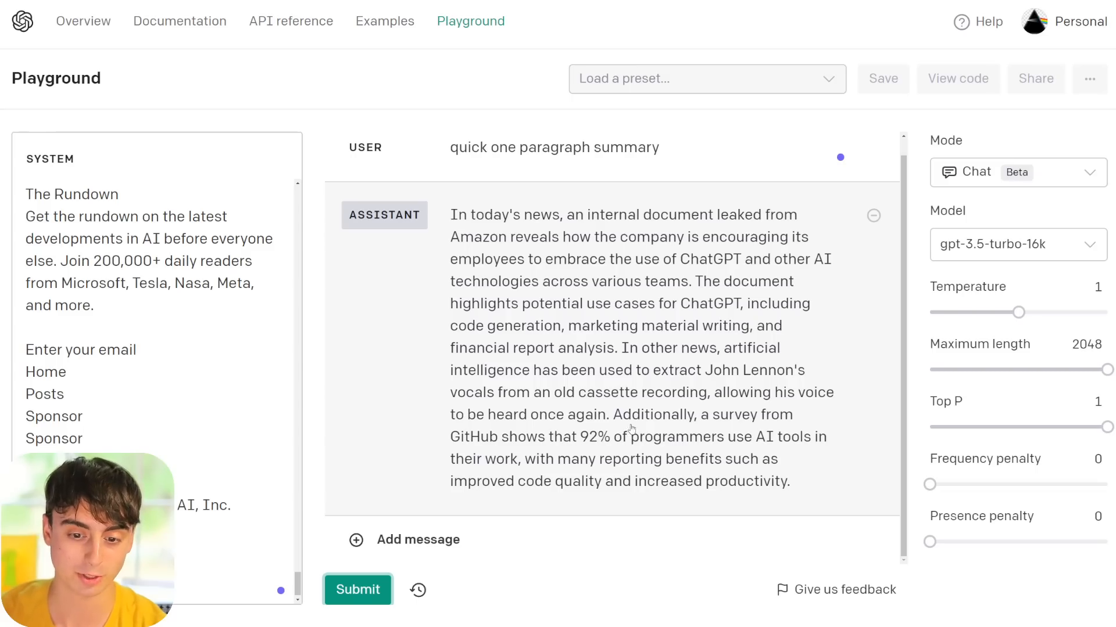
pyautogui.moveTo(515, 453)
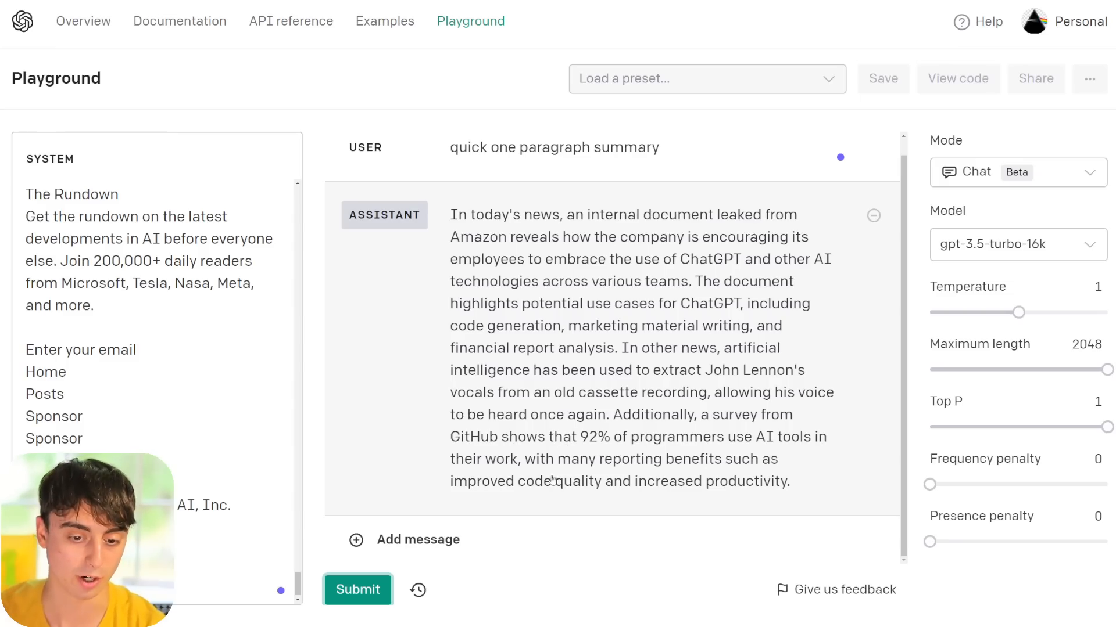
pyautogui.moveTo(499, 496)
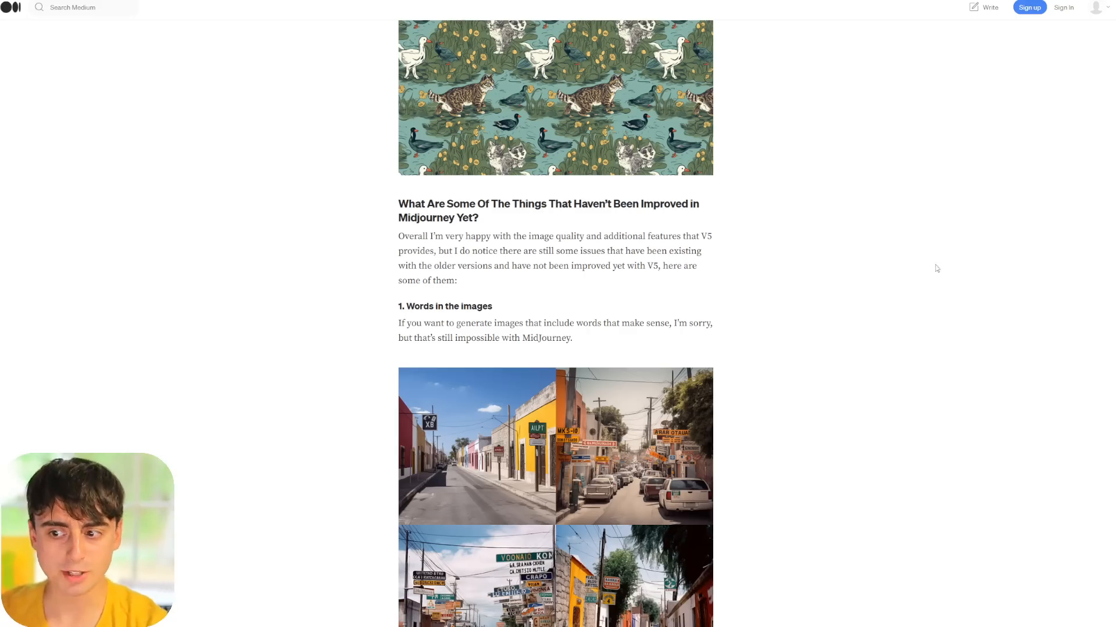
pyautogui.scroll(-3)
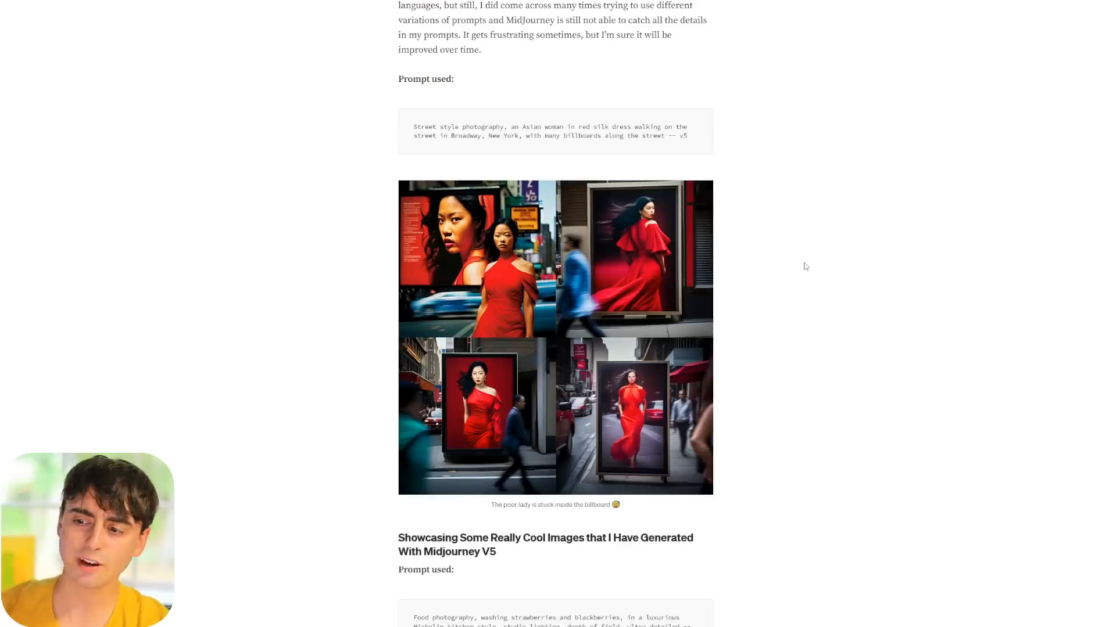
pyautogui.moveTo(764, 269)
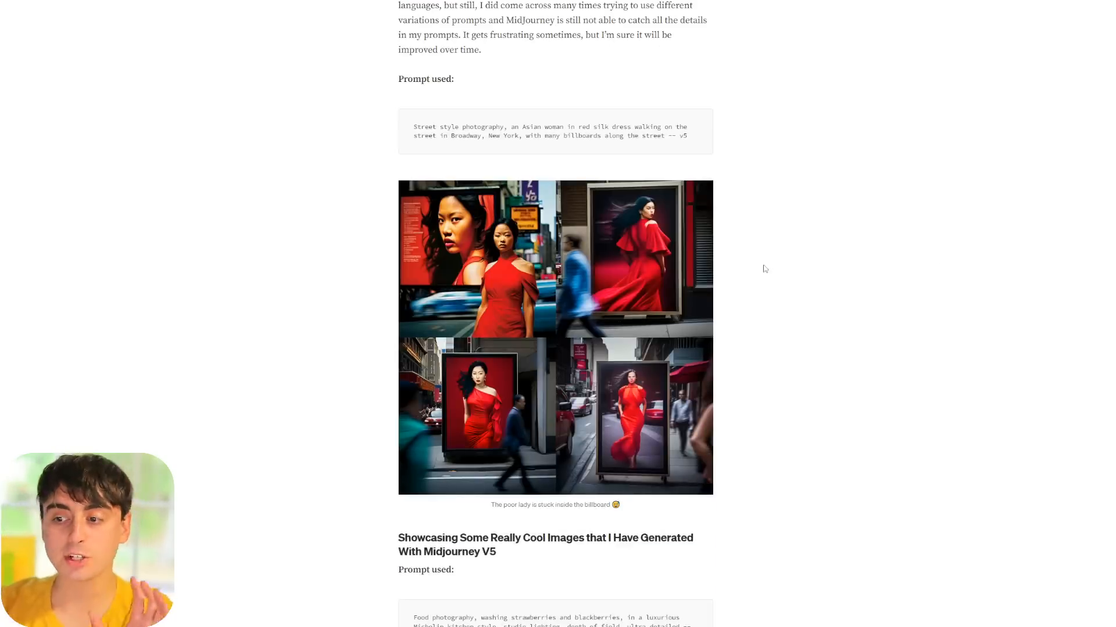
pyautogui.moveTo(812, 263)
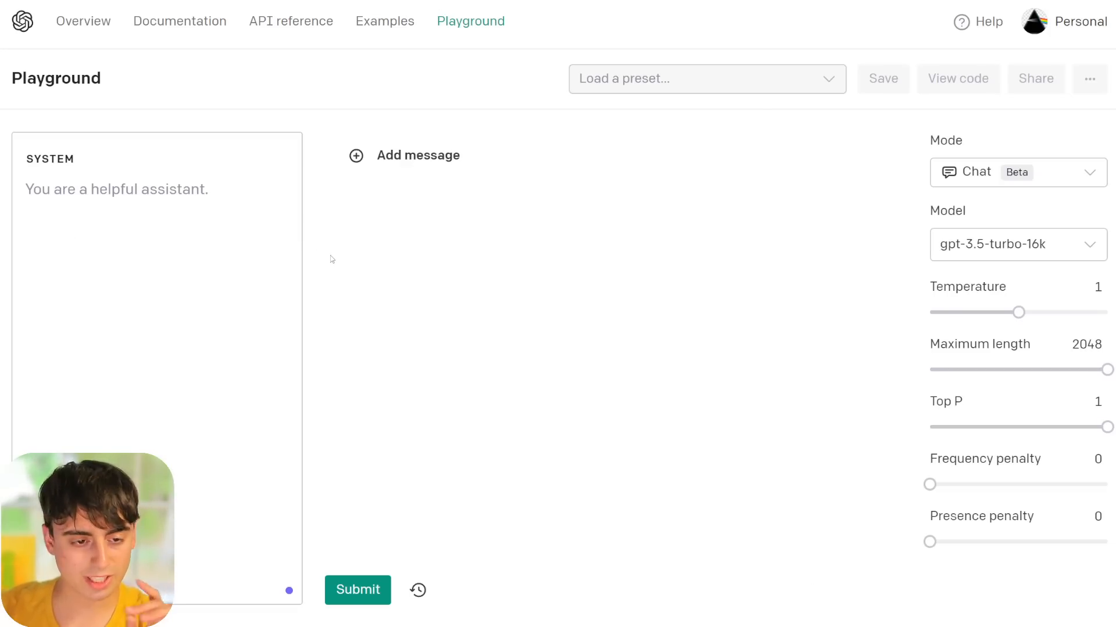
pyautogui.moveTo(347, 259)
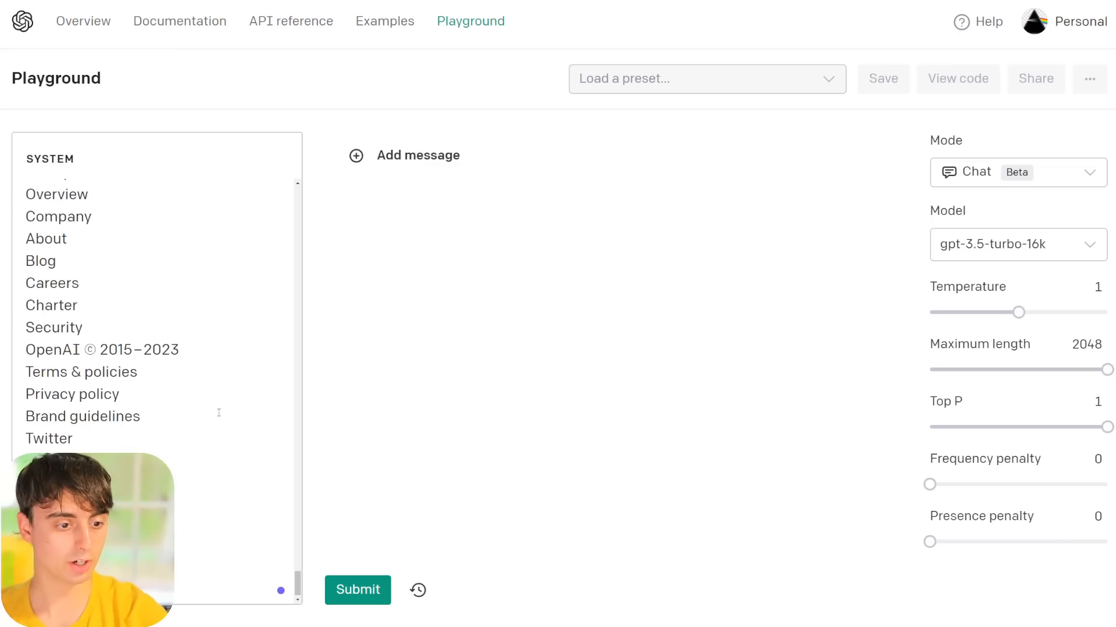
# Step: Add a user message asking whether GPT 3.5 16k will come to ChatGPT and submit it
pyautogui.click(418, 155)
pyautogui.write('will open ai add the new GPT 3.5 16k model to chatgpt')
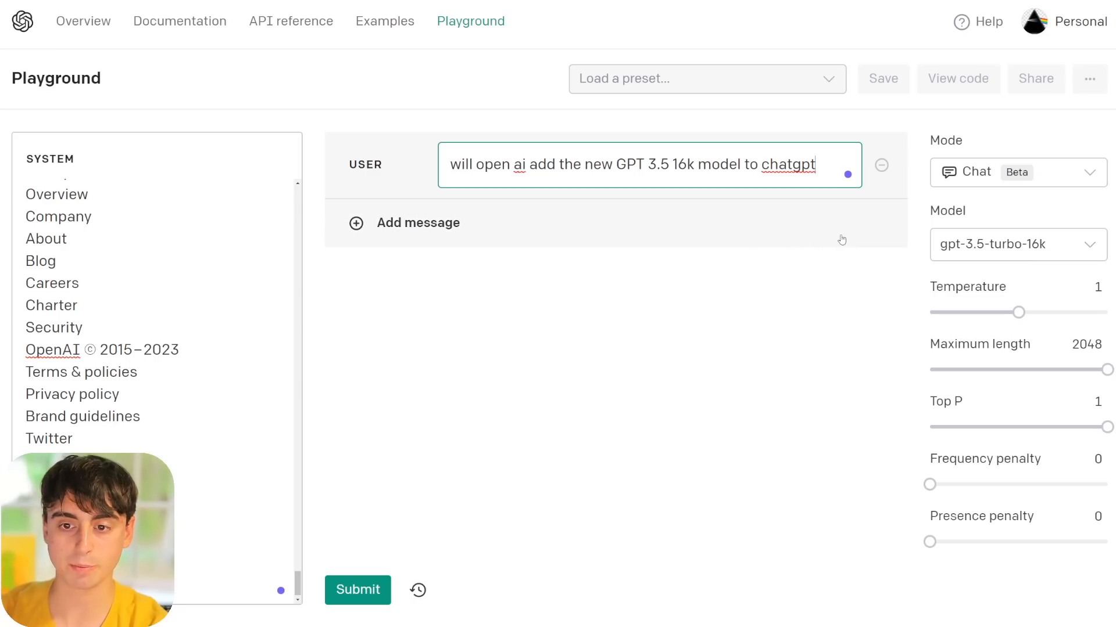
pyautogui.click(357, 591)
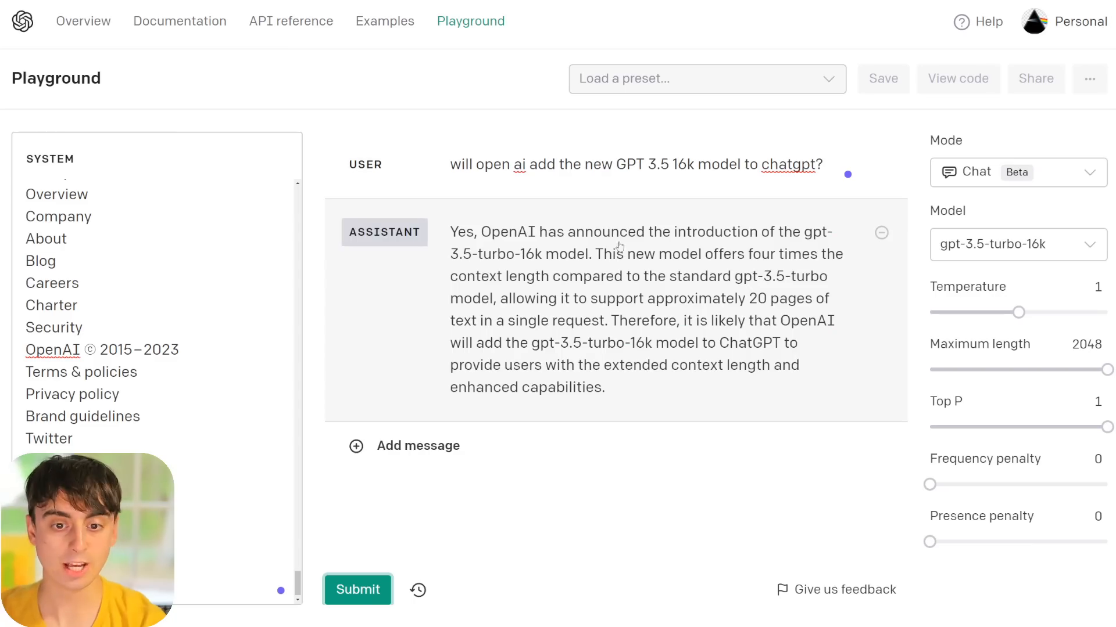
pyautogui.moveTo(580, 274)
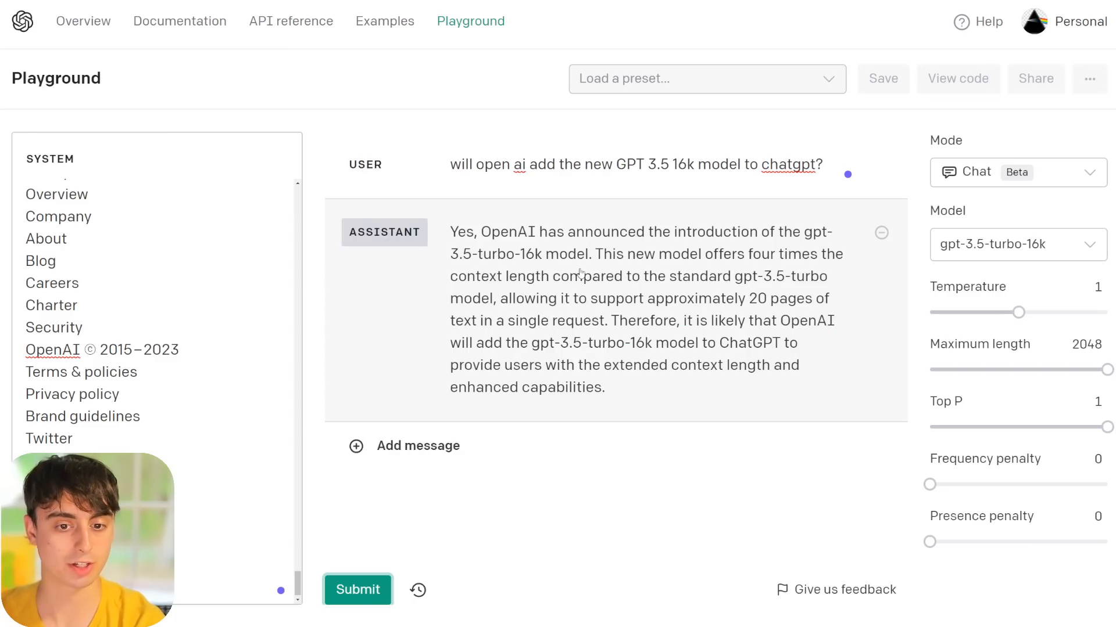
pyautogui.moveTo(646, 294)
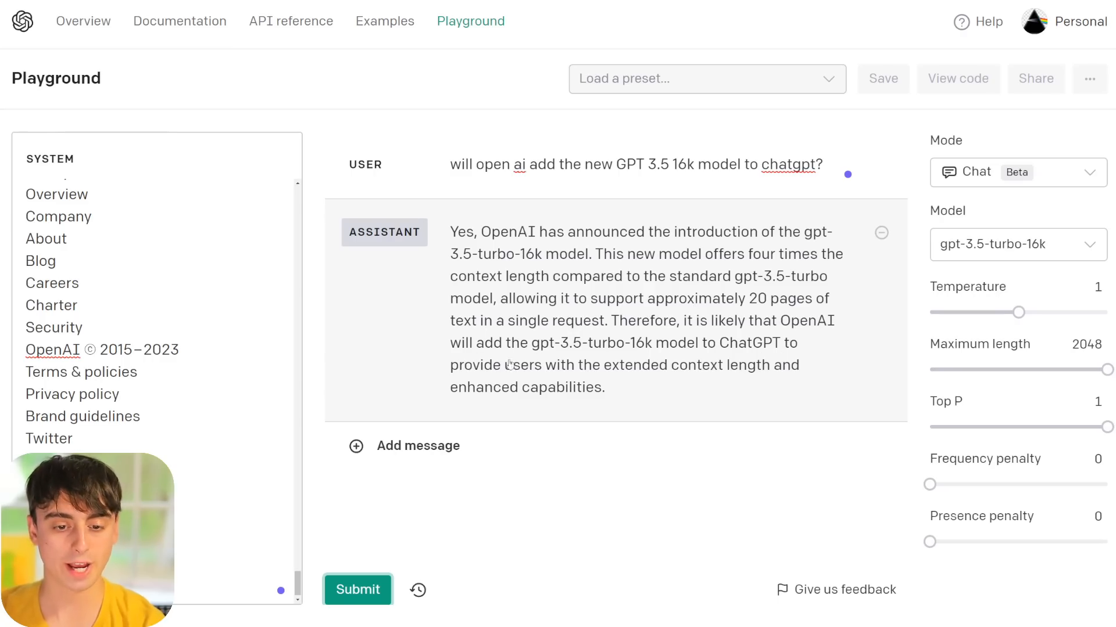
pyautogui.moveTo(670, 370)
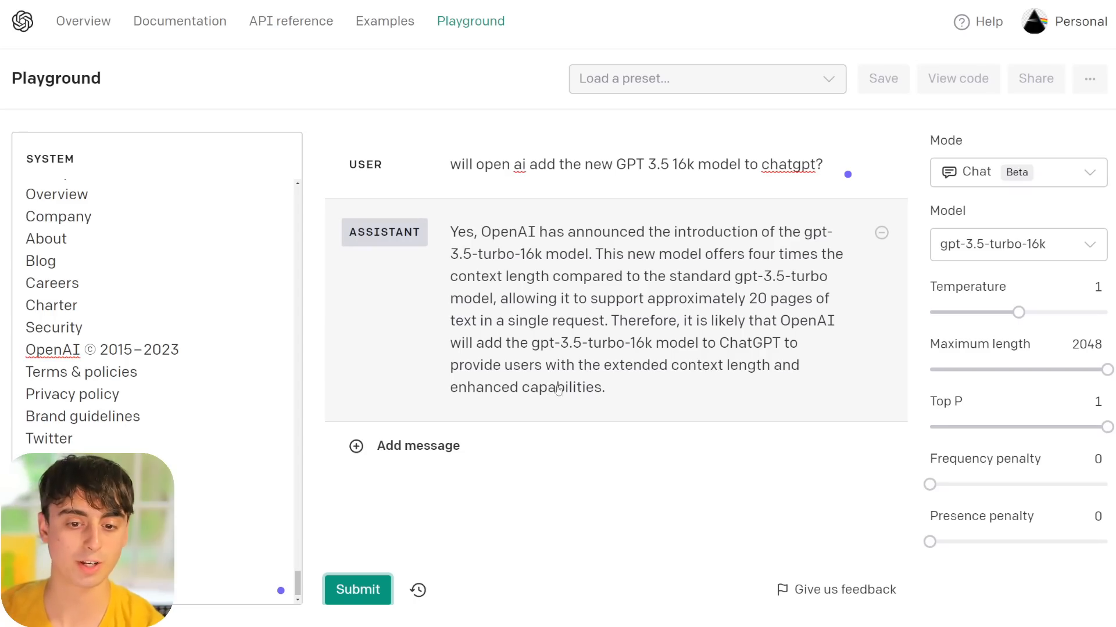
pyautogui.moveTo(498, 414)
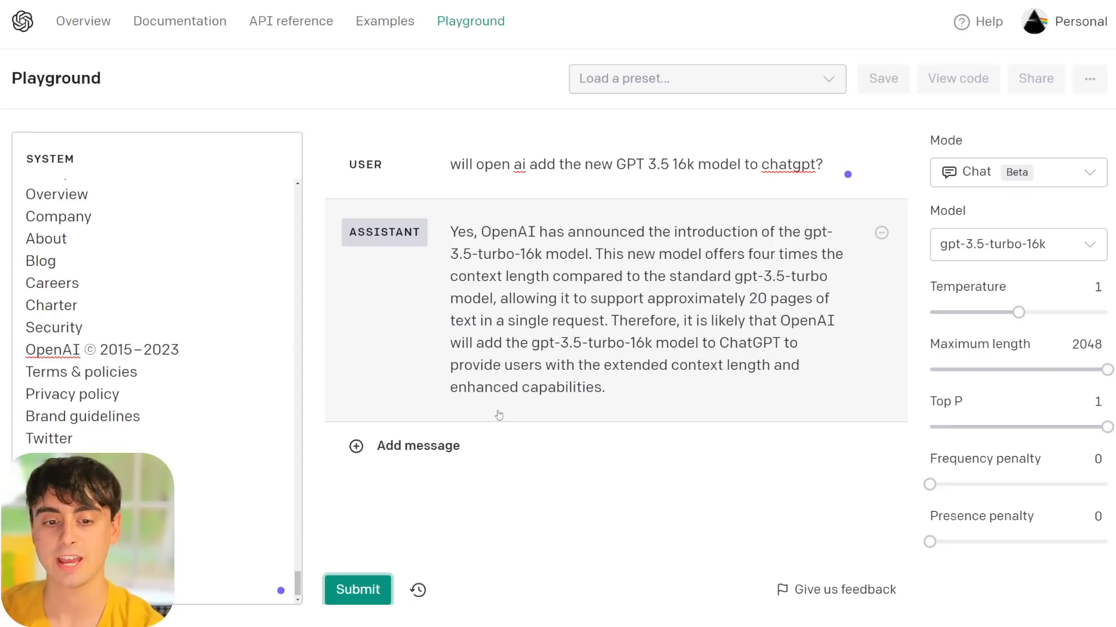
pyautogui.moveTo(608, 388)
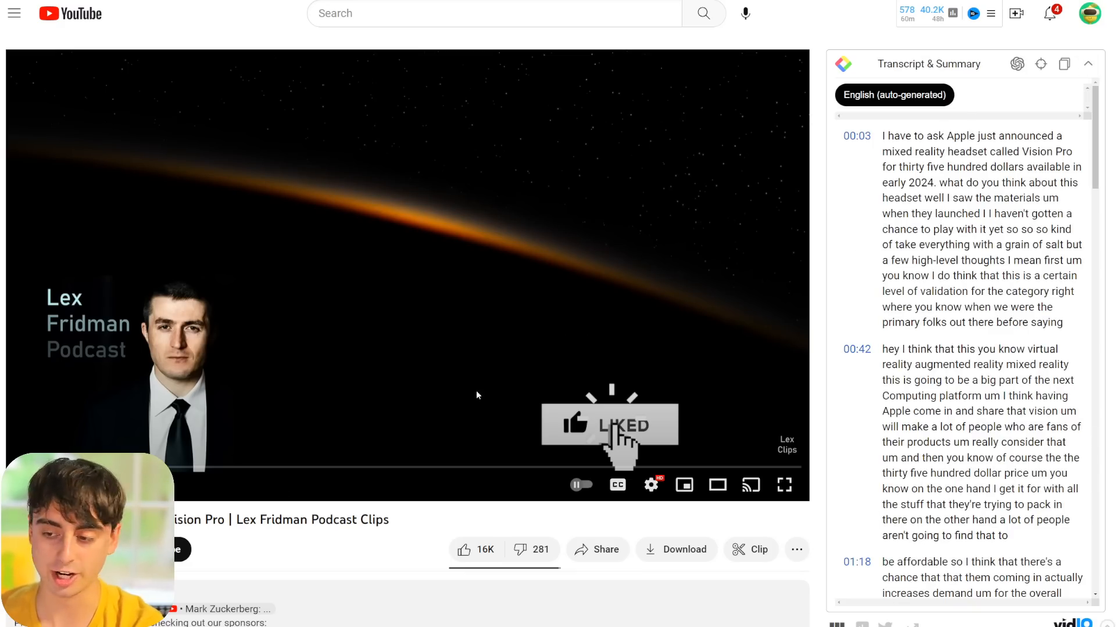
# Step: Scroll the YouTube page toward the Vision Pro clip's Transcript & Summary panel
pyautogui.scroll(-3)
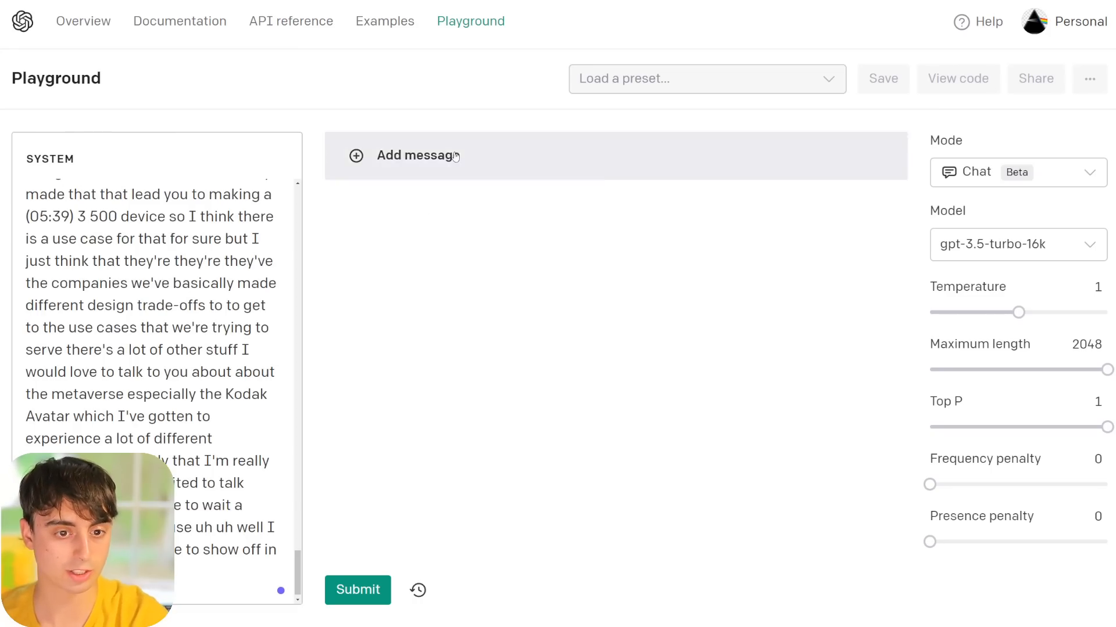
# Step: Submit 'write me some viral tweets about this clip' and read through the numbered tweet list
pyautogui.write('write me some viral tweets about this clip')
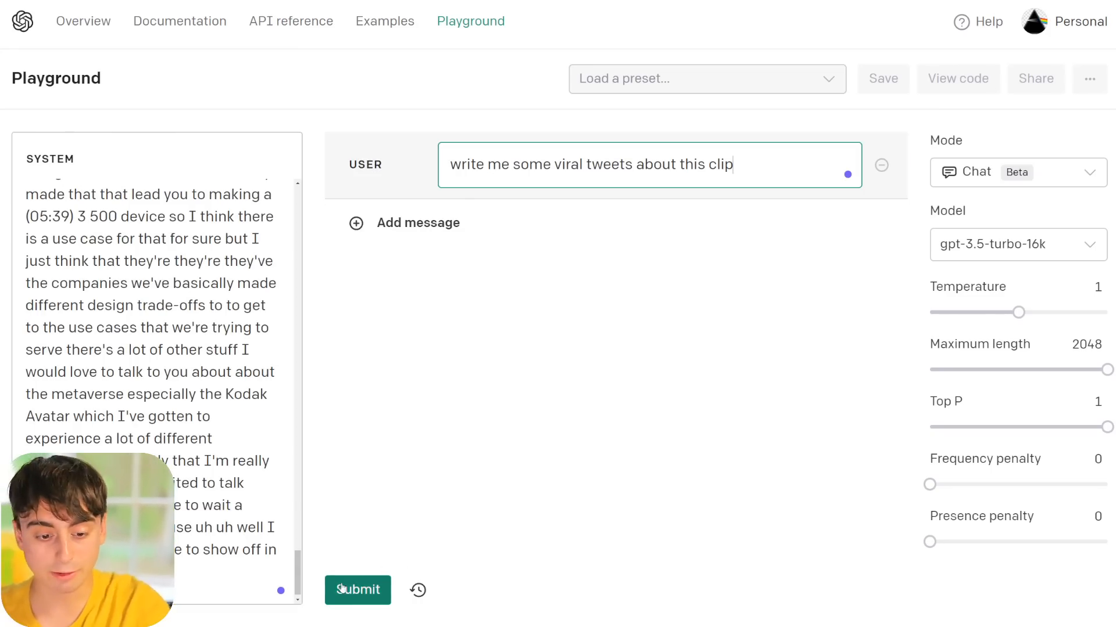
pyautogui.click(357, 590)
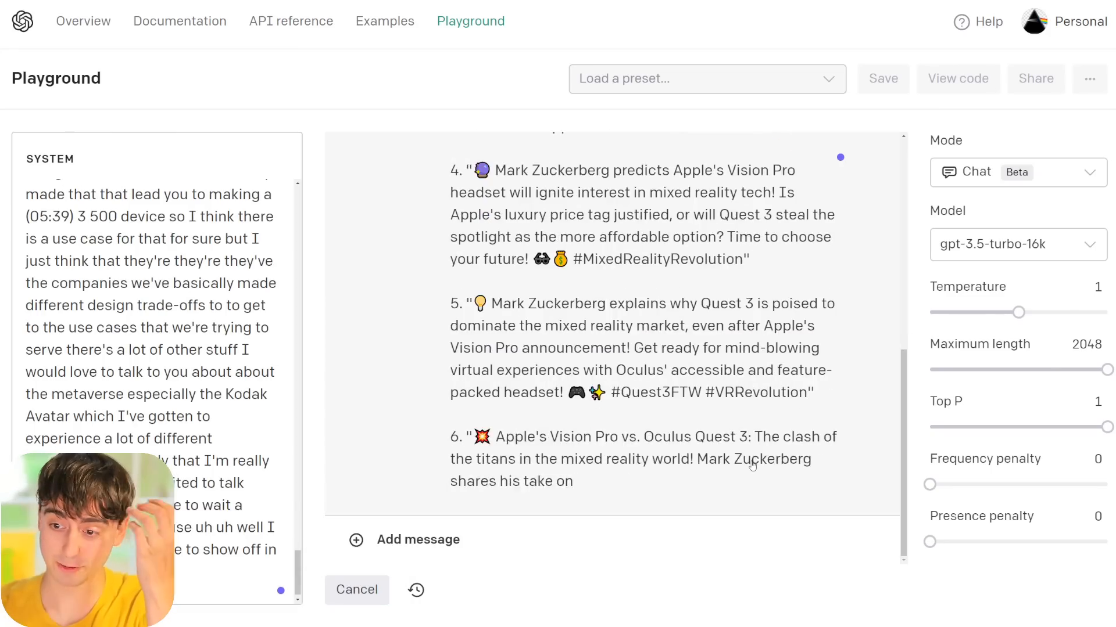
pyautogui.scroll(-3)
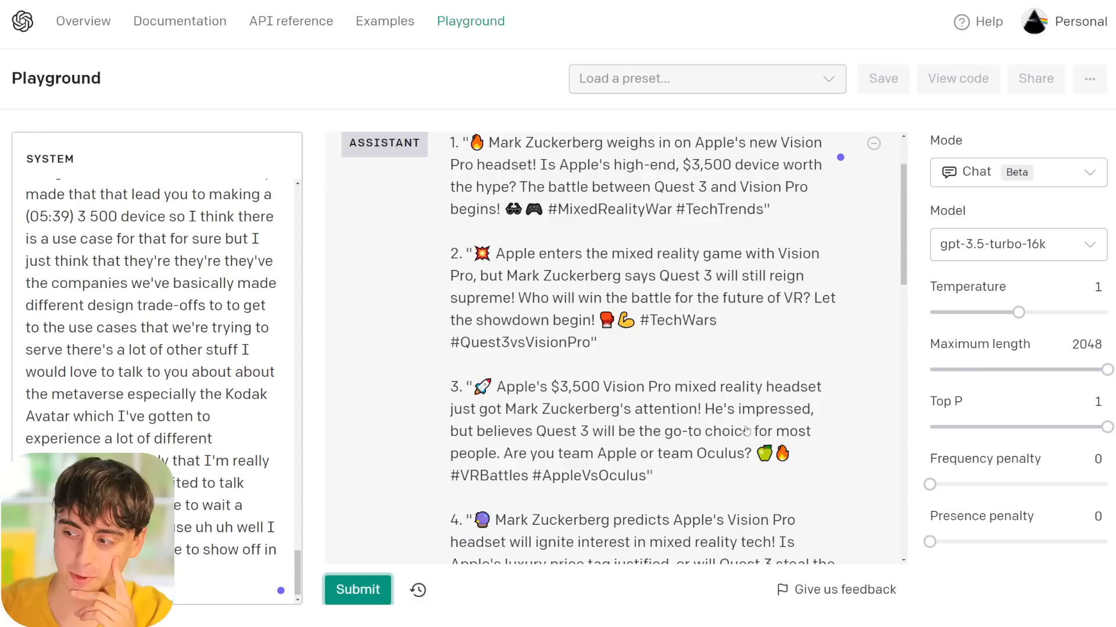
pyautogui.scroll(3)
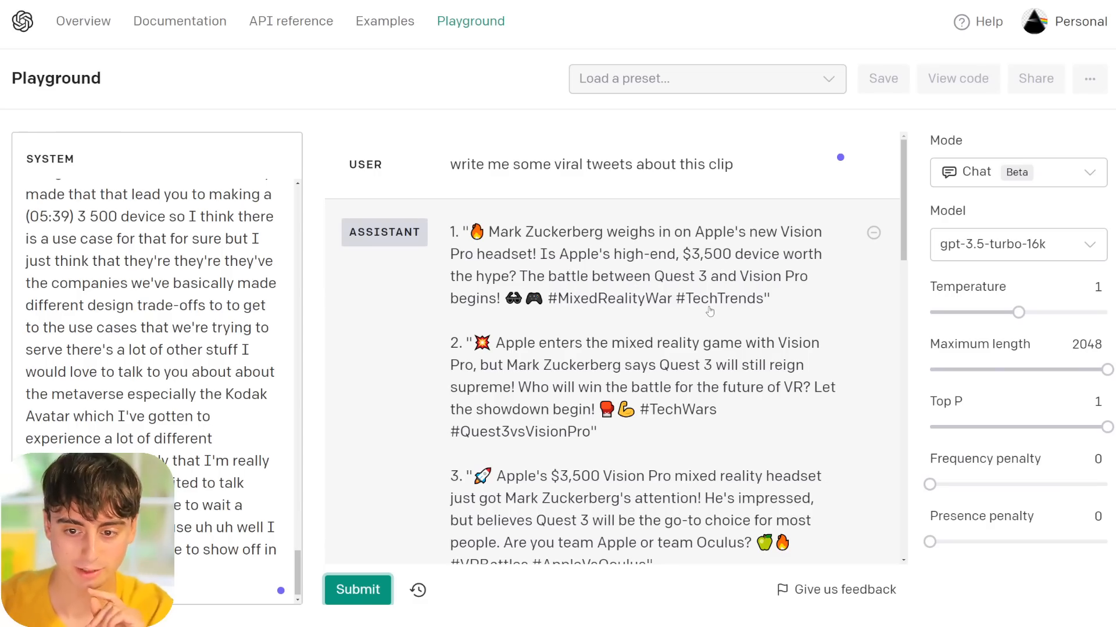
pyautogui.scroll(-3)
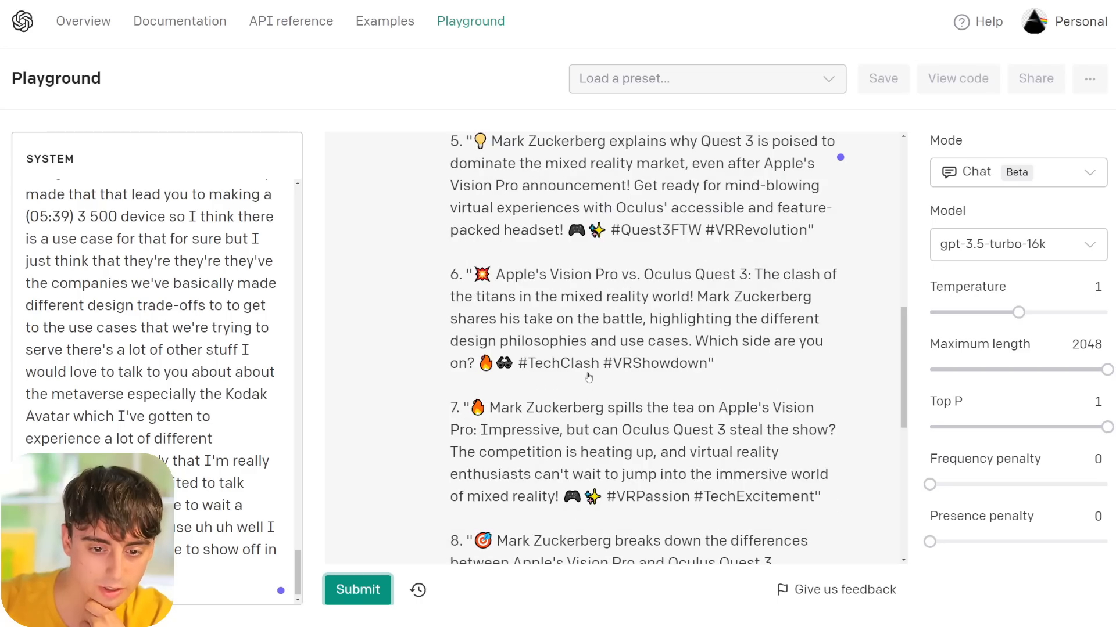
pyautogui.scroll(-3)
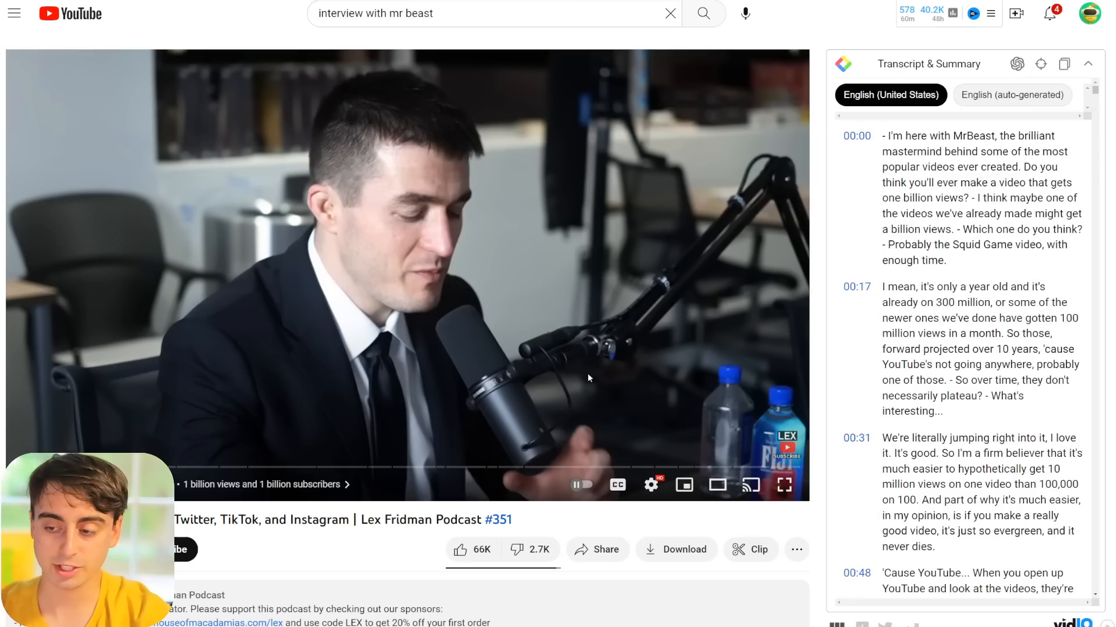
# Step: Submit the role-play request 'pretend to be mr beast' against the pasted interview transcript
pyautogui.scroll(-3)
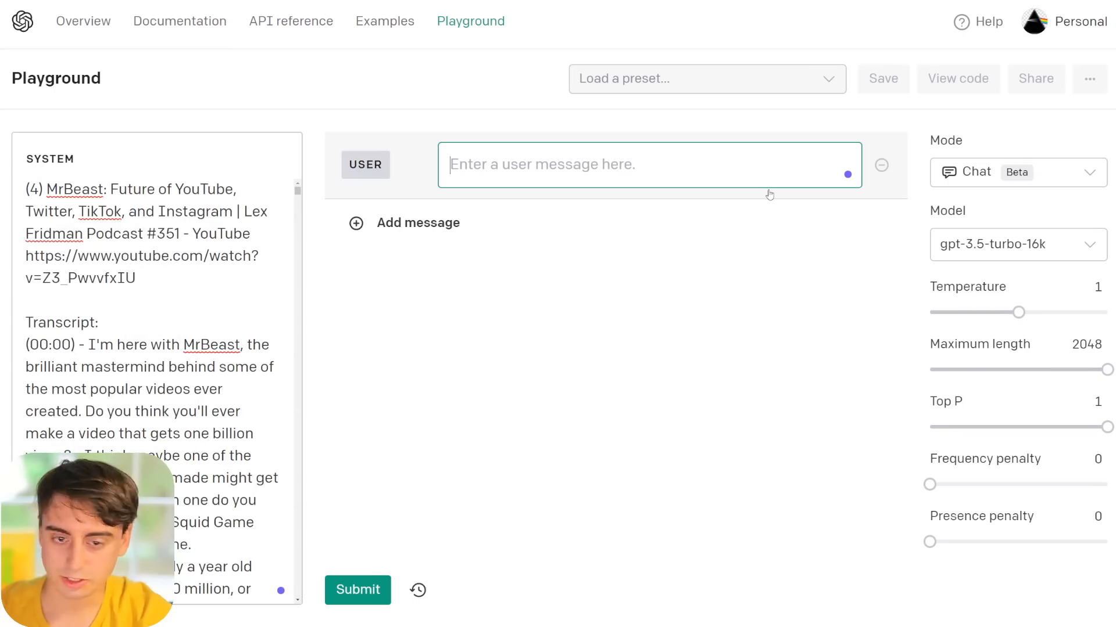
pyautogui.write('pretend to be mr beast')
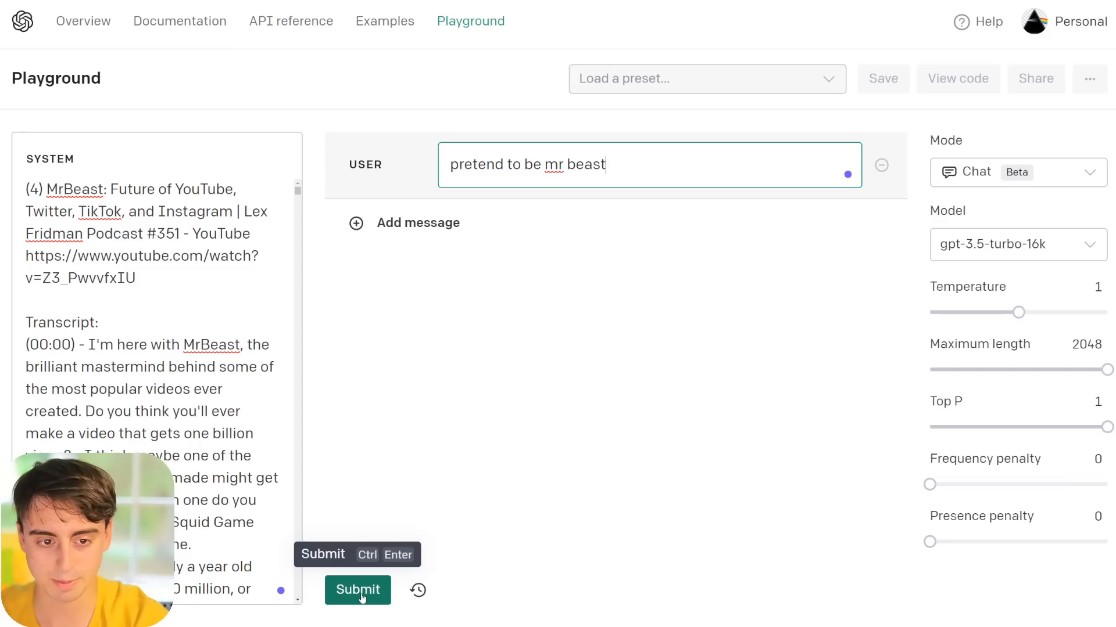
pyautogui.click(357, 590)
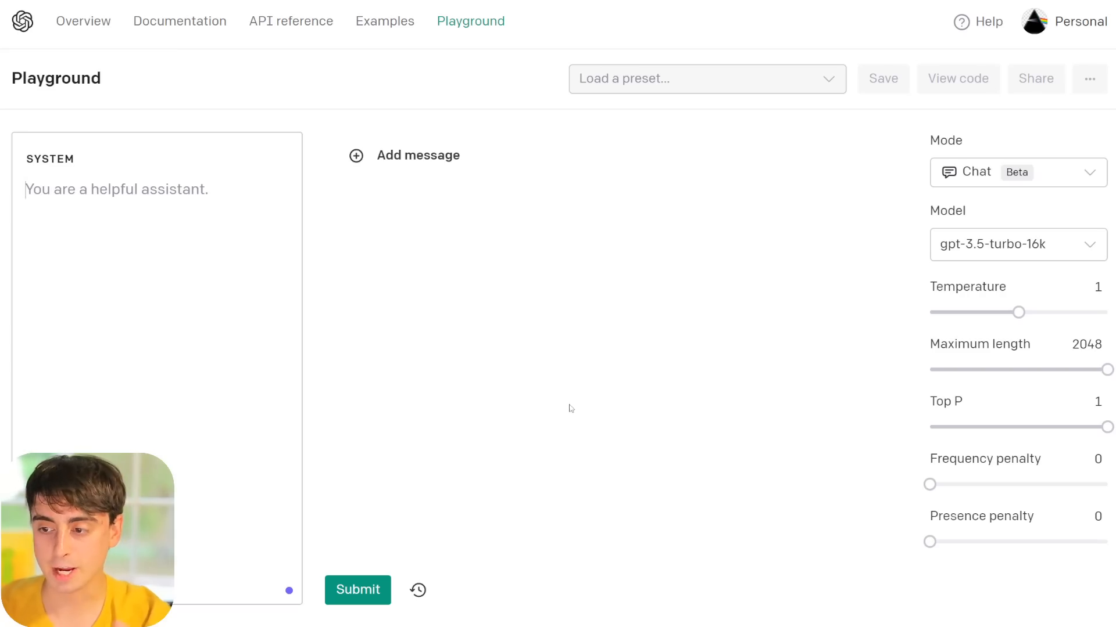
pyautogui.moveTo(584, 374)
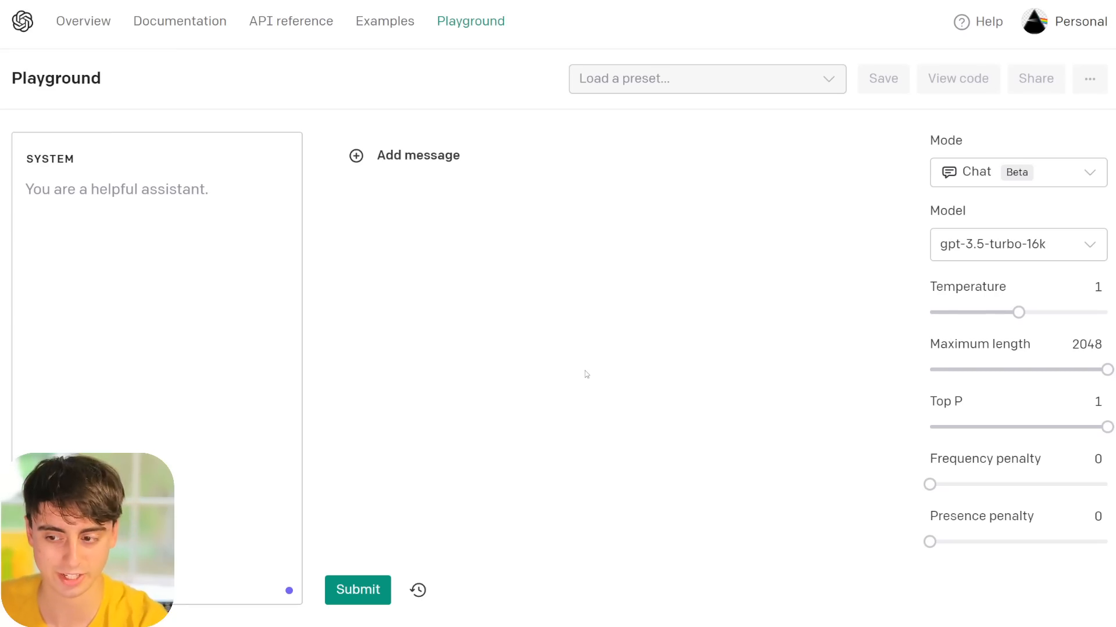
pyautogui.click(117, 189)
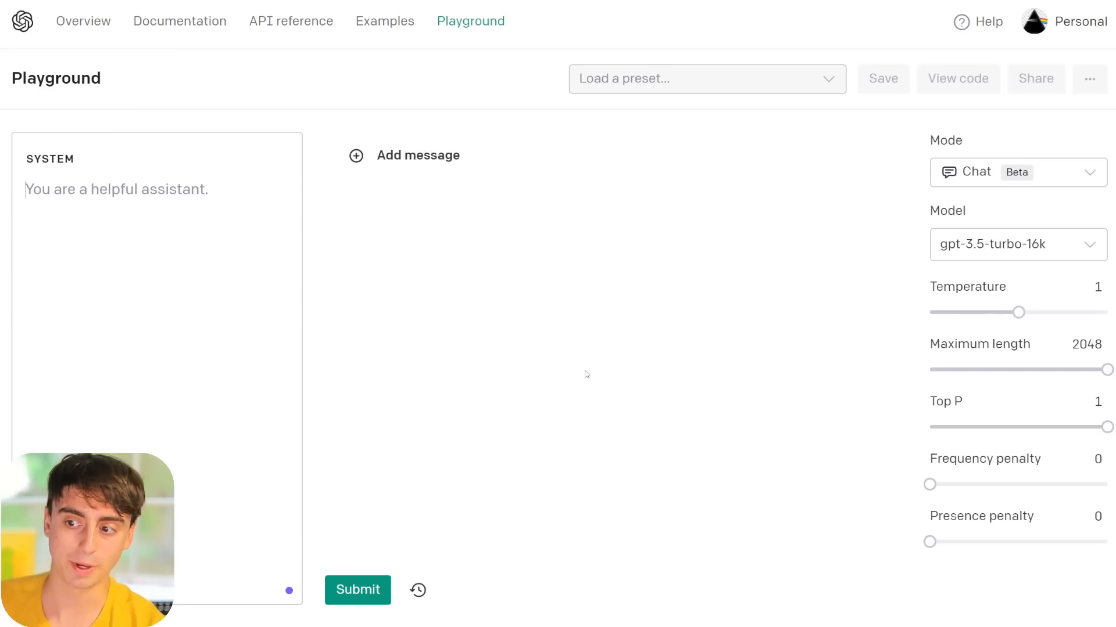
pyautogui.moveTo(778, 290)
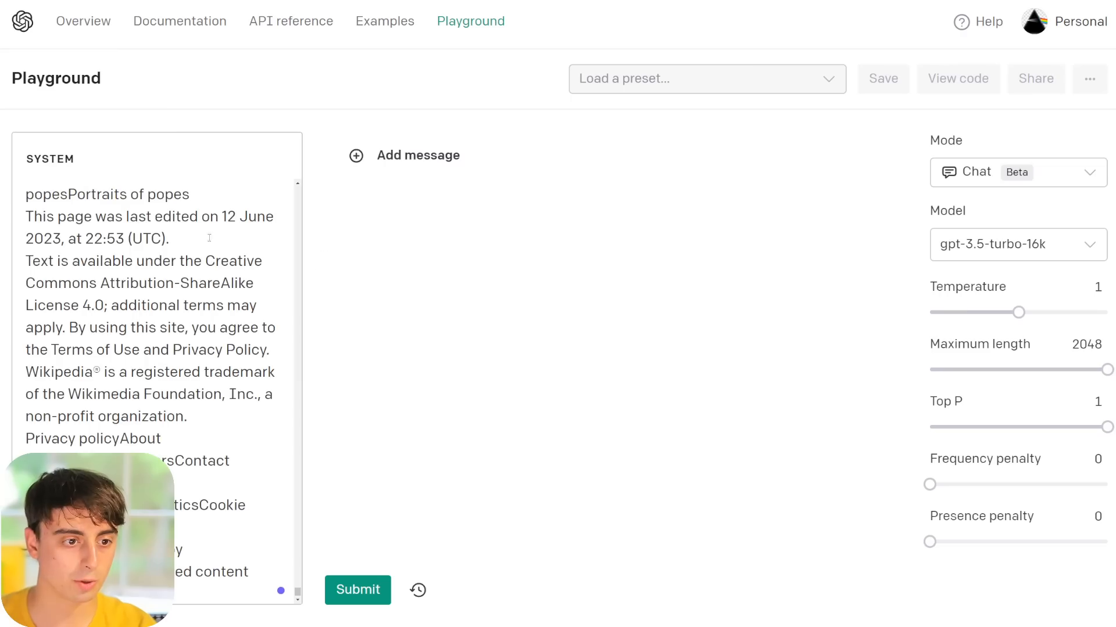
# Step: Submit the pope question over the pasted Wikipedia list and scroll through the context-length error result
pyautogui.click(357, 591)
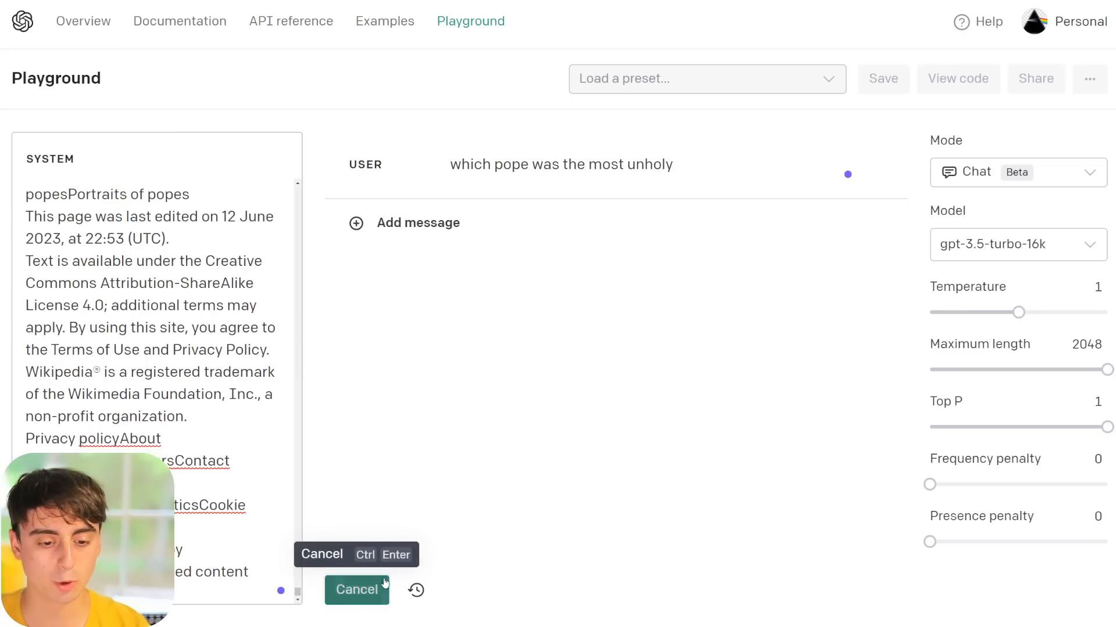
pyautogui.click(357, 590)
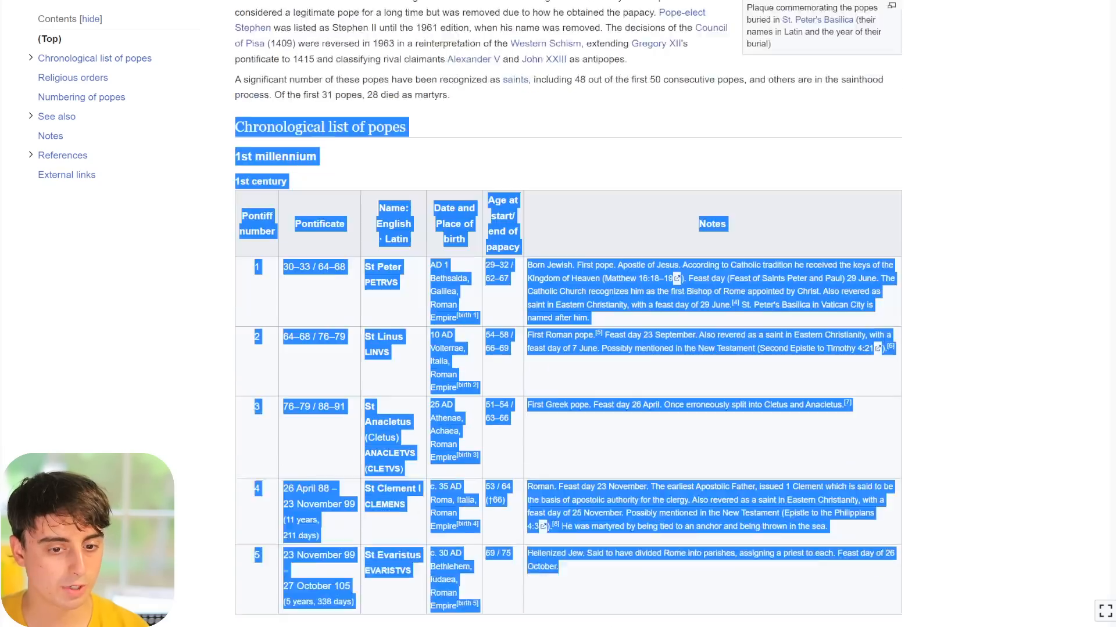
pyautogui.scroll(-3)
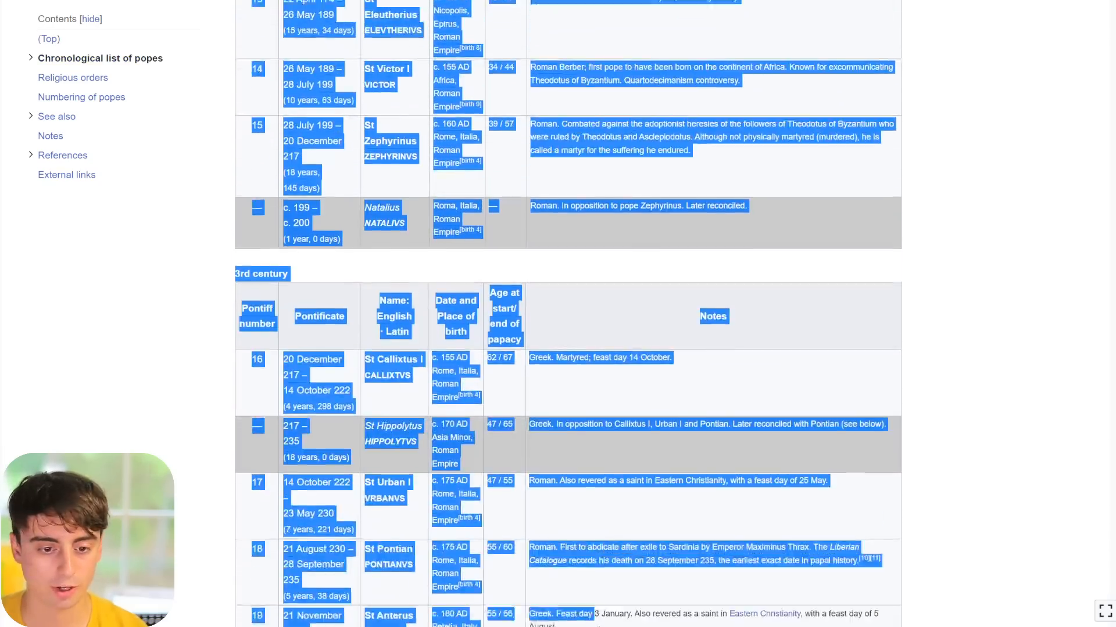
pyautogui.scroll(-3)
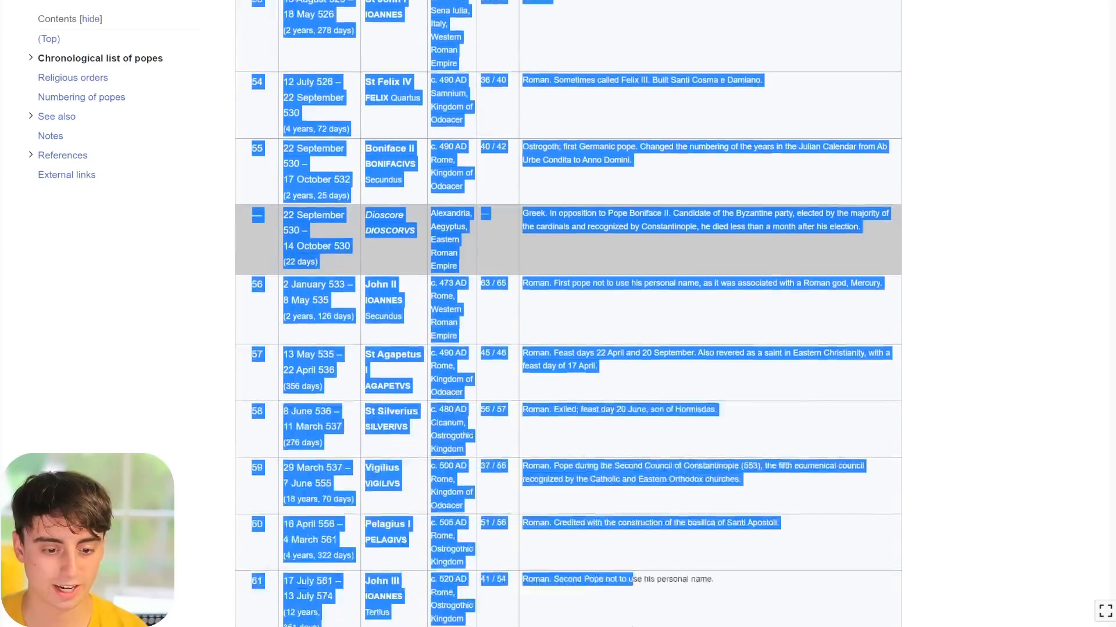
pyautogui.scroll(-3)
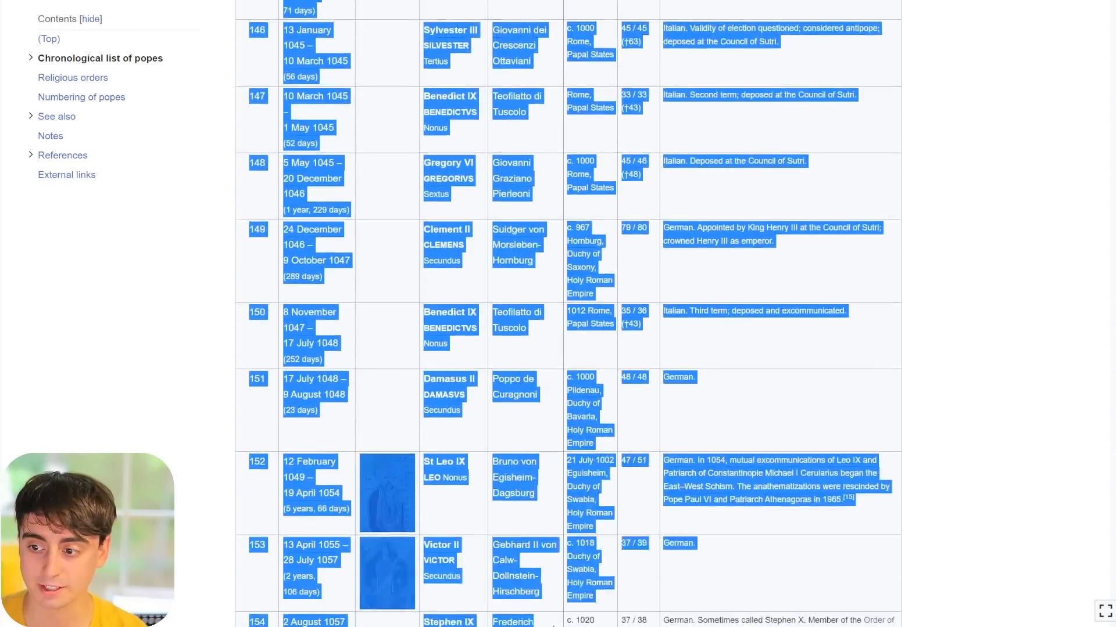
pyautogui.scroll(-3)
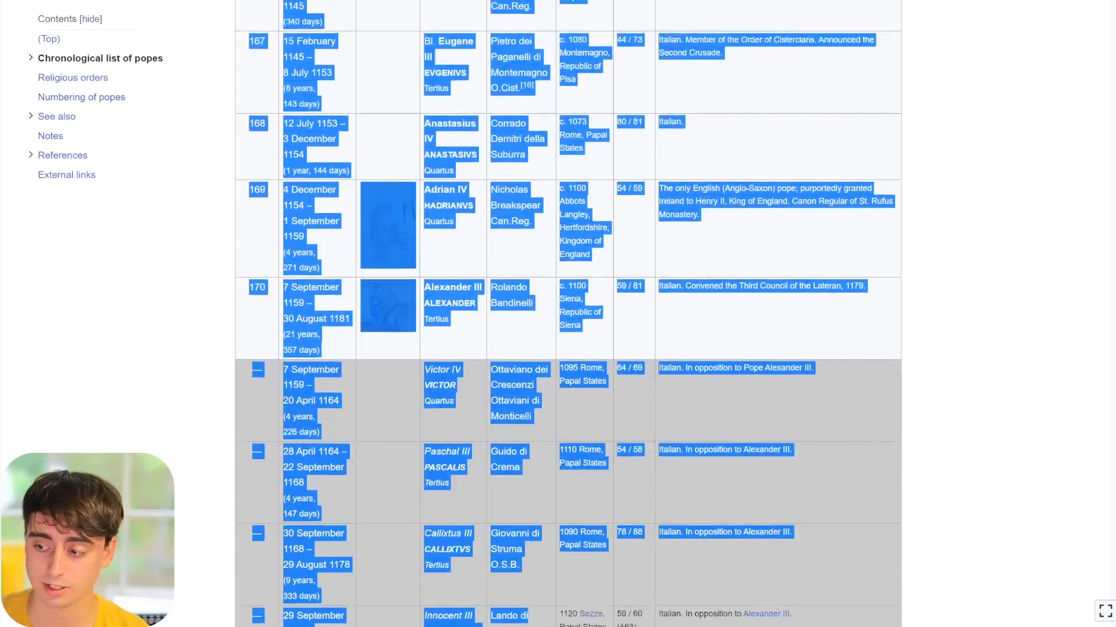
pyautogui.scroll(-3)
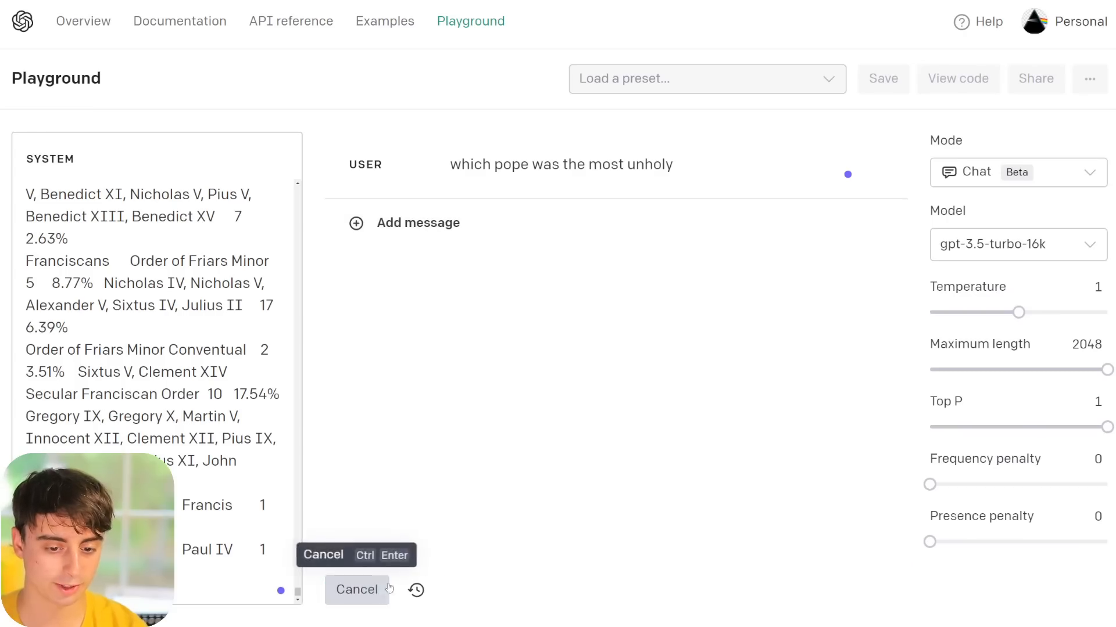
# Step: Retry Submit on the pope list, then scroll on toward the Twitter home timeline
pyautogui.click(355, 589)
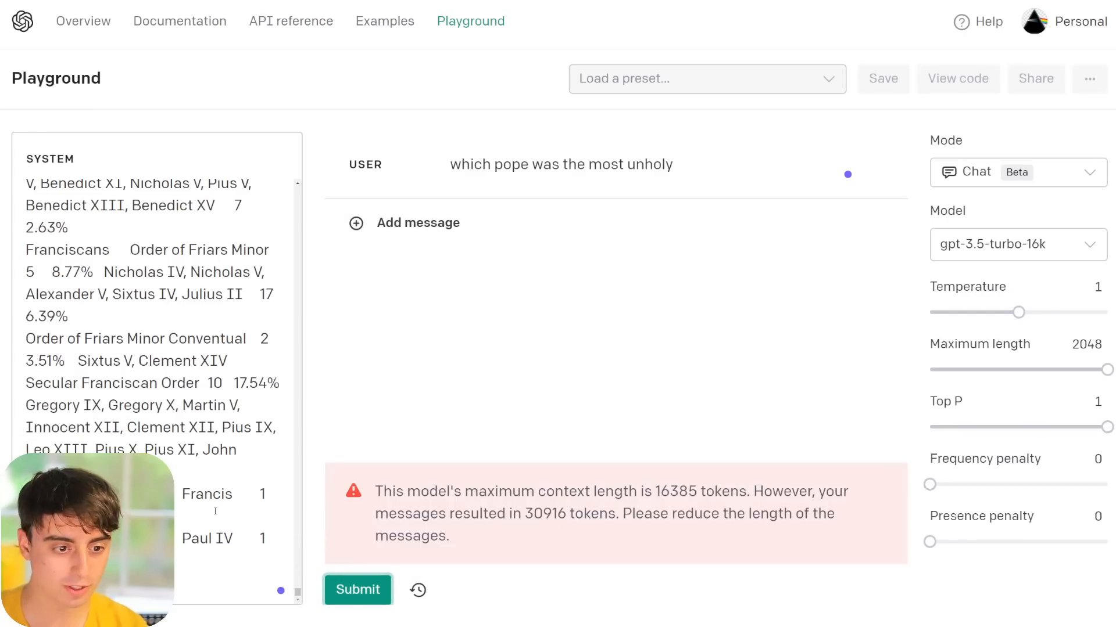
pyautogui.scroll(-3)
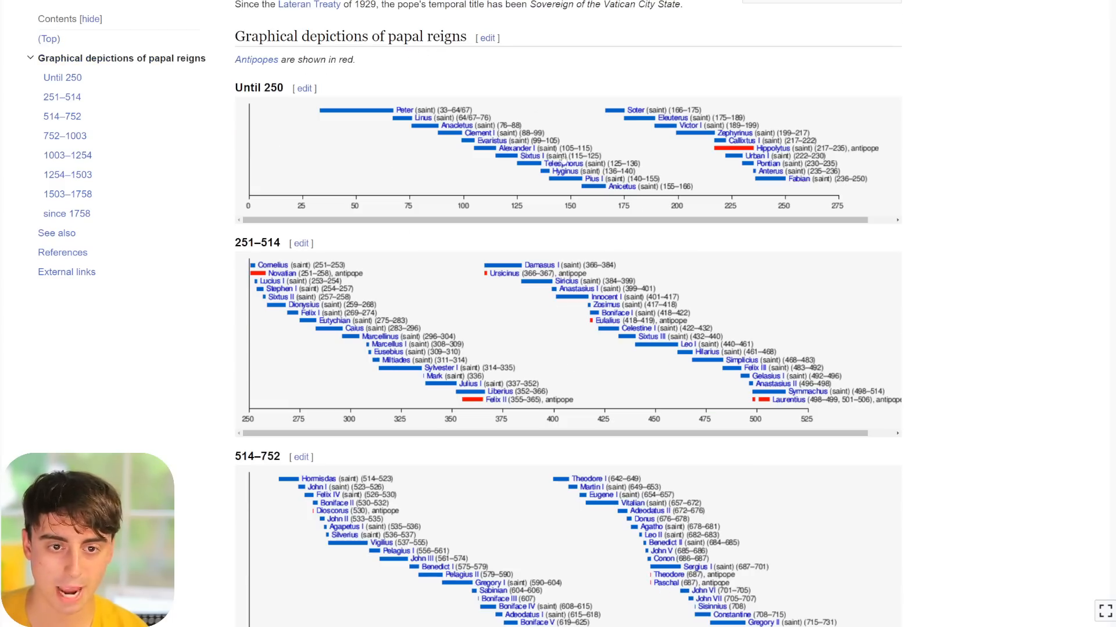
pyautogui.scroll(-3)
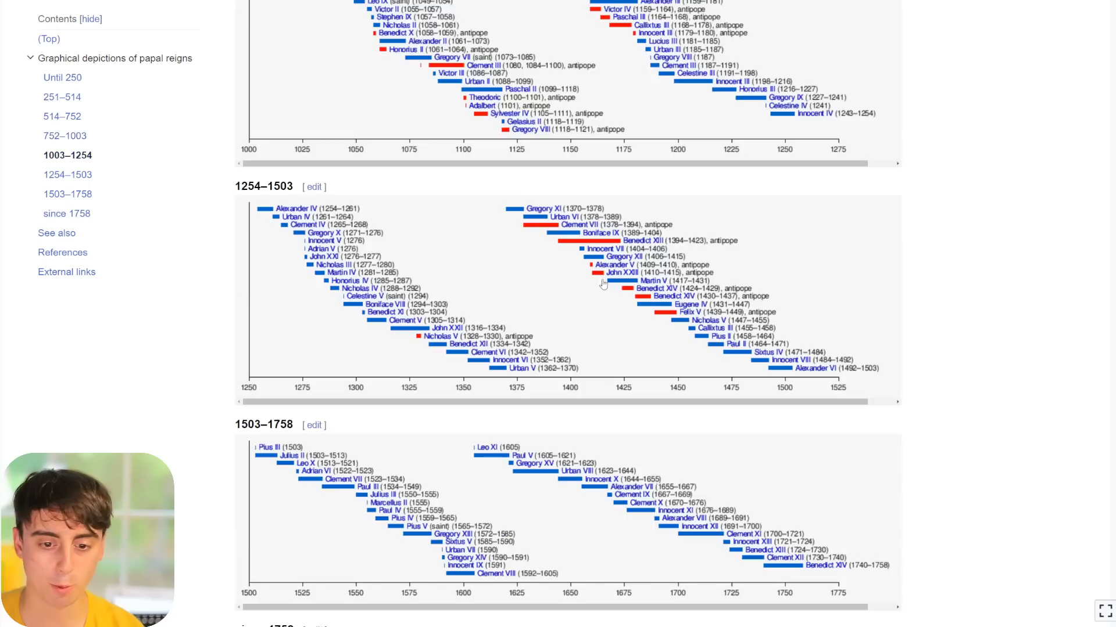
pyautogui.scroll(-3)
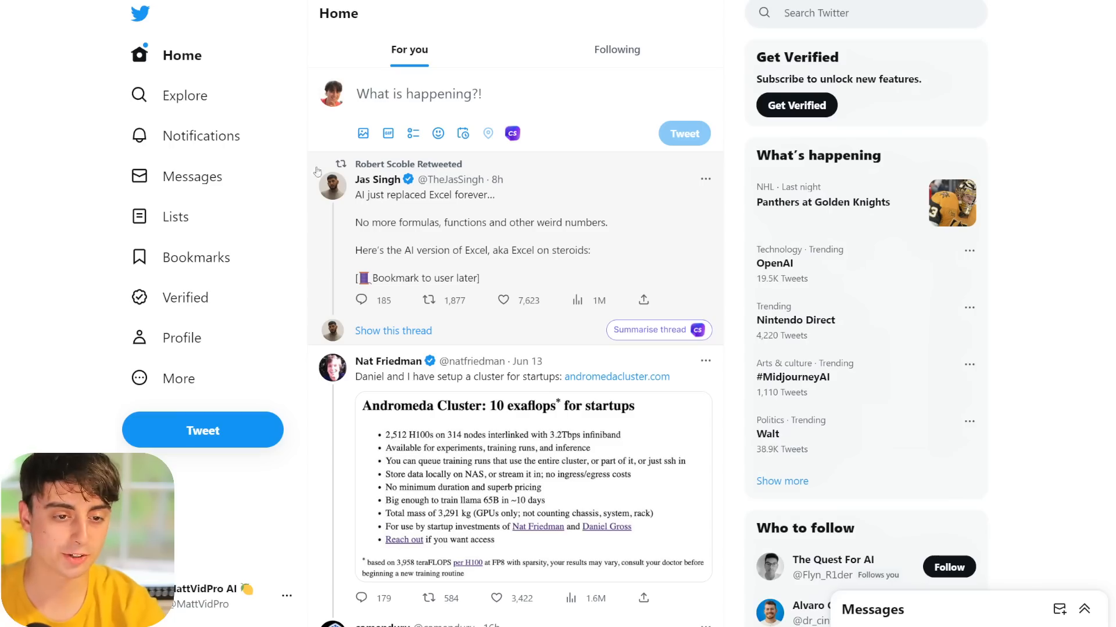
pyautogui.moveTo(201, 135)
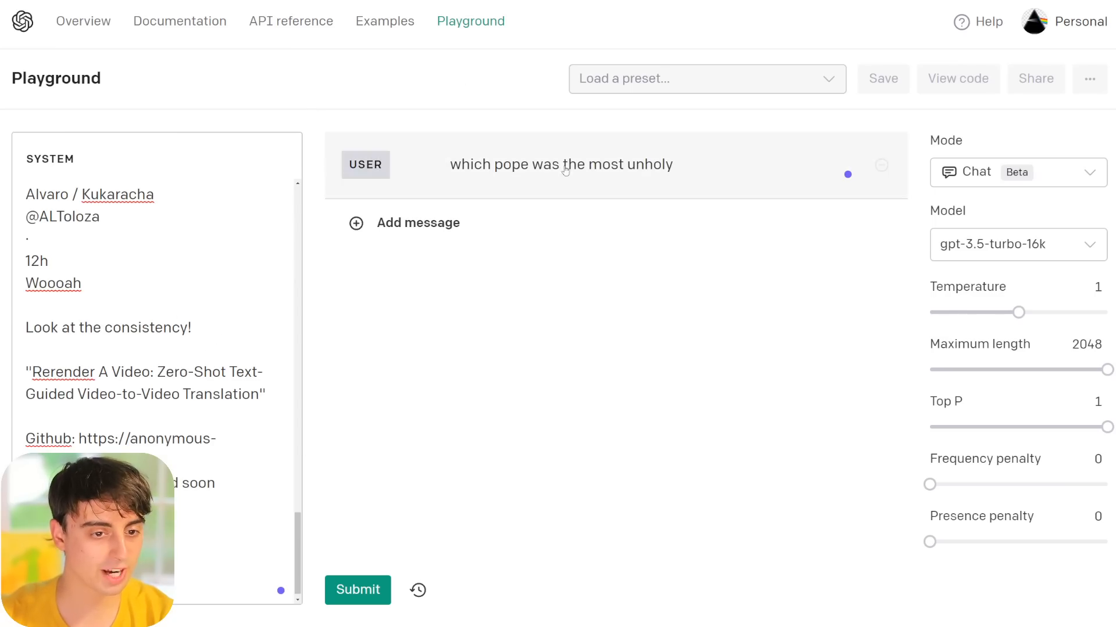
# Step: Edit the user message to ask for timeline highlights, submit, and scroll the numbered highlights
pyautogui.click(357, 590)
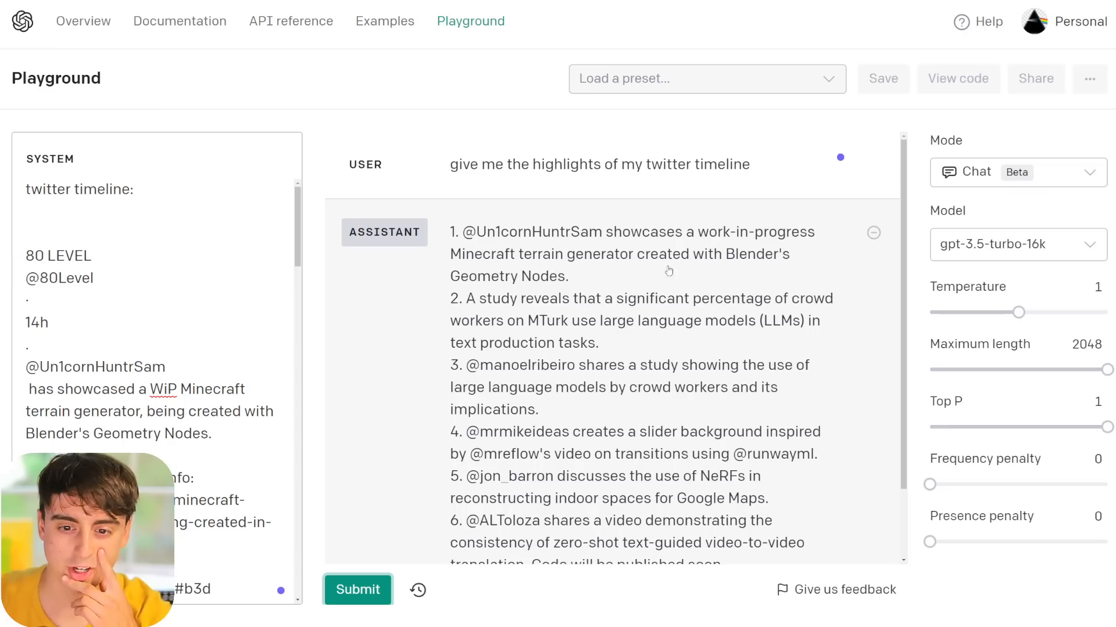
pyautogui.moveTo(573, 316)
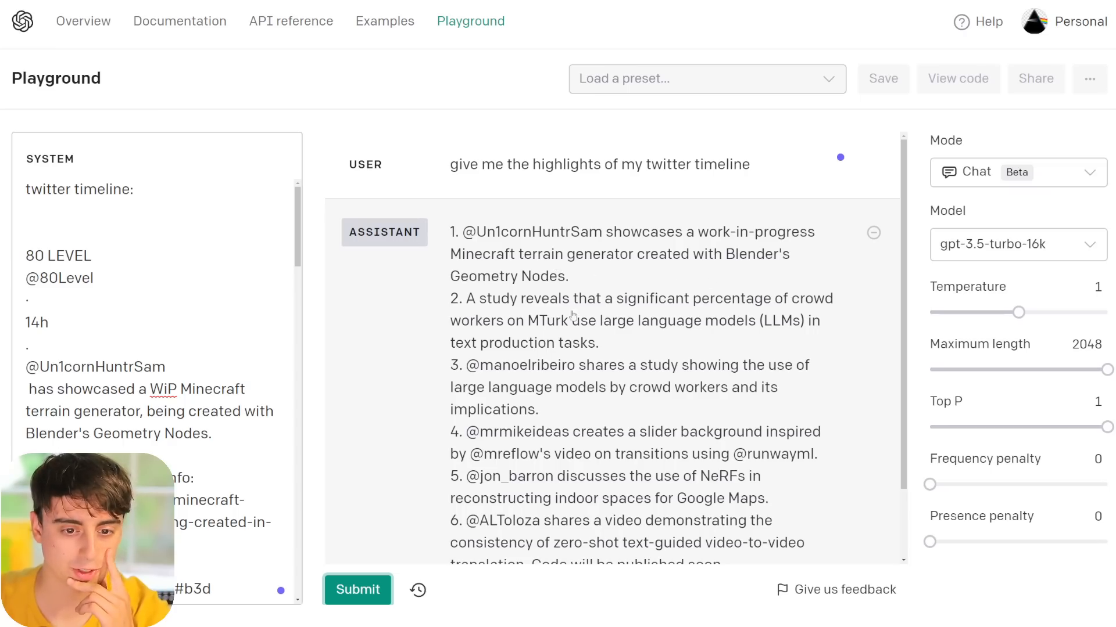
pyautogui.moveTo(811, 321)
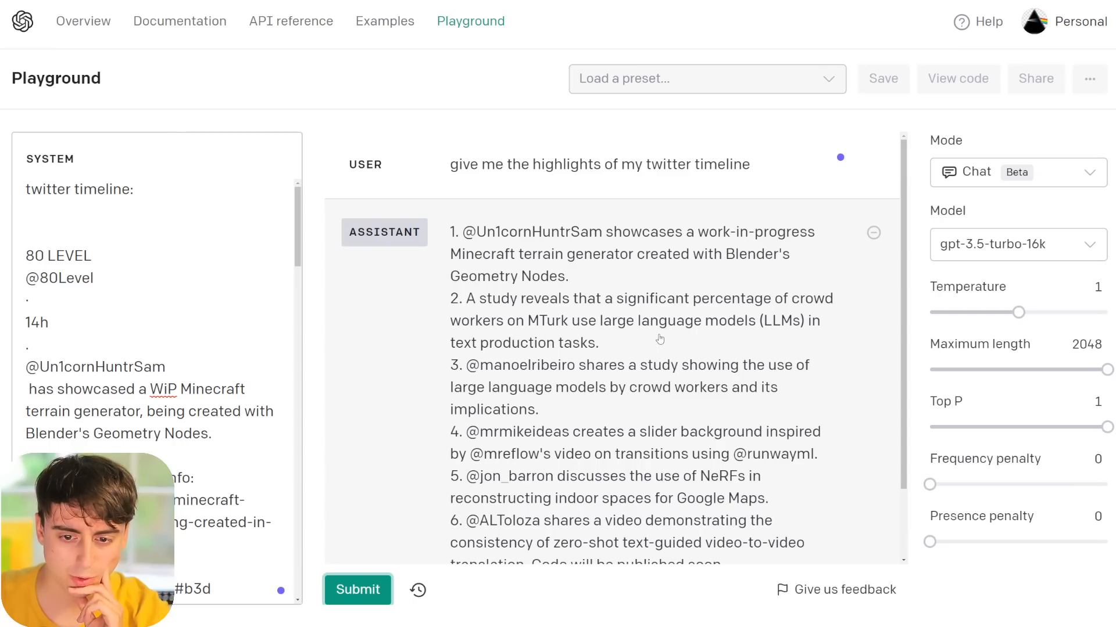
pyautogui.moveTo(638, 392)
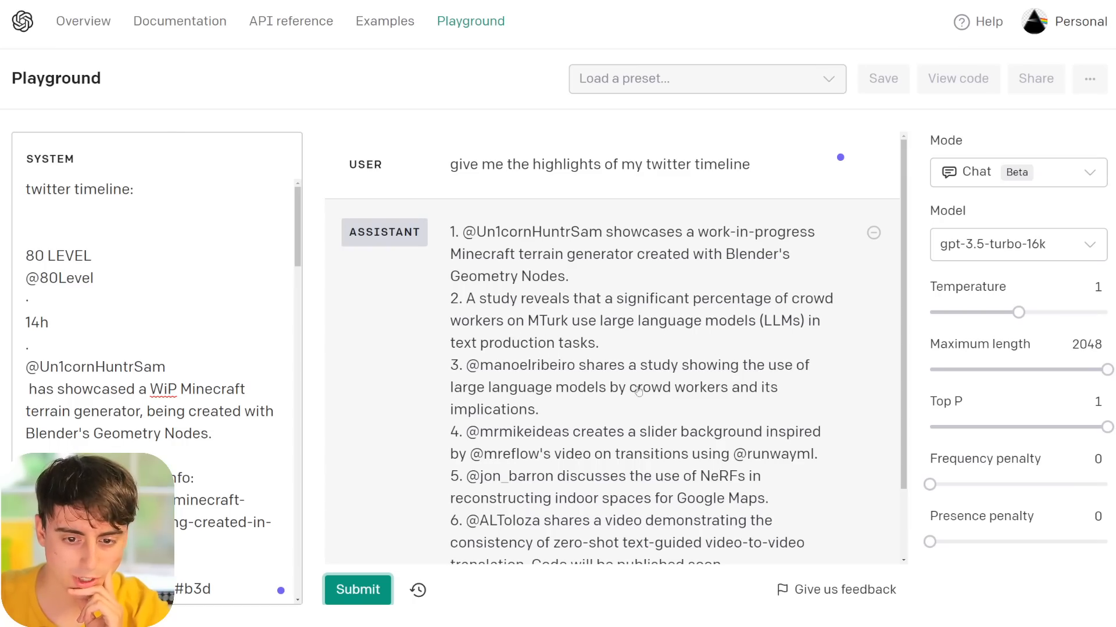
pyautogui.moveTo(573, 430)
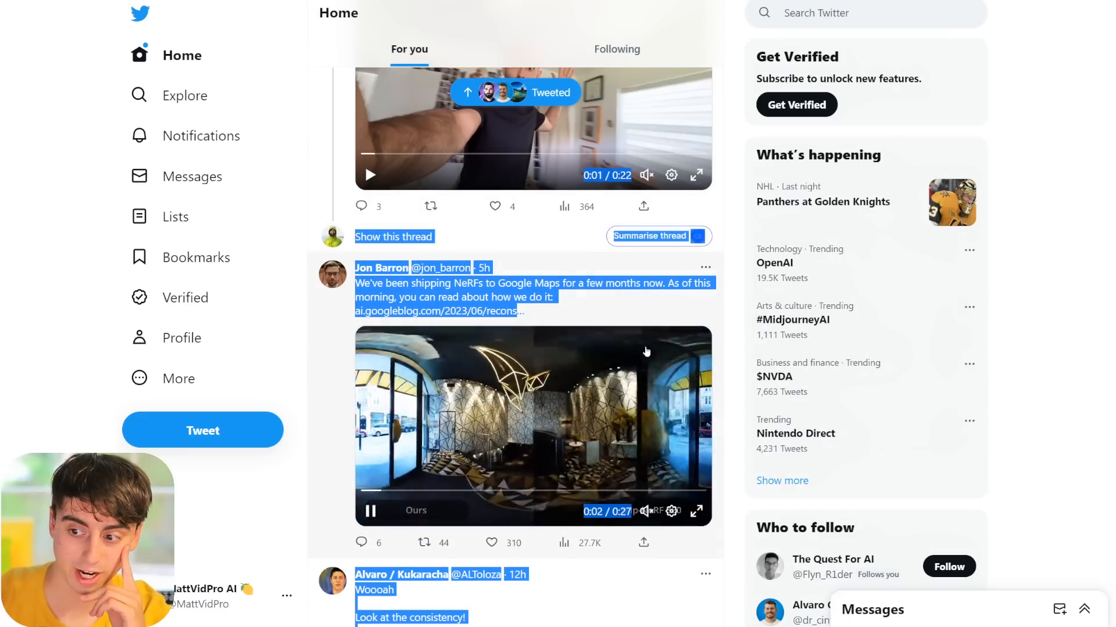
pyautogui.scroll(-3)
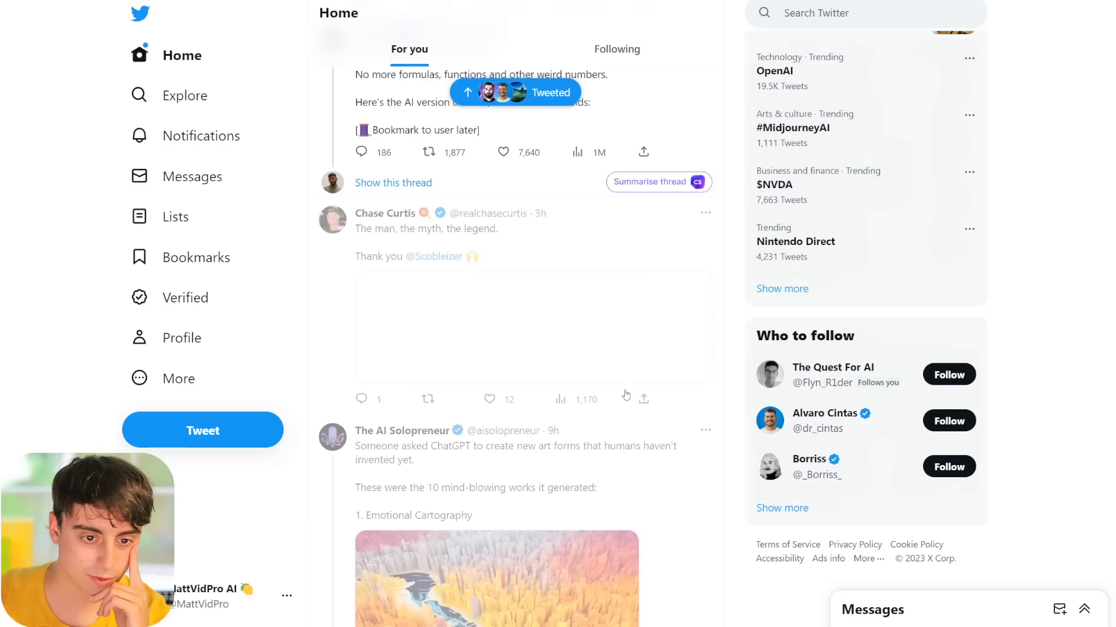
pyautogui.scroll(-3)
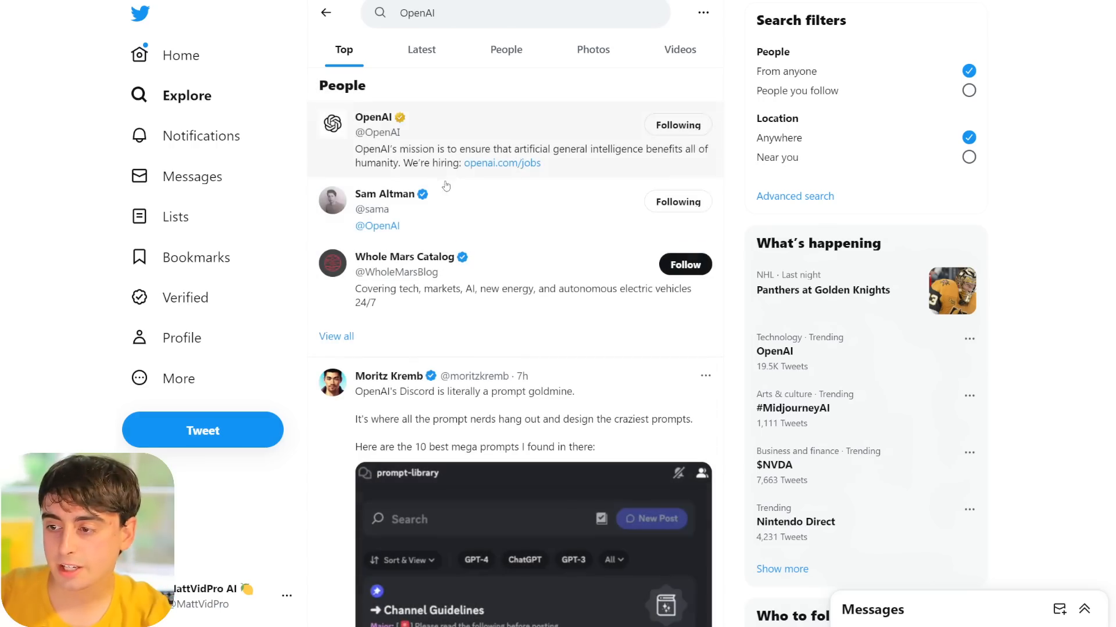
# Step: Switch the OpenAI Twitter search to Latest tweets and scroll through them
pyautogui.click(421, 50)
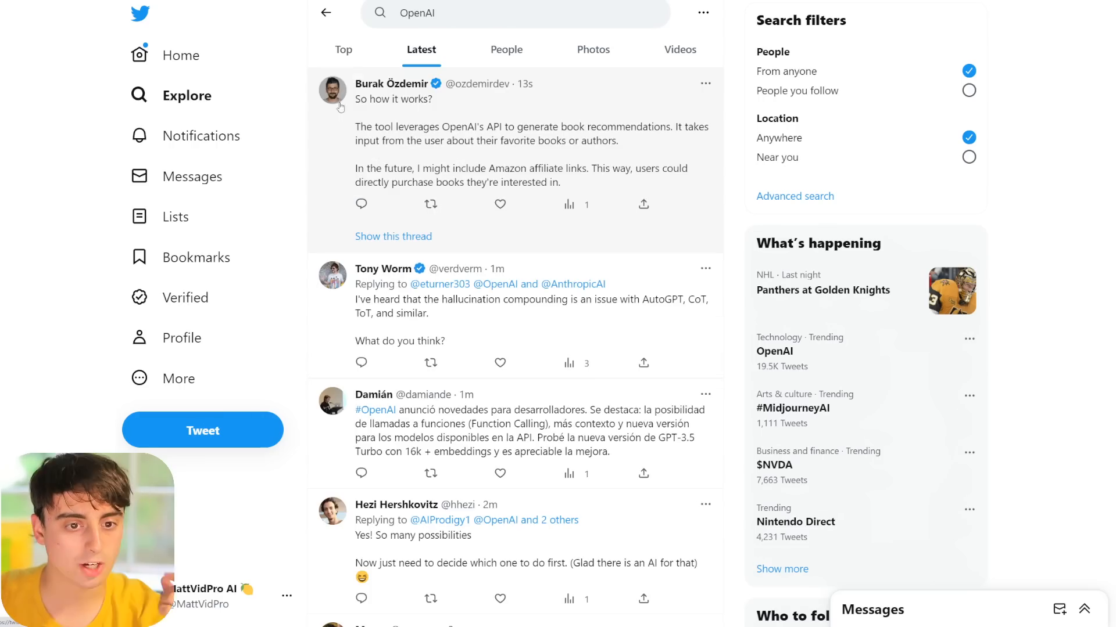
pyautogui.scroll(-3)
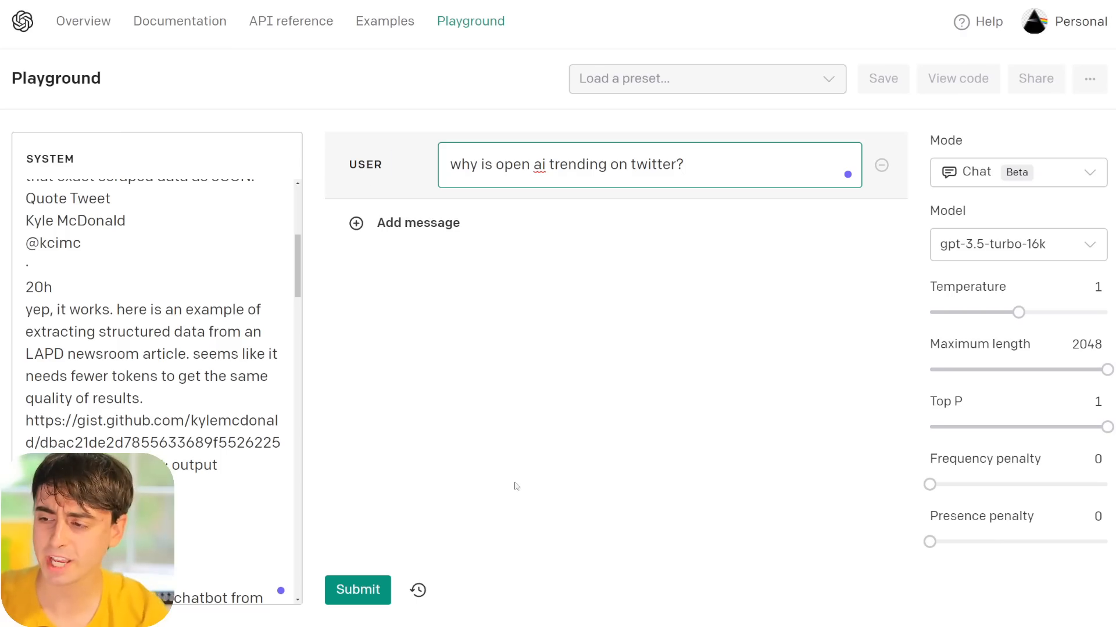
# Step: Submit the 'why is OpenAI trending' question and read the six-point answer drawn from the tweets
pyautogui.click(357, 590)
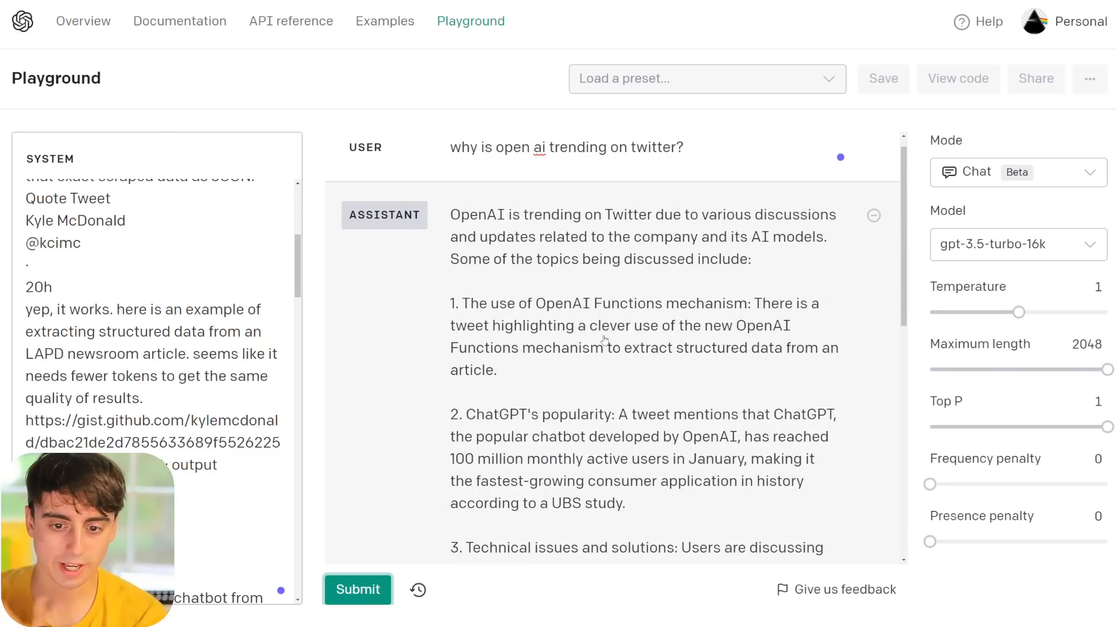
pyautogui.scroll(-3)
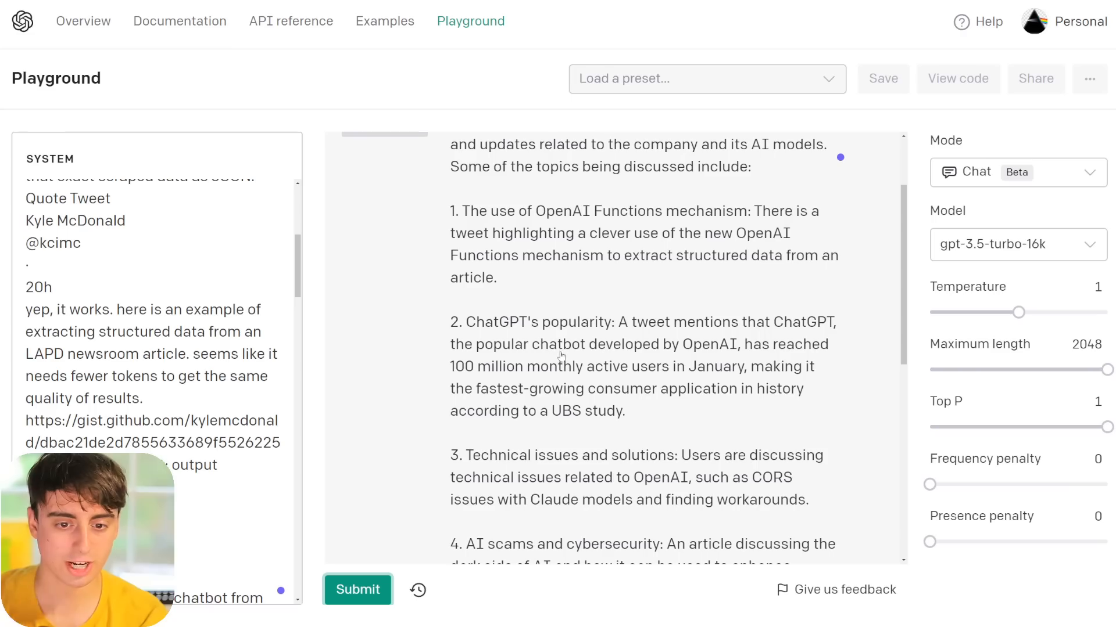
pyautogui.scroll(-3)
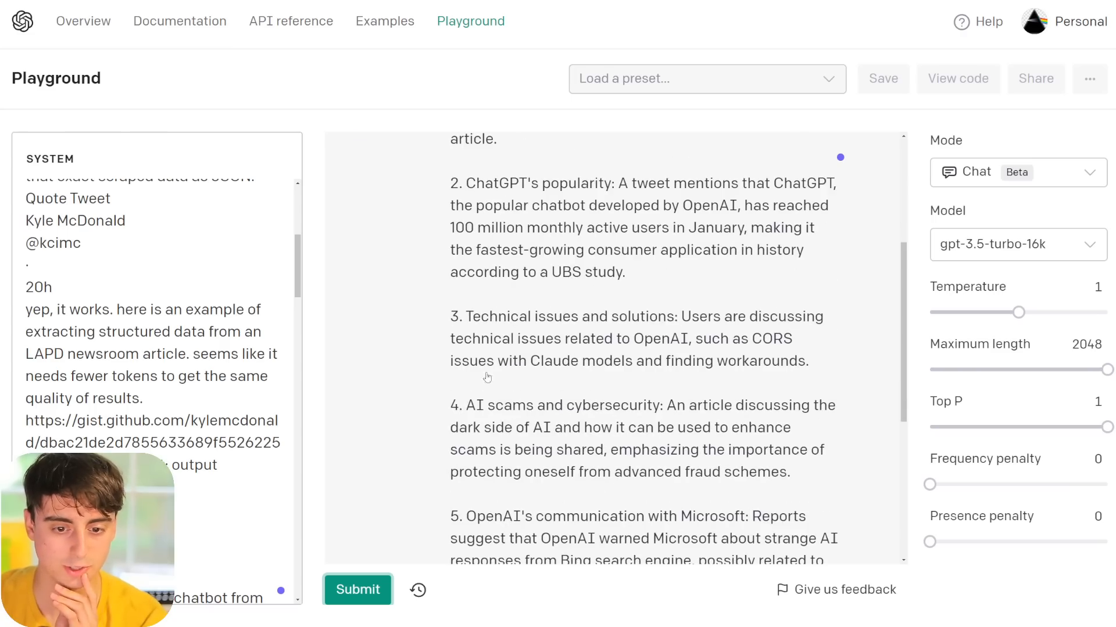
pyautogui.scroll(-3)
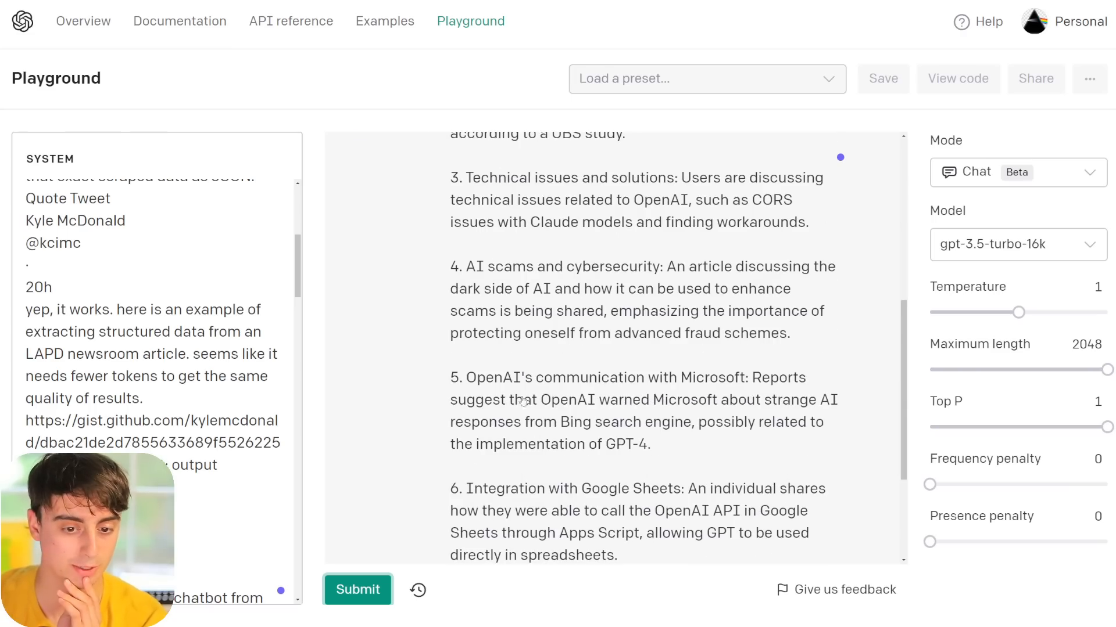
pyautogui.moveTo(707, 411)
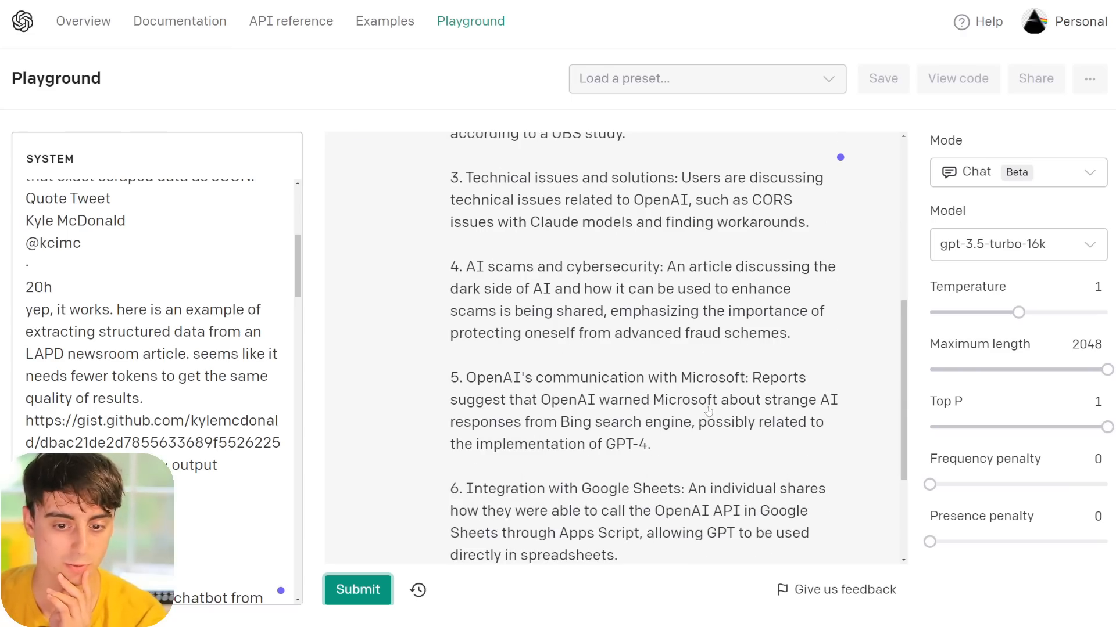
pyautogui.scroll(-3)
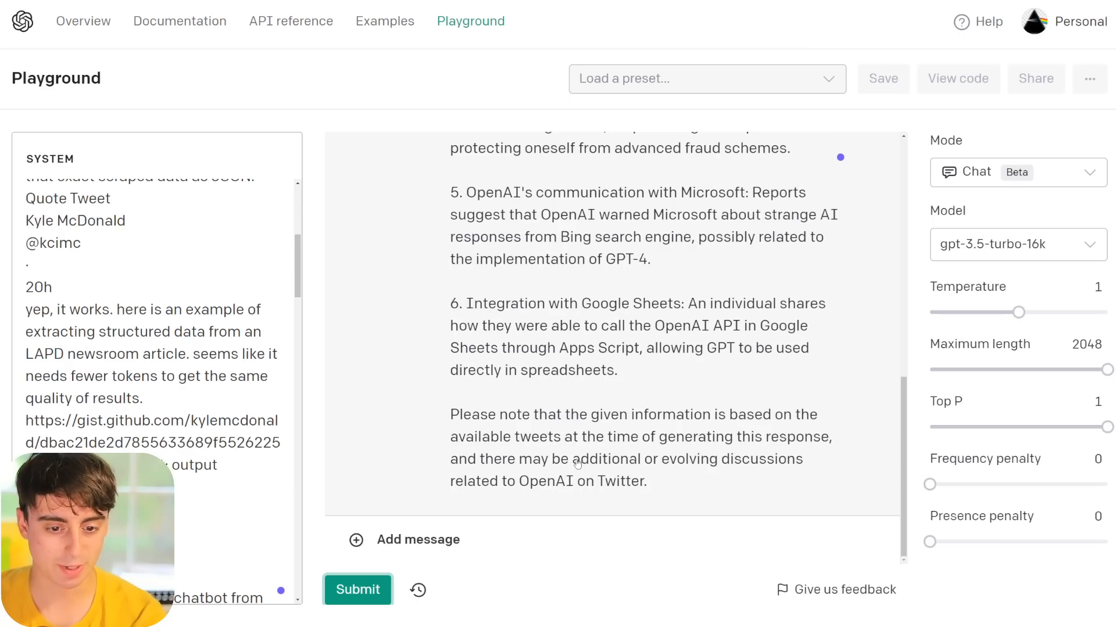
pyautogui.moveTo(779, 445)
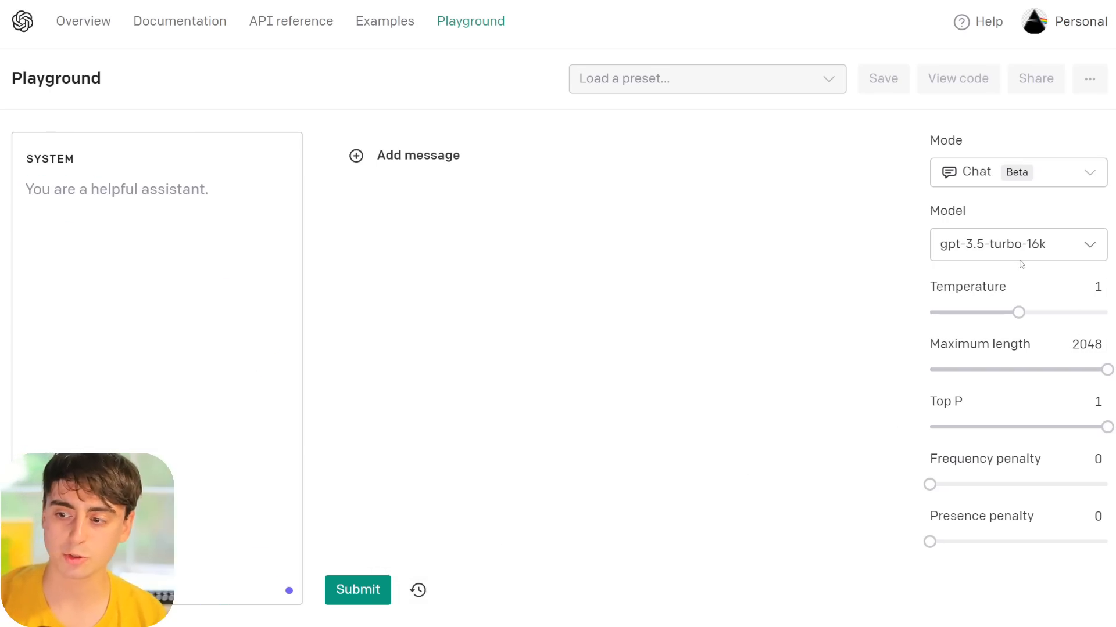
pyautogui.moveTo(967, 228)
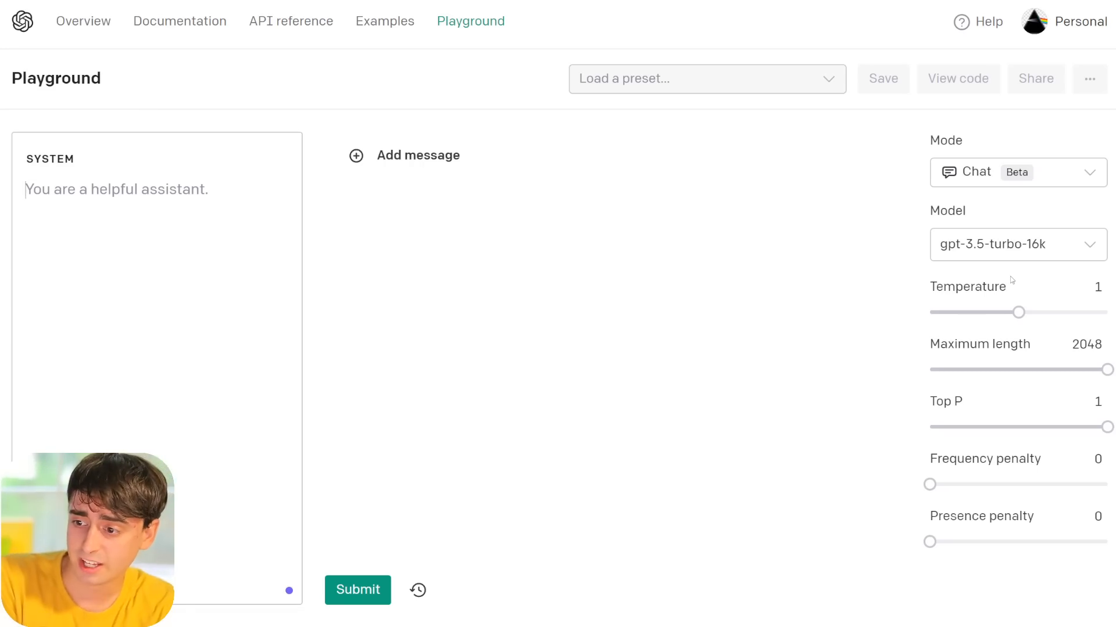
pyautogui.moveTo(718, 33)
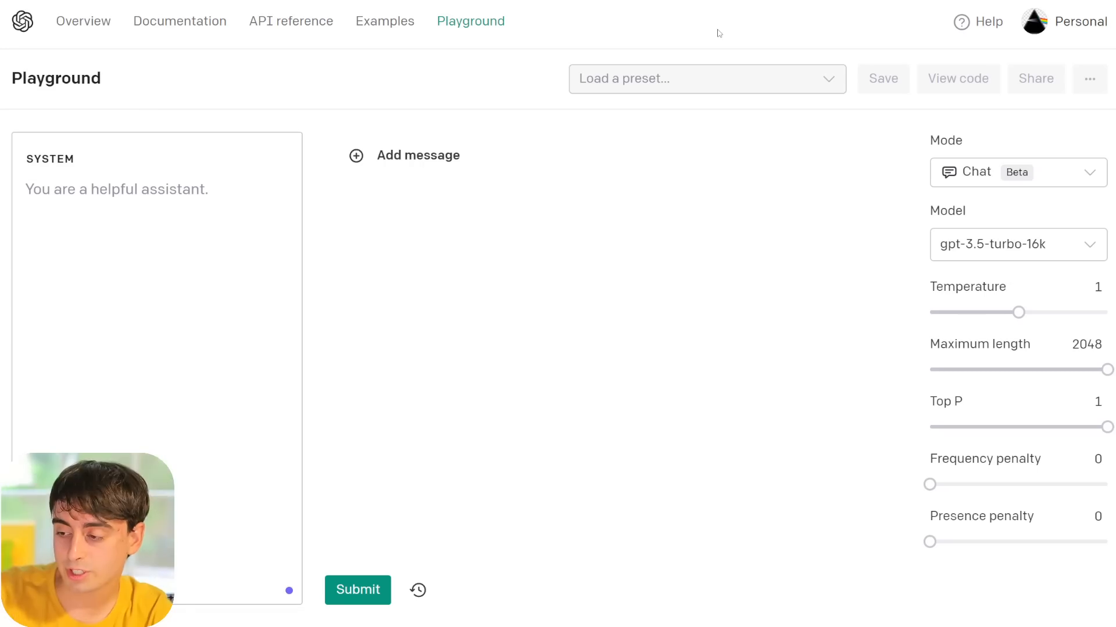
pyautogui.moveTo(704, 54)
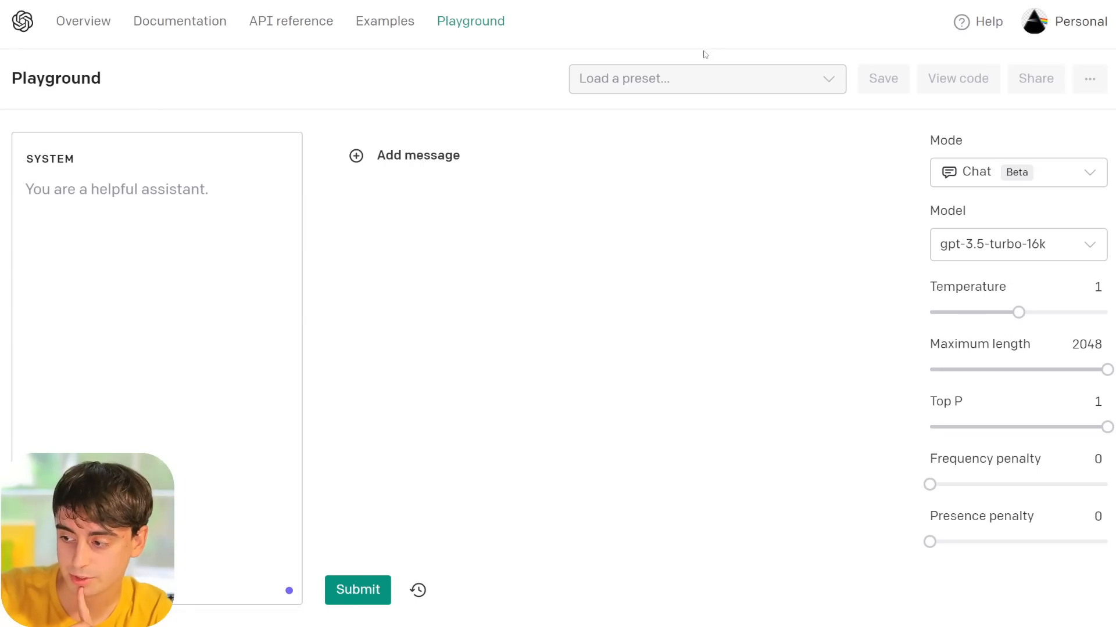